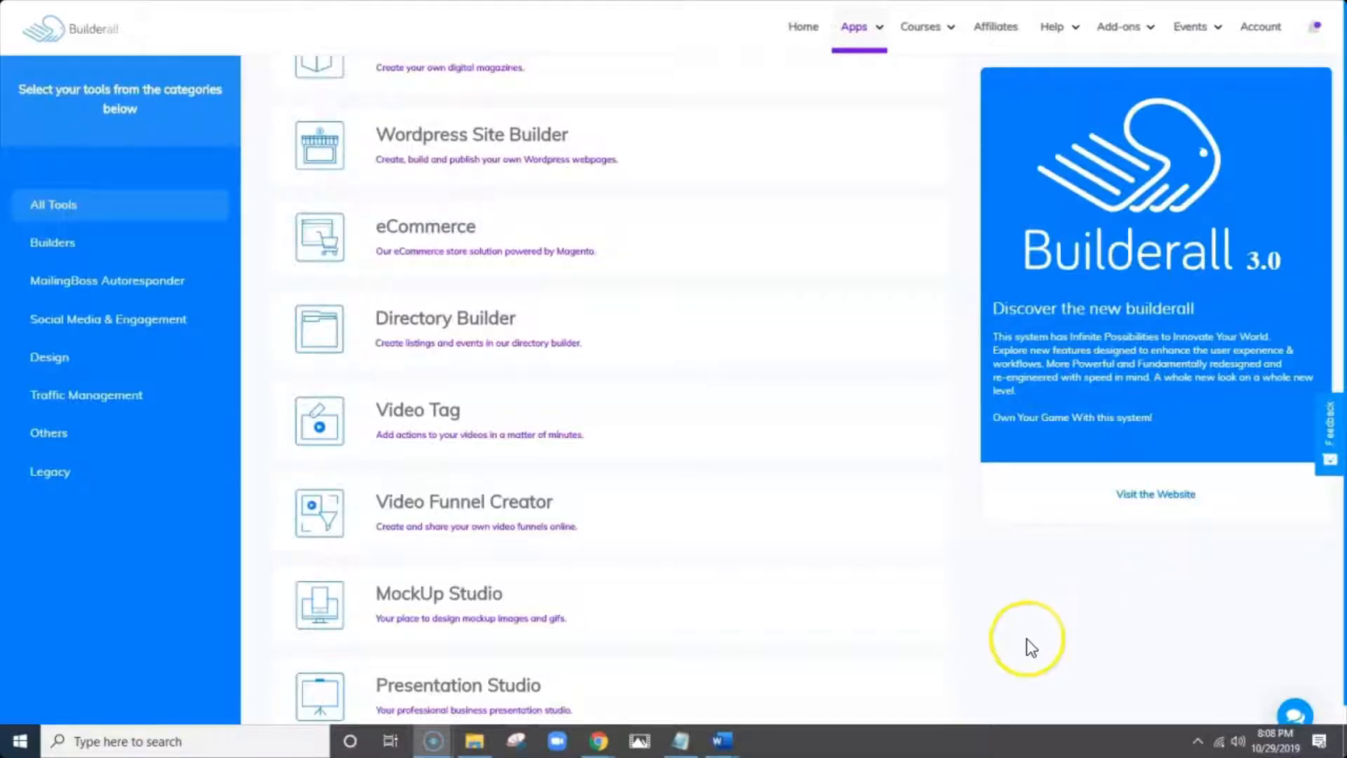
{"action": "mouse_move", "coordinate": [669, 160]}
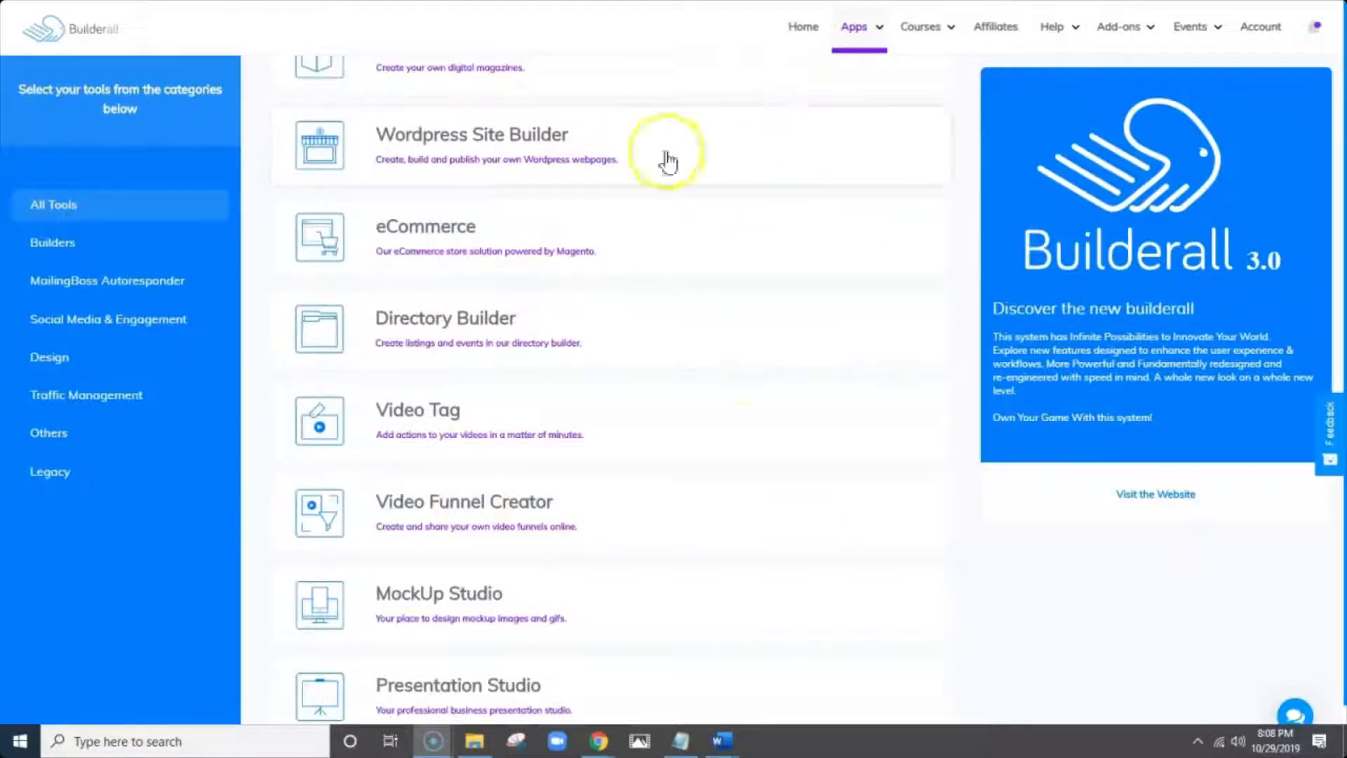
{"action": "mouse_move", "coordinate": [1217, 587]}
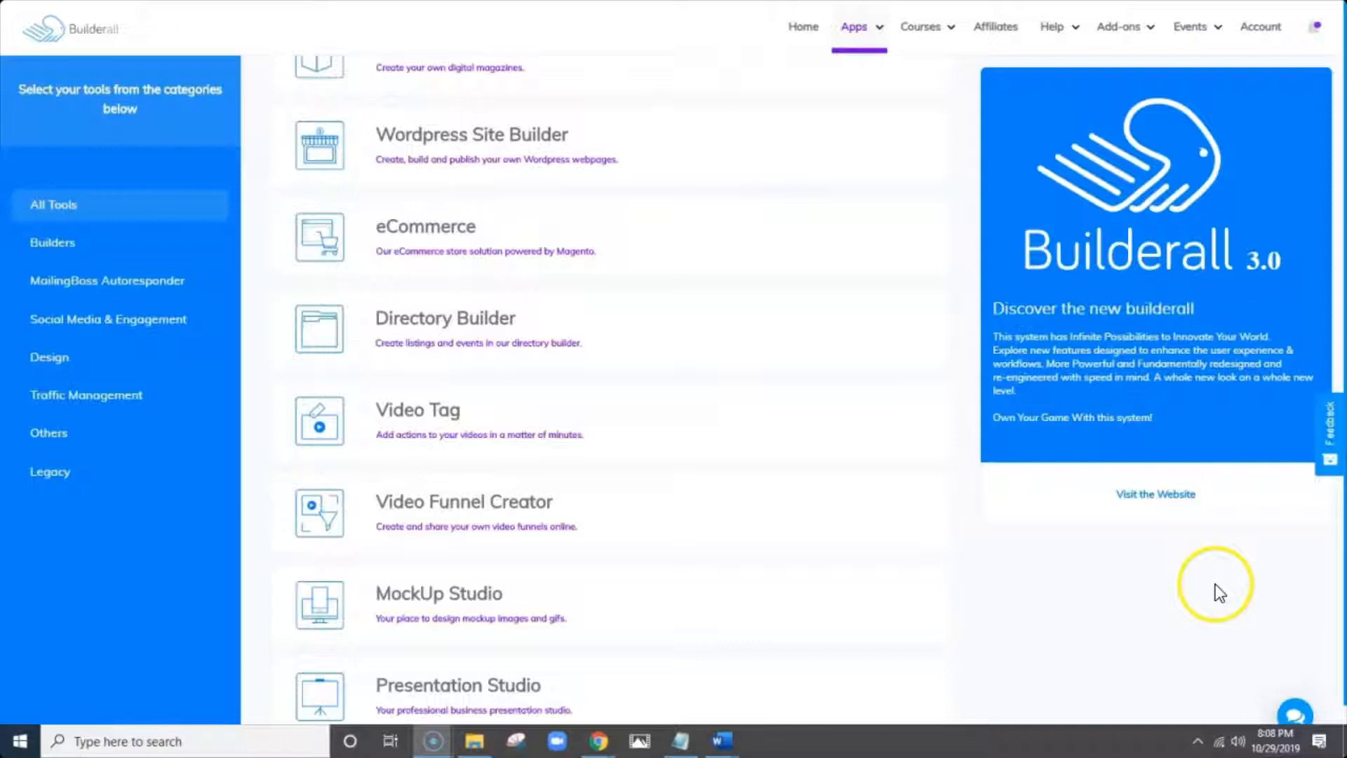
{"action": "mouse_move", "coordinate": [773, 143]}
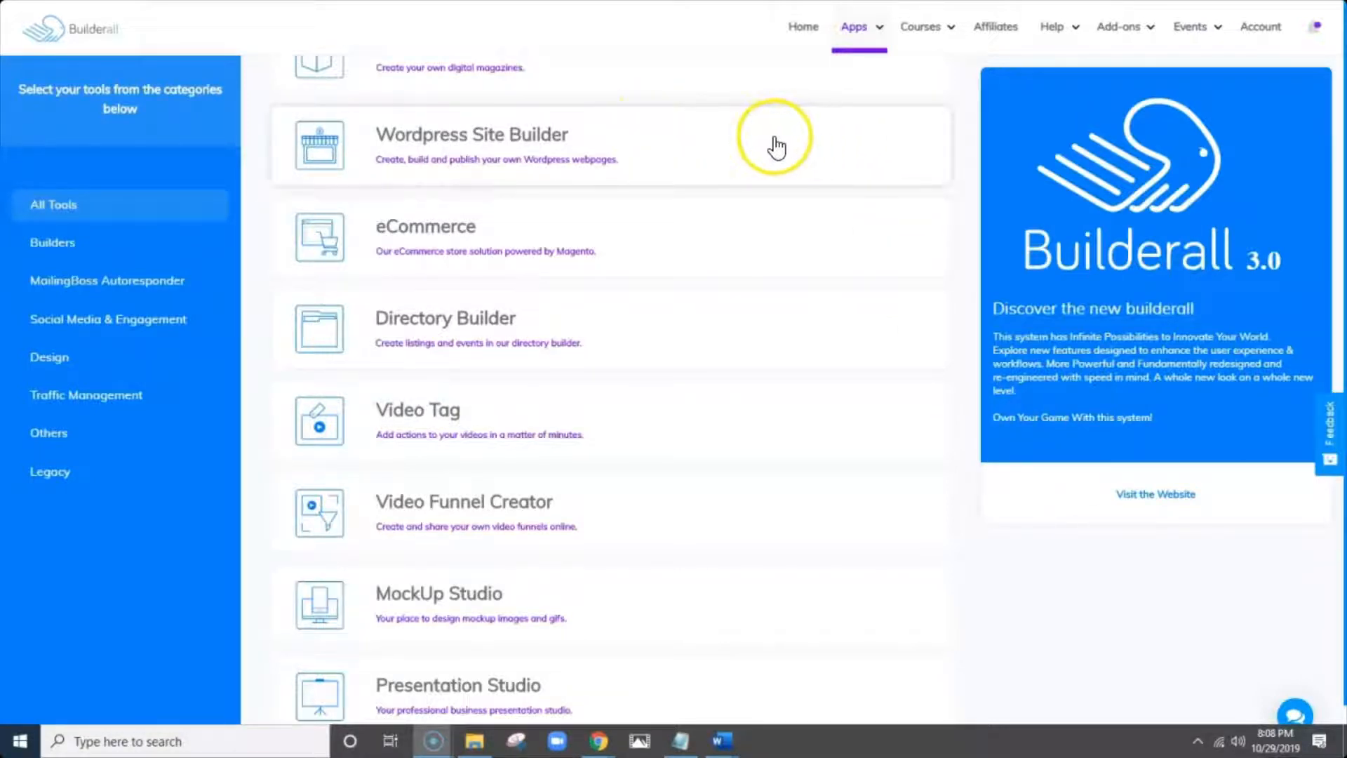
{"action": "mouse_move", "coordinate": [832, 531]}
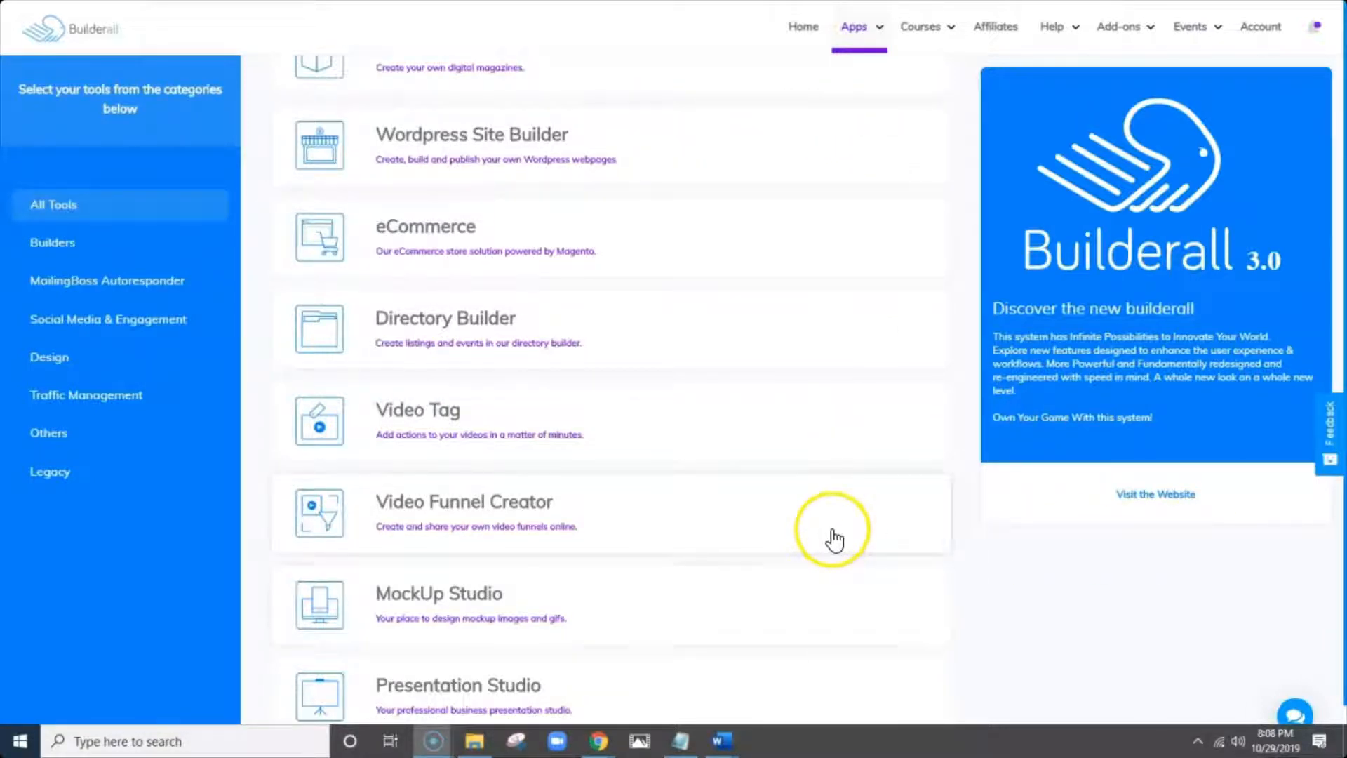
{"action": "mouse_move", "coordinate": [410, 419]}
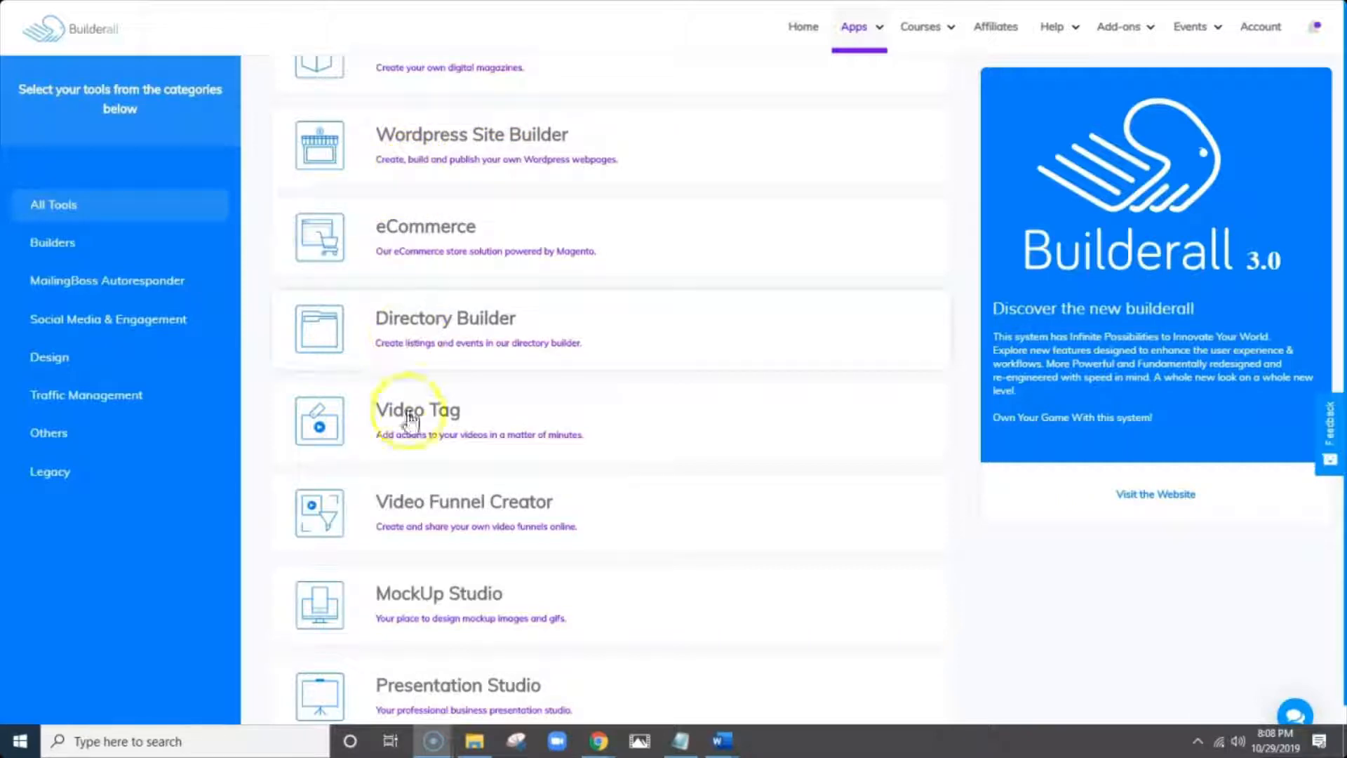
{"action": "mouse_move", "coordinate": [430, 99]}
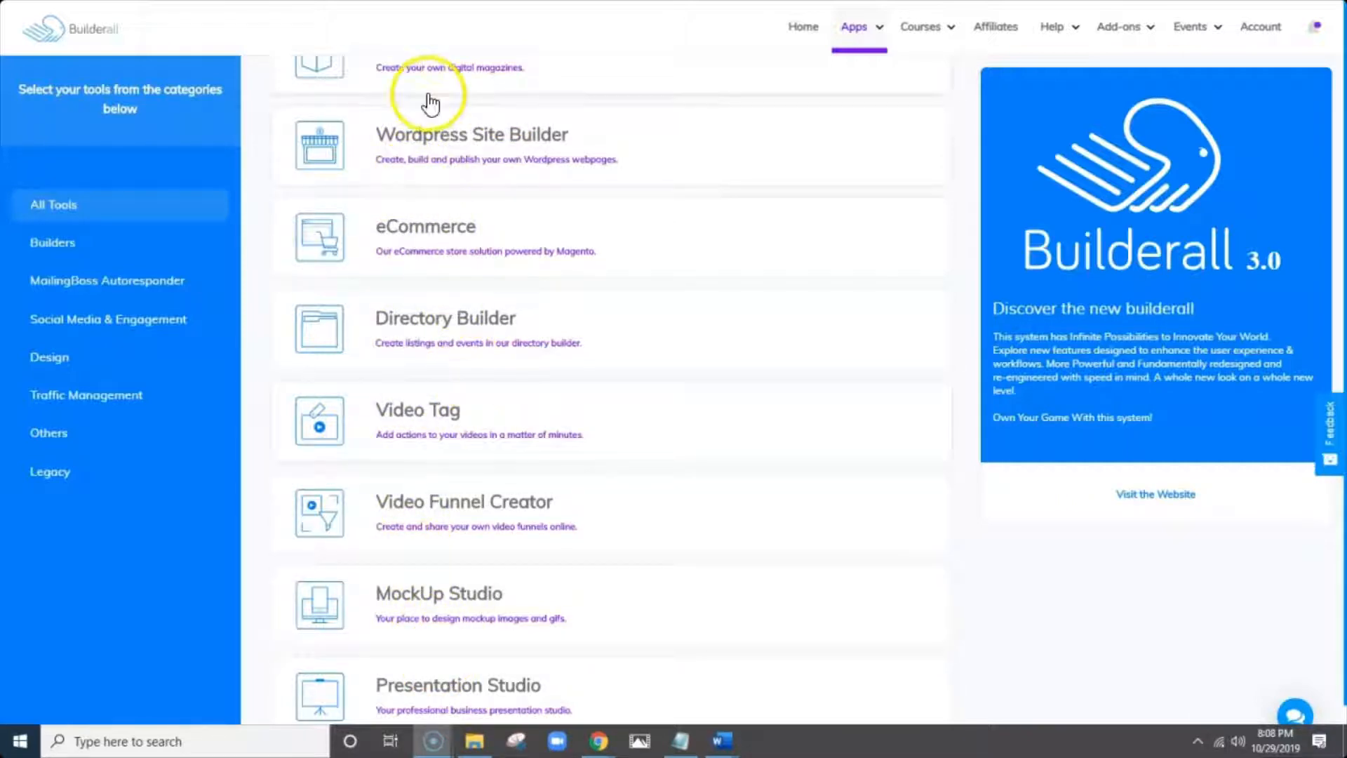
{"action": "mouse_move", "coordinate": [945, 262]}
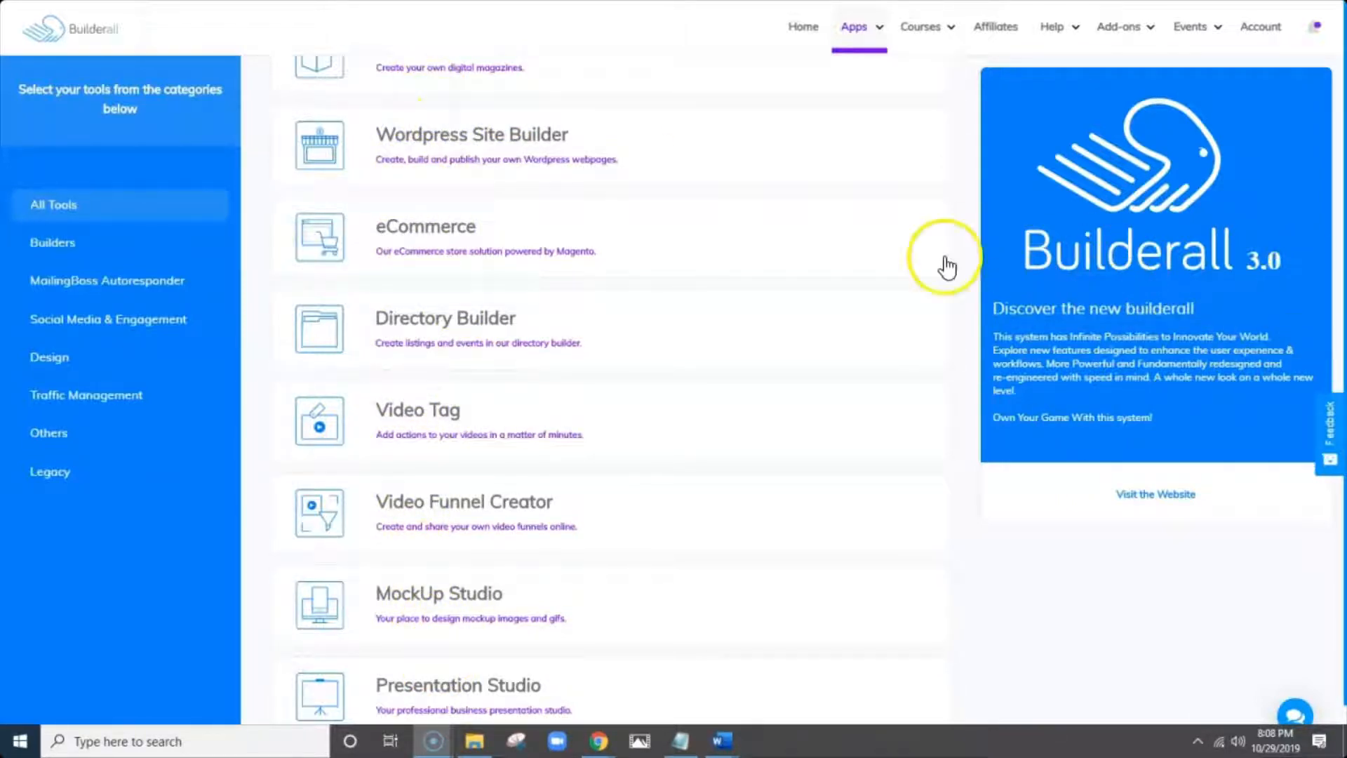
{"action": "mouse_move", "coordinate": [1340, 172]}
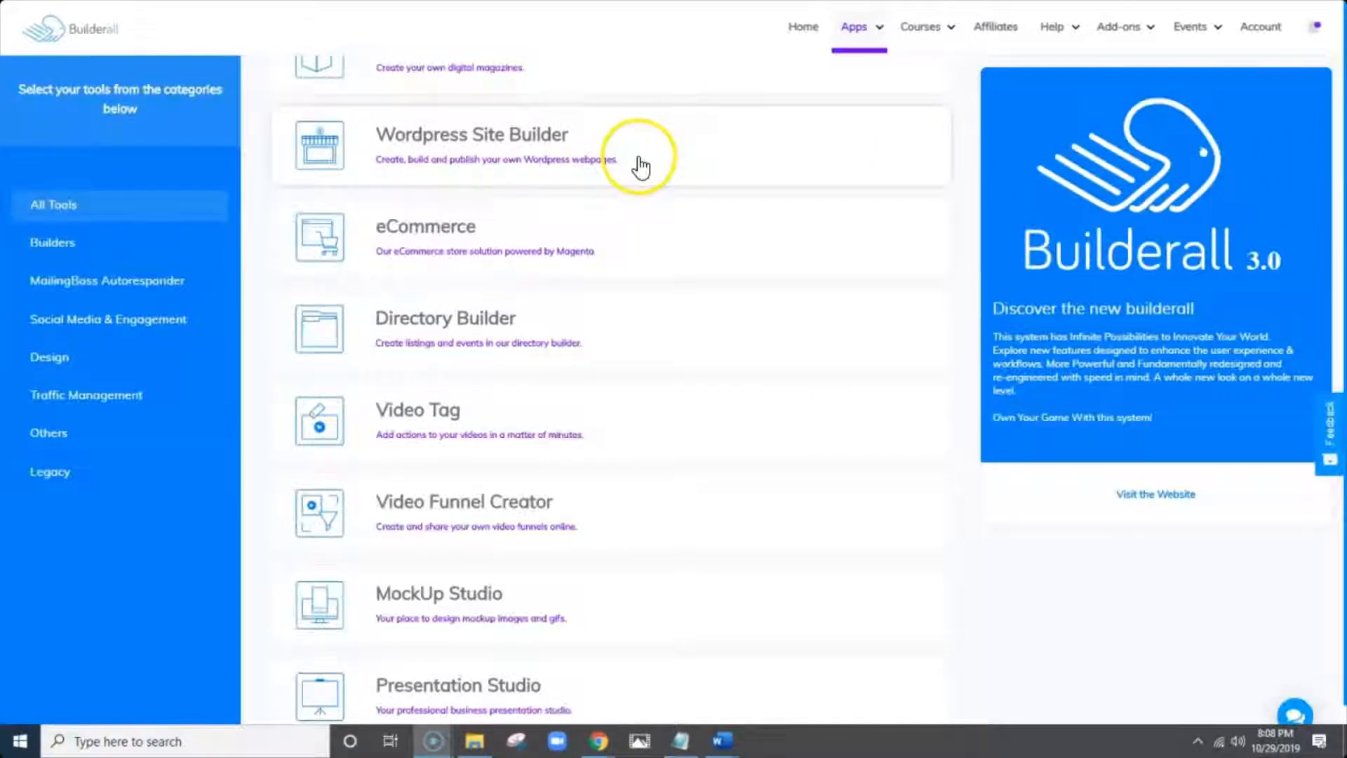
- Filter apps to Builders, view Canvas Funnel Builder, then show the Cheetah Builder details and rating
{"action": "left_click", "coordinate": [53, 242]}
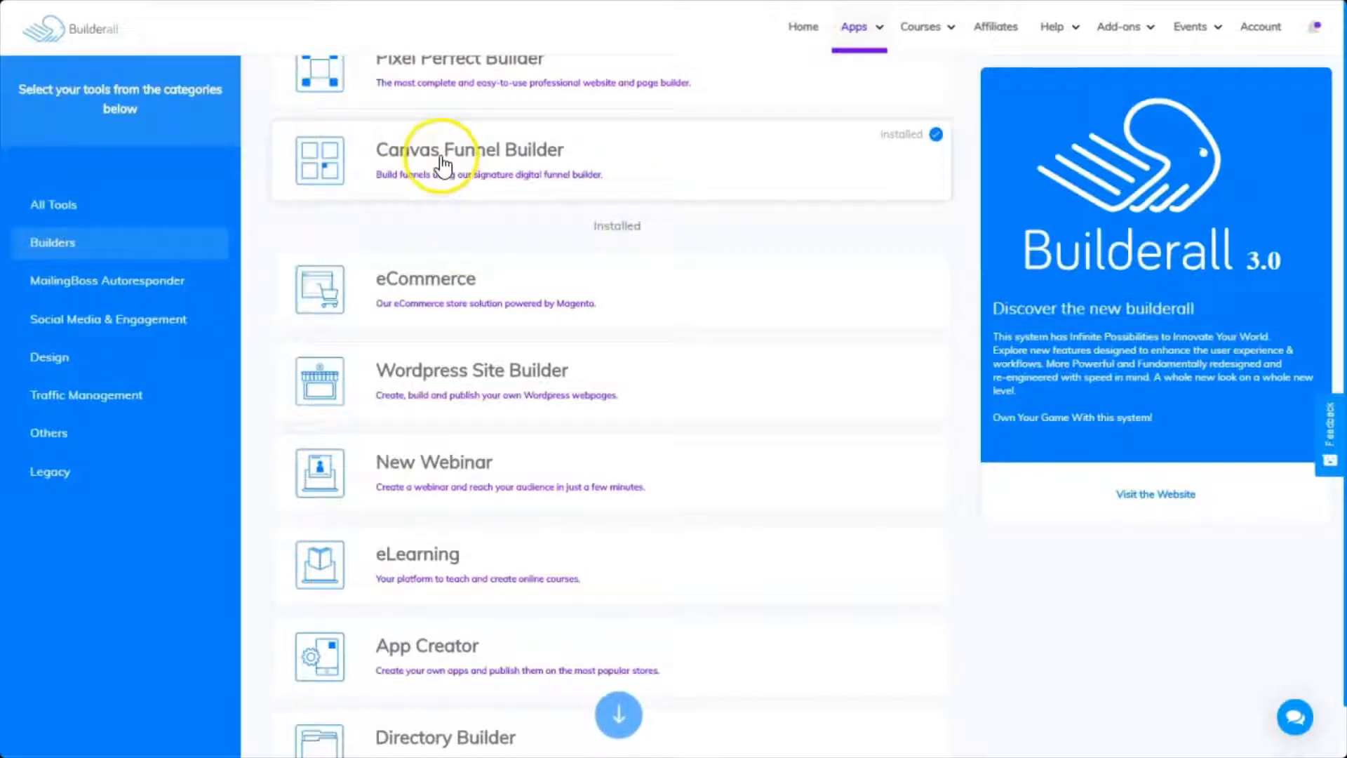
{"action": "left_click", "coordinate": [470, 159]}
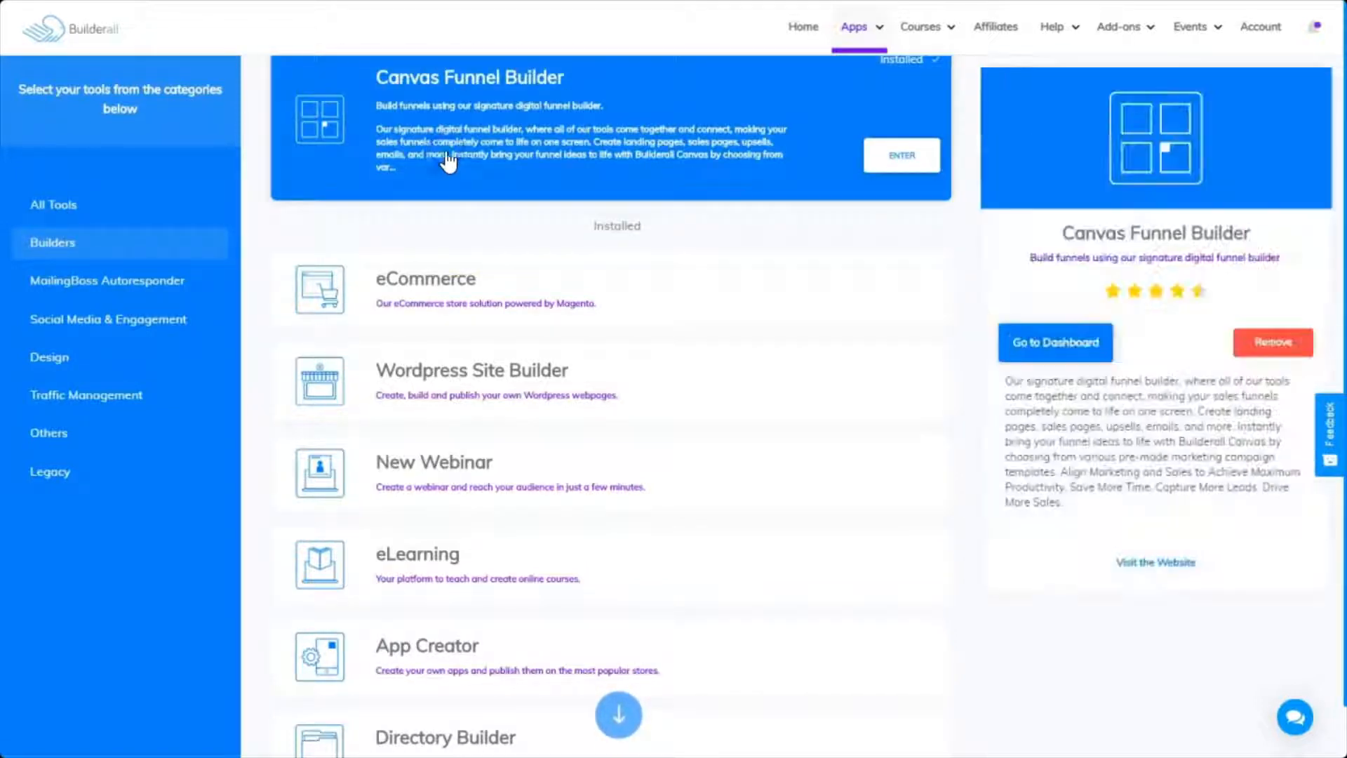
{"action": "mouse_move", "coordinate": [1055, 361]}
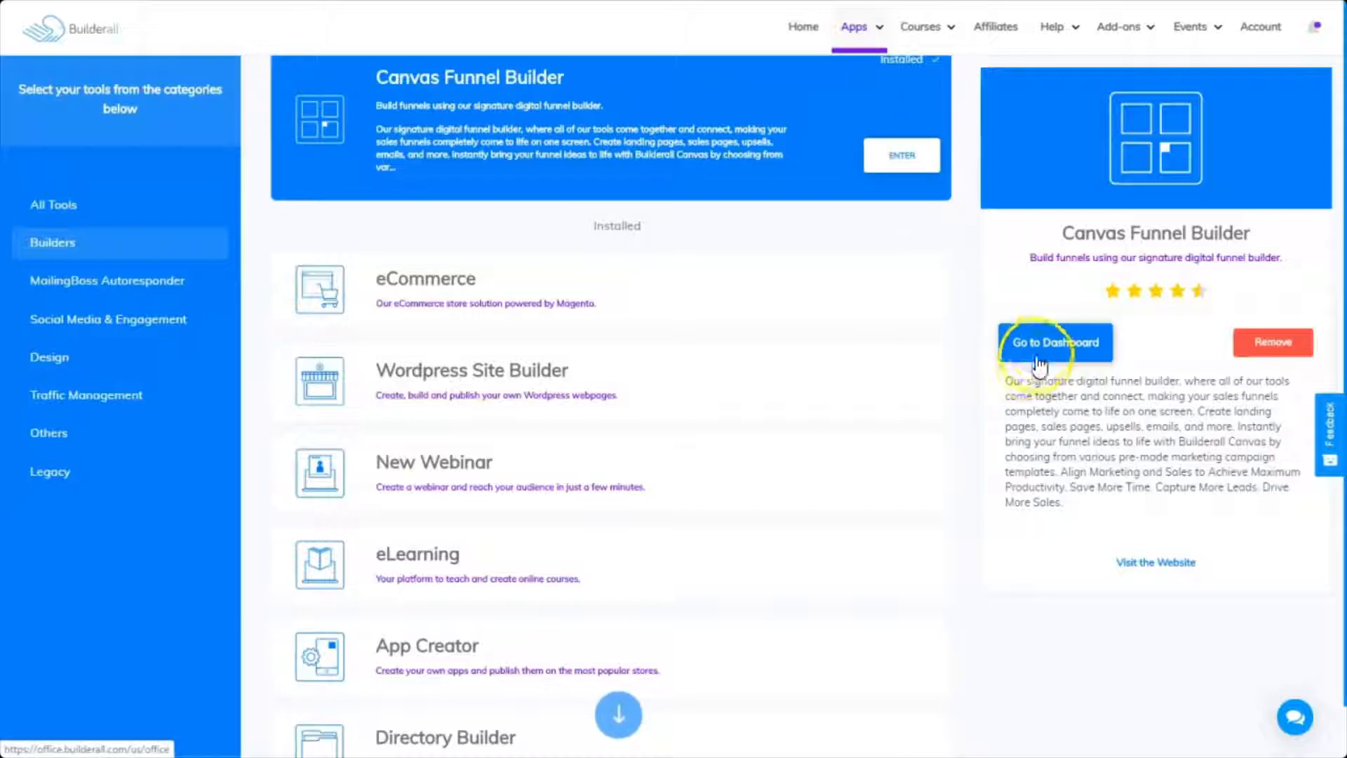
{"action": "scroll", "scroll_direction": "up", "scroll_amount": 3}
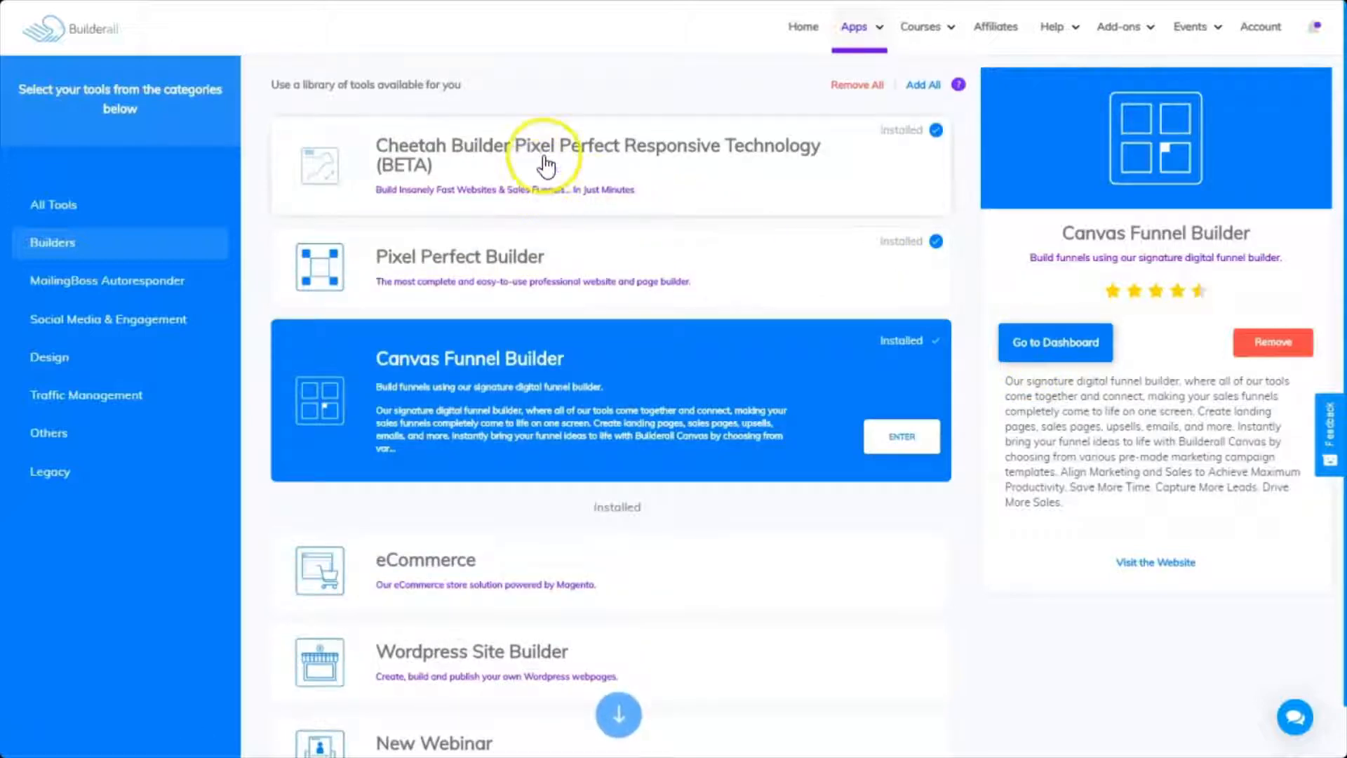
{"action": "mouse_move", "coordinate": [473, 160]}
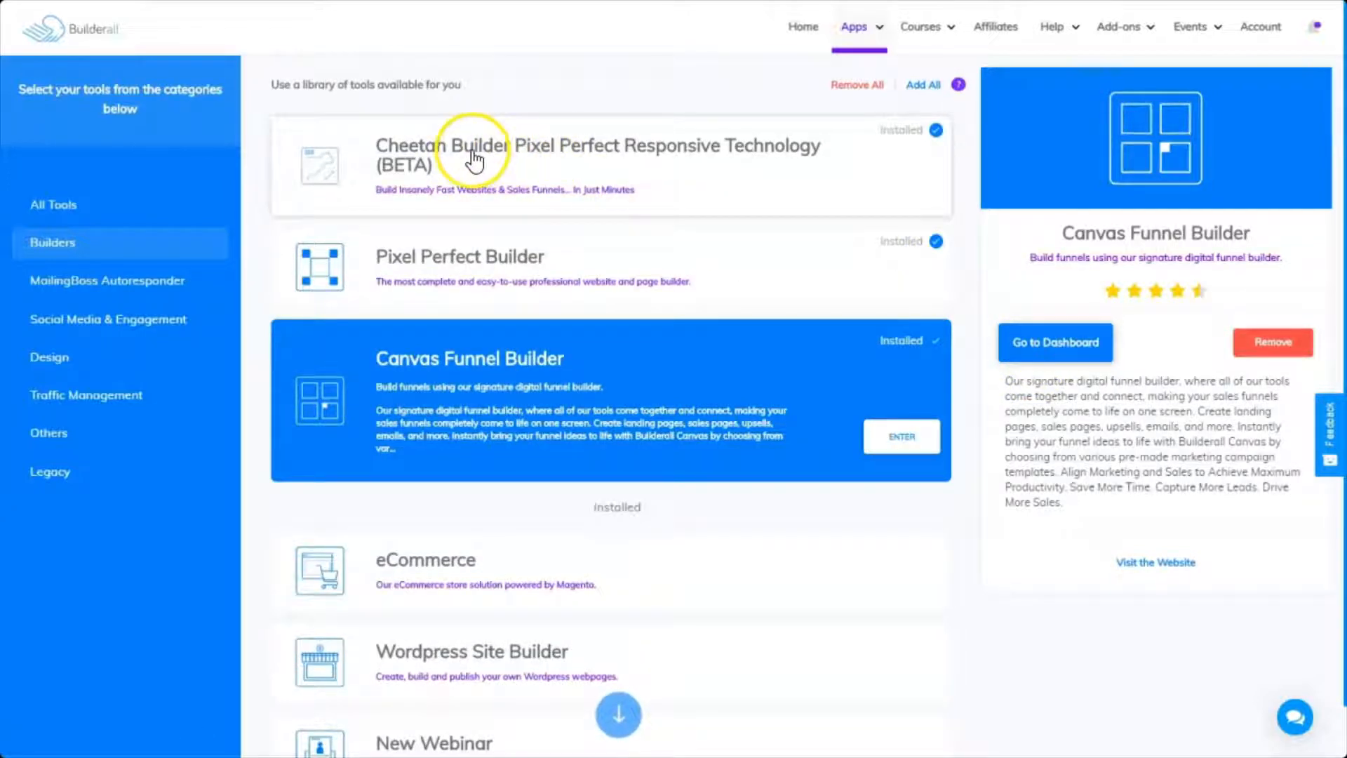
{"action": "mouse_move", "coordinate": [611, 160]}
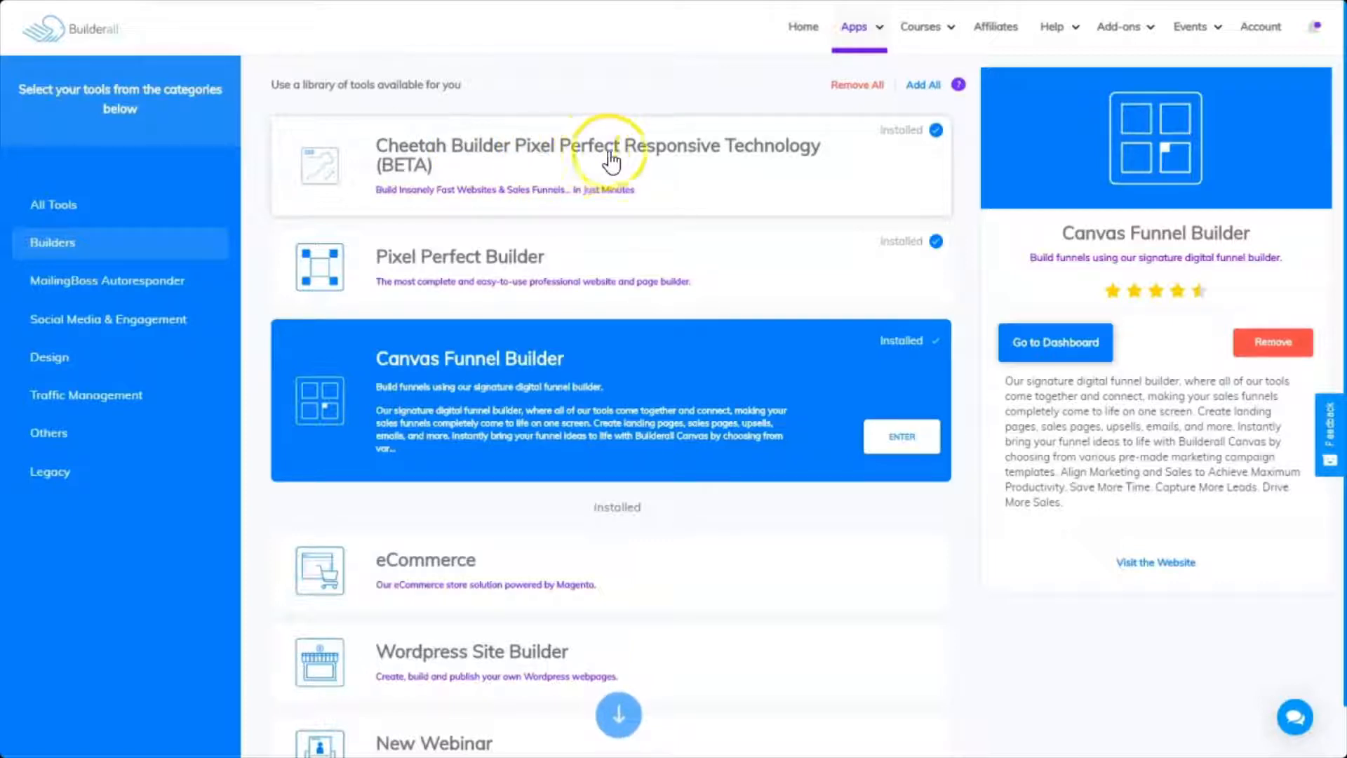
{"action": "mouse_move", "coordinate": [770, 157]}
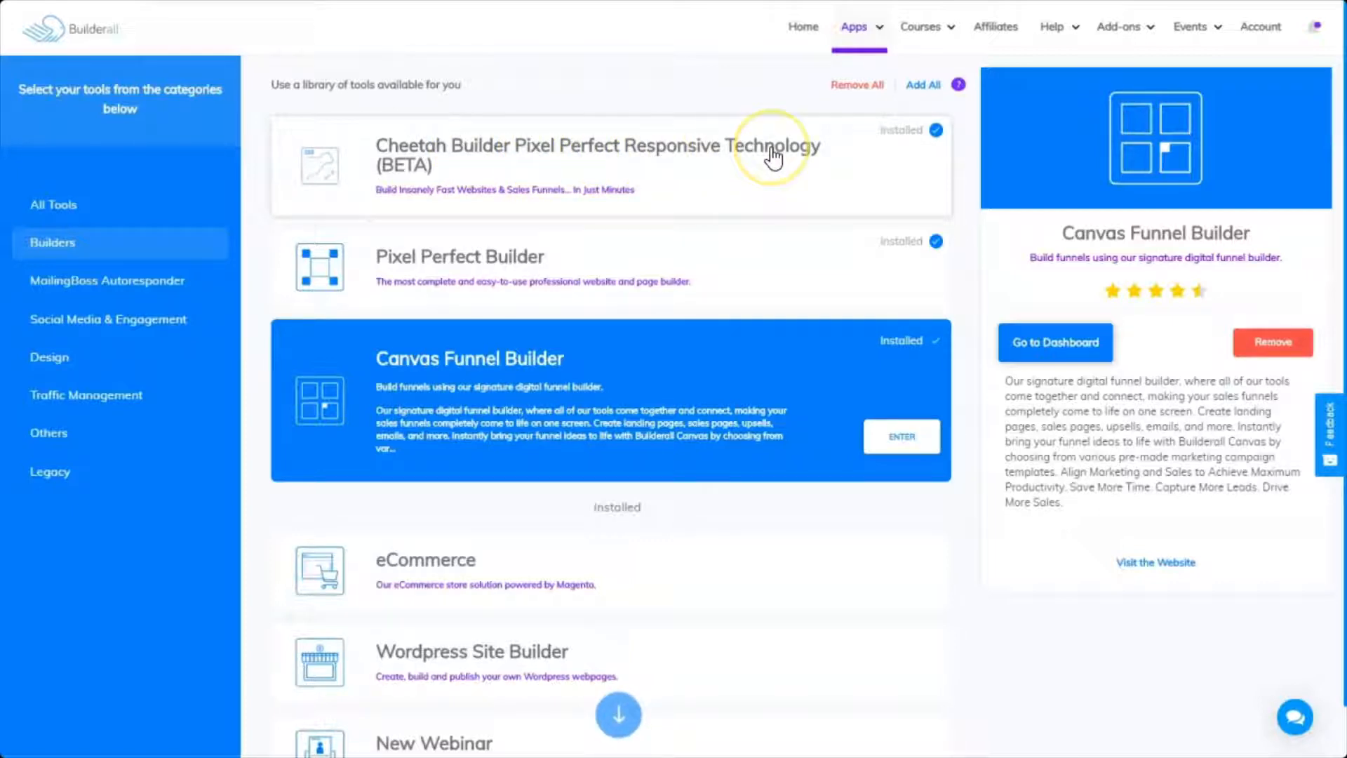
{"action": "mouse_move", "coordinate": [410, 163]}
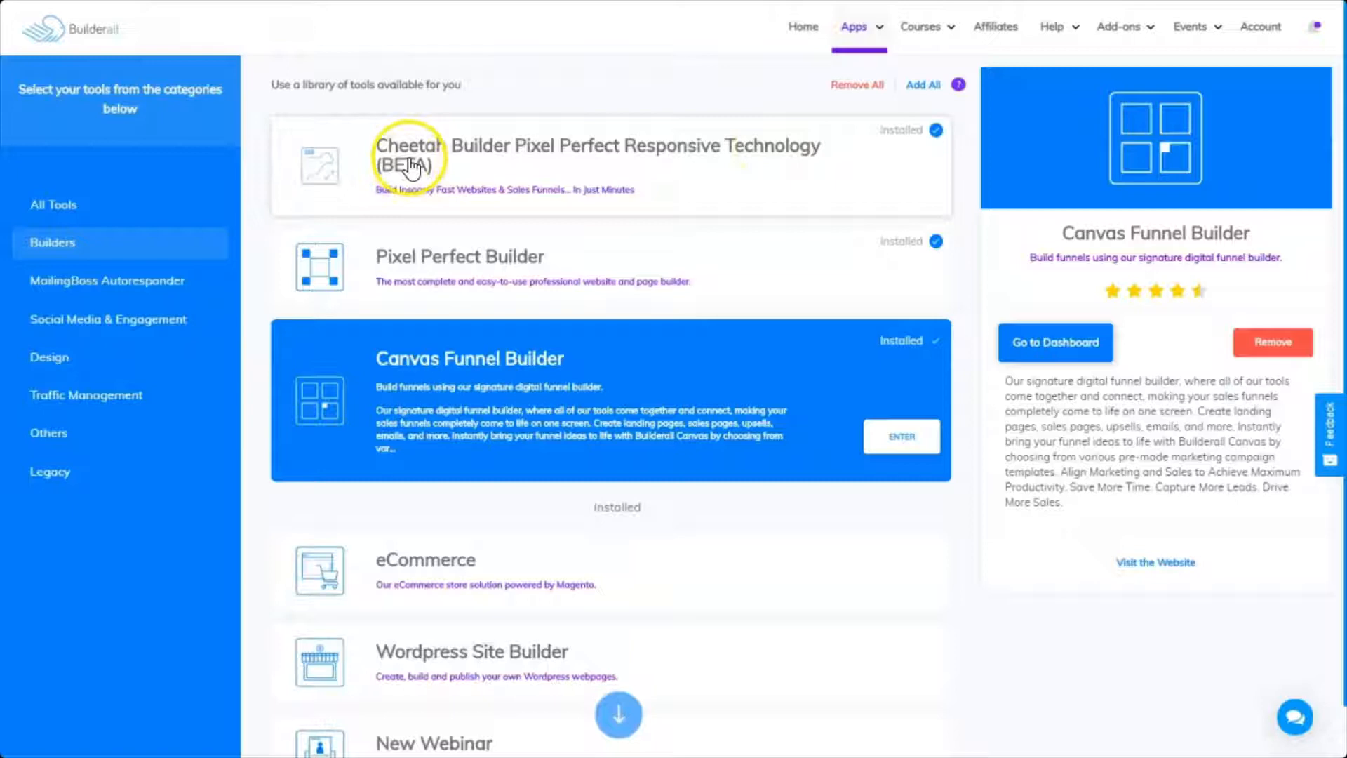
{"action": "mouse_move", "coordinate": [761, 161]}
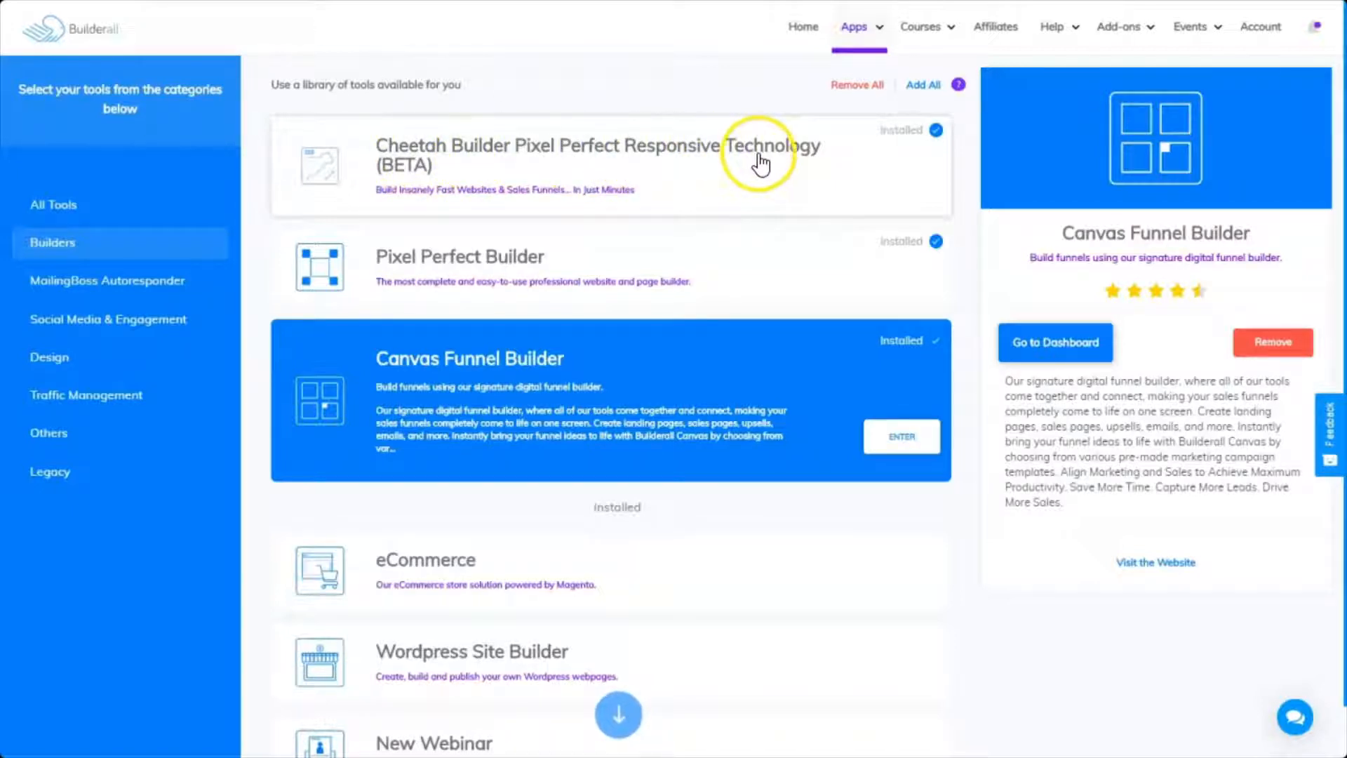
{"action": "mouse_move", "coordinate": [738, 154]}
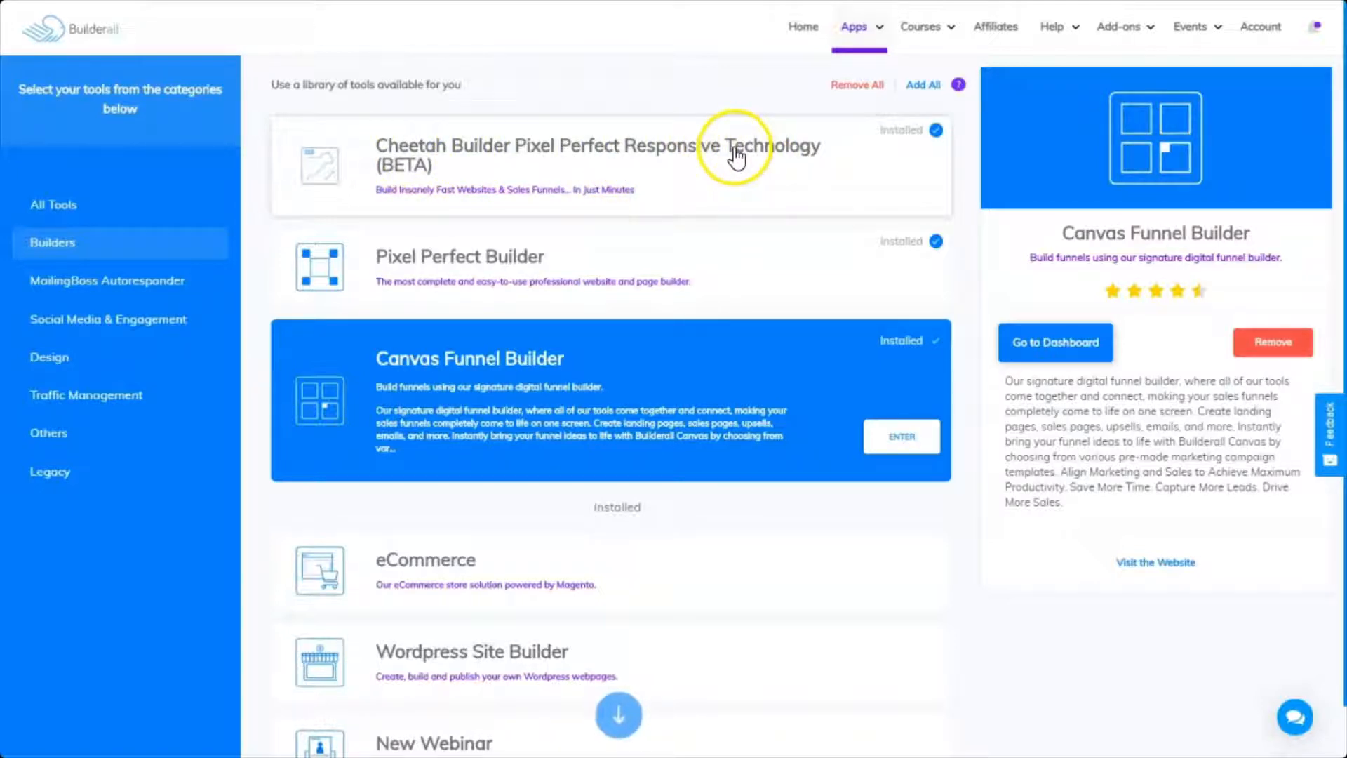
{"action": "left_click", "coordinate": [598, 155]}
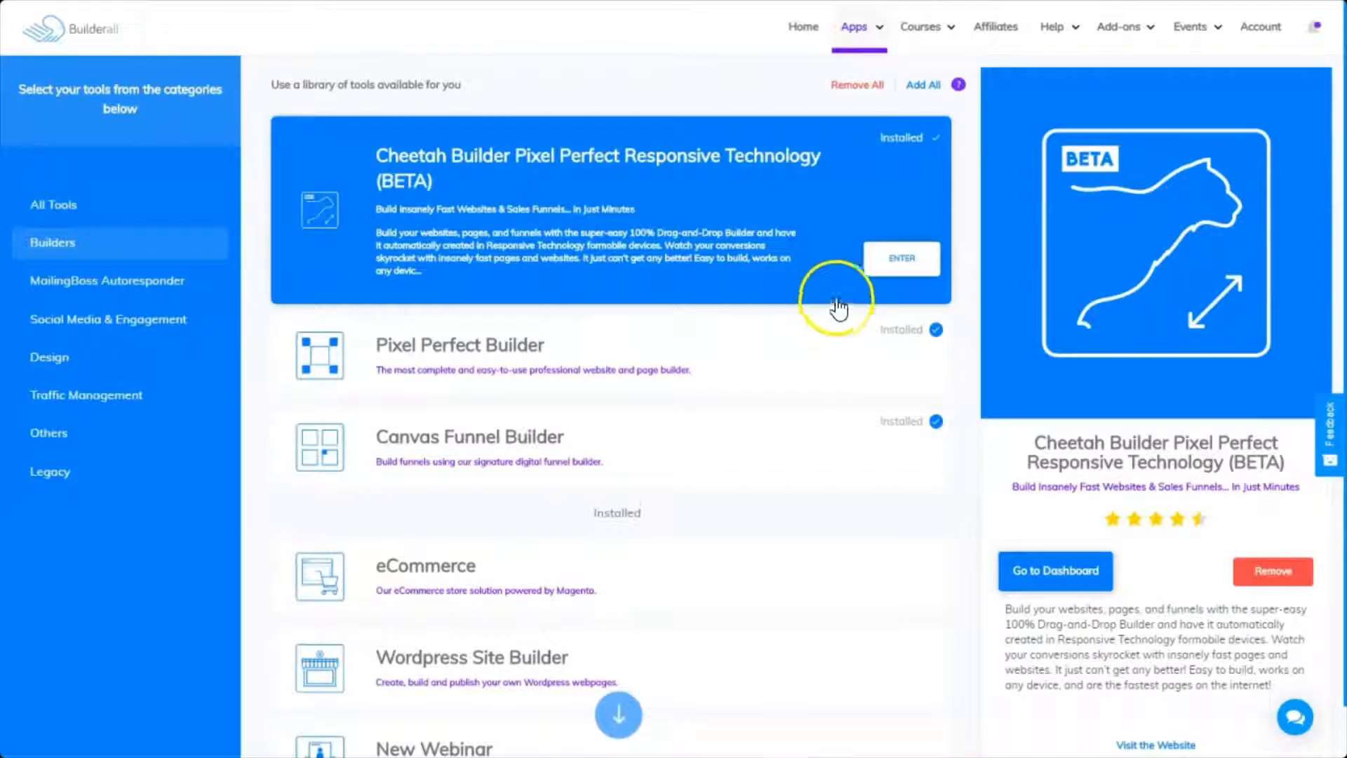
{"action": "mouse_move", "coordinate": [615, 206]}
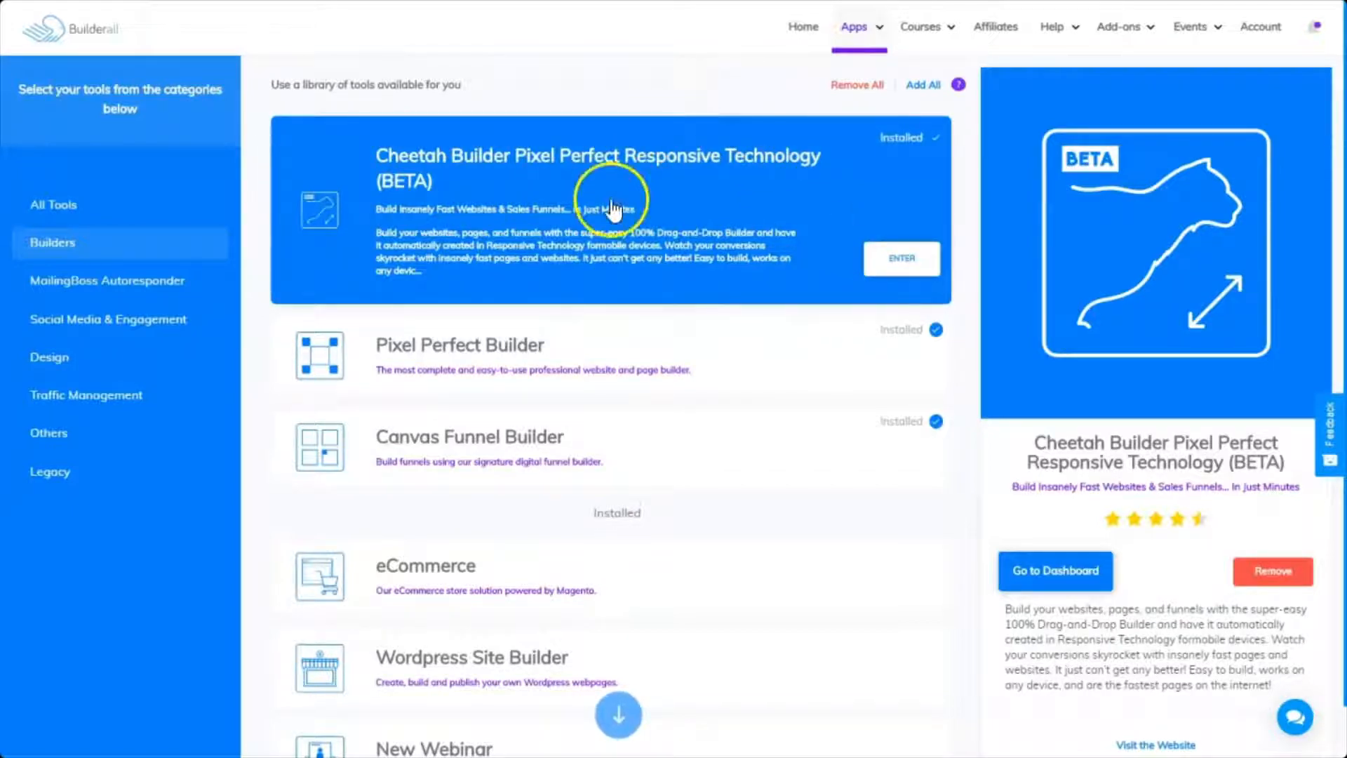
{"action": "scroll", "scroll_direction": "down", "scroll_amount": 3}
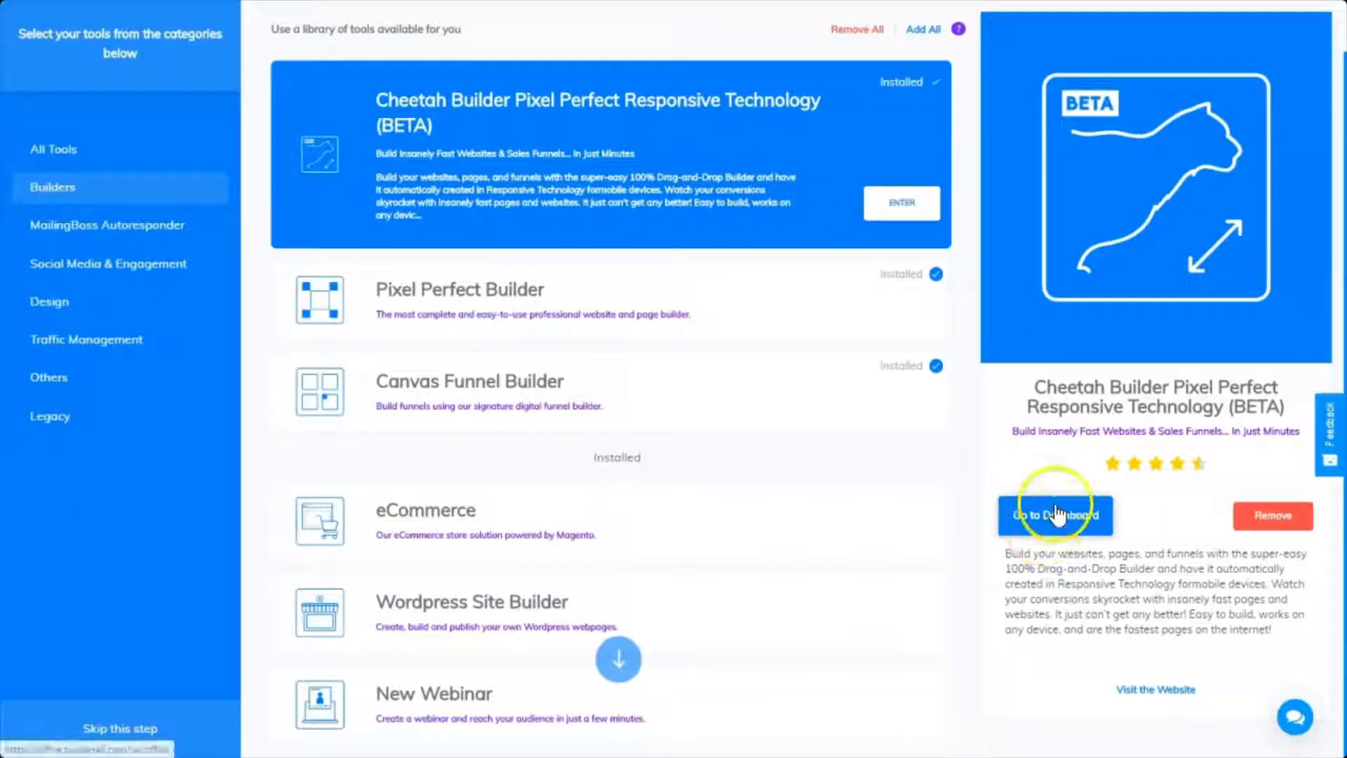
- Go to the Home dashboard with its four installed tools, then choose Install more tools
{"action": "left_click", "coordinate": [1053, 514]}
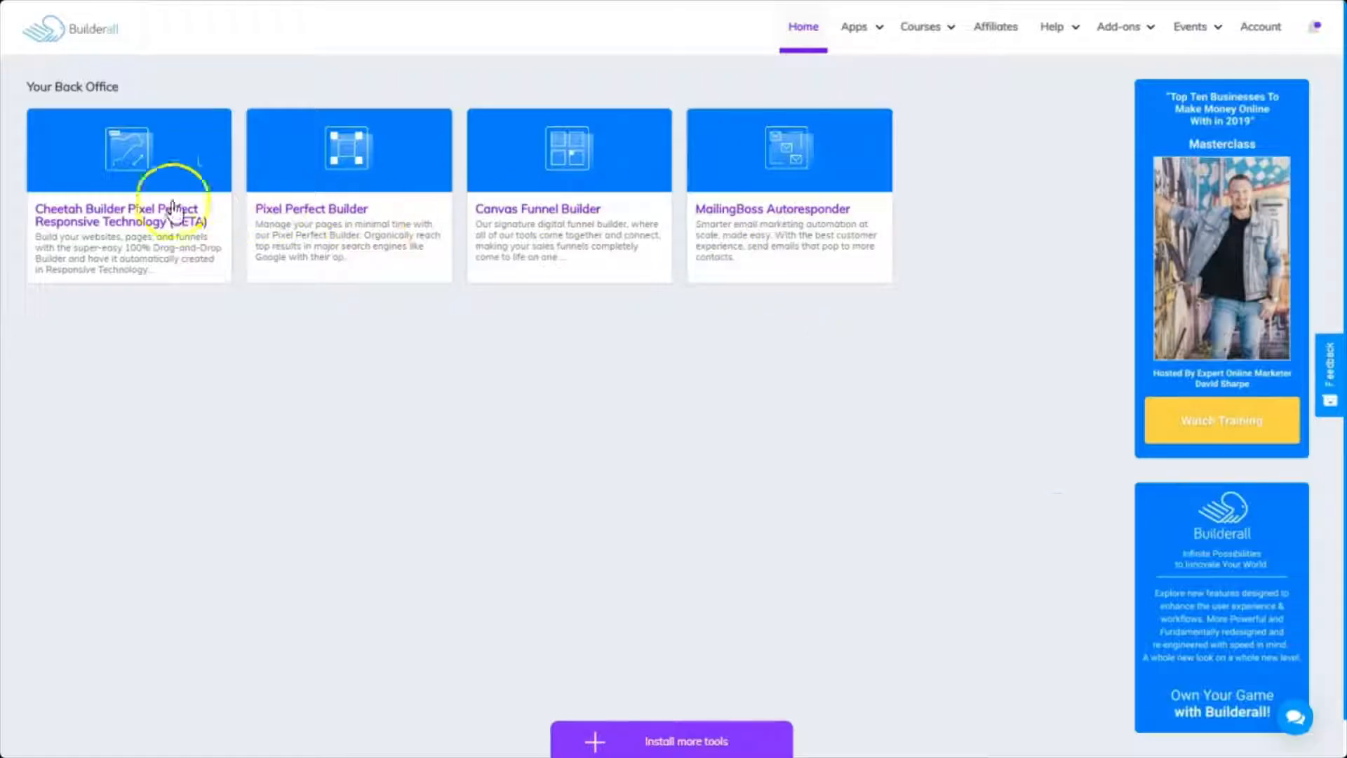
{"action": "mouse_move", "coordinate": [242, 214]}
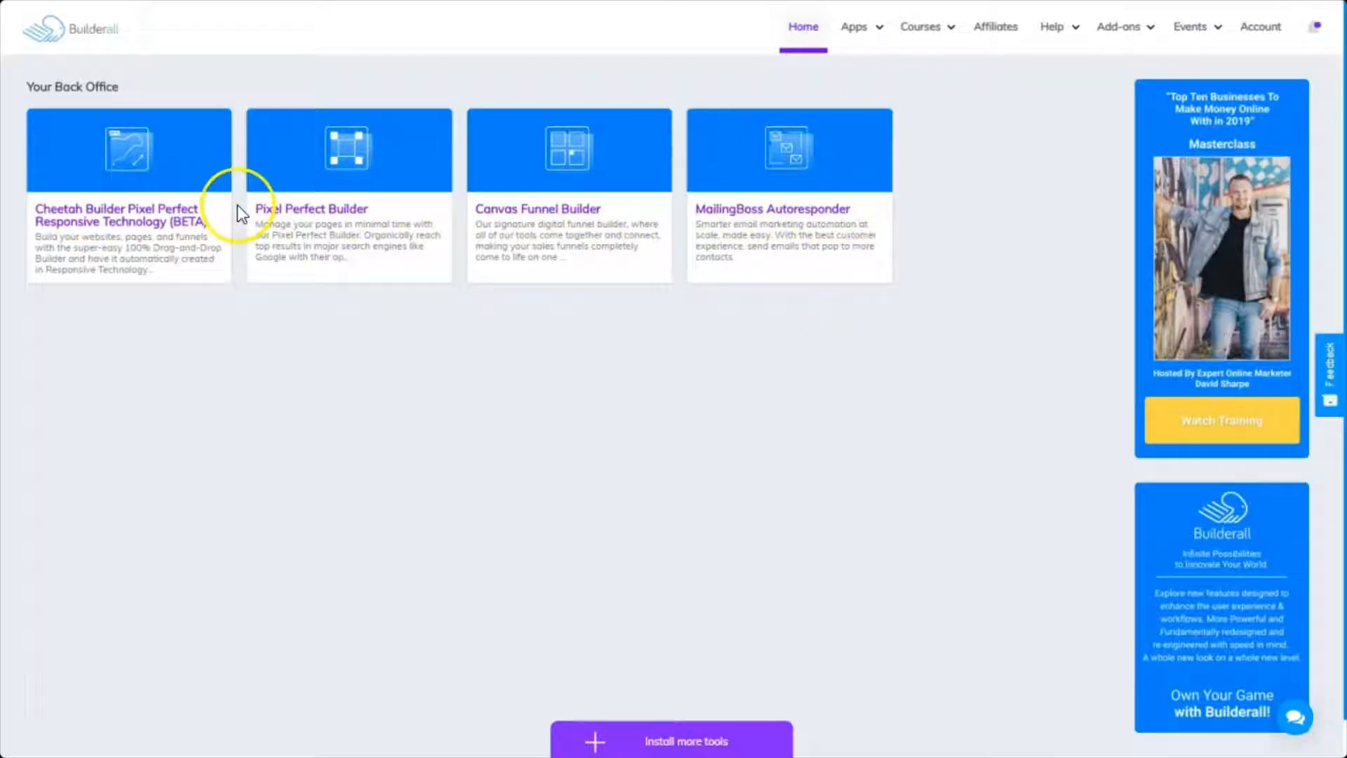
{"action": "mouse_move", "coordinate": [868, 404]}
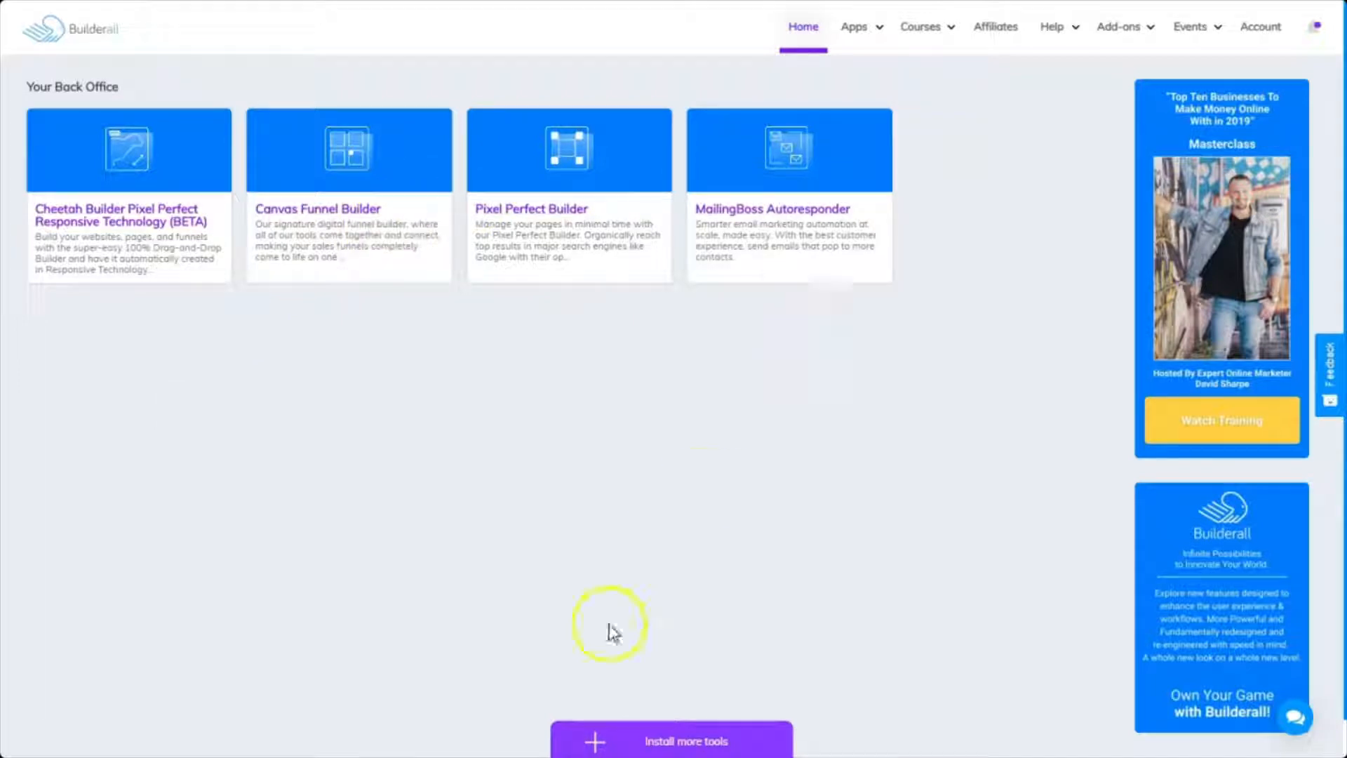
{"action": "left_click", "coordinate": [669, 736]}
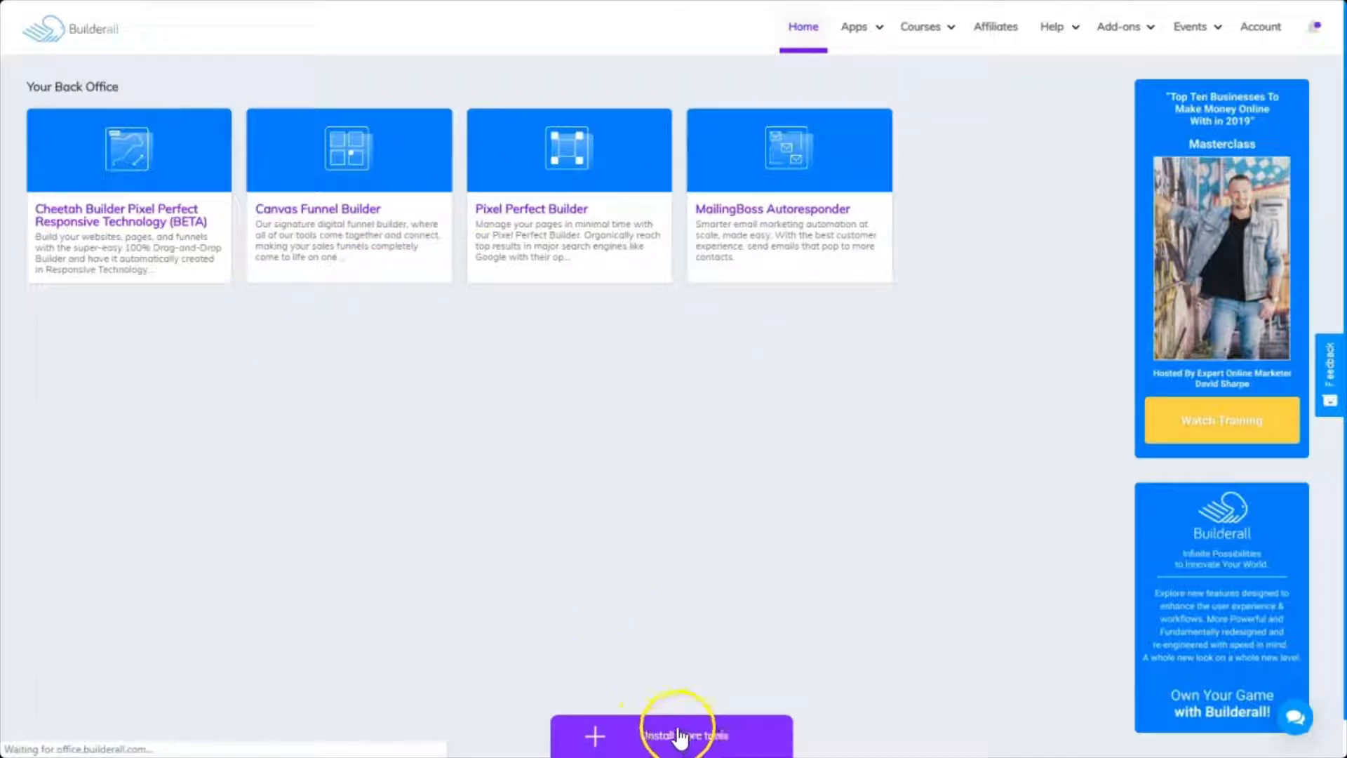
- Scroll the Apps catalogue to MockUp Studio, view its details, and add it
{"action": "left_click", "coordinate": [685, 736]}
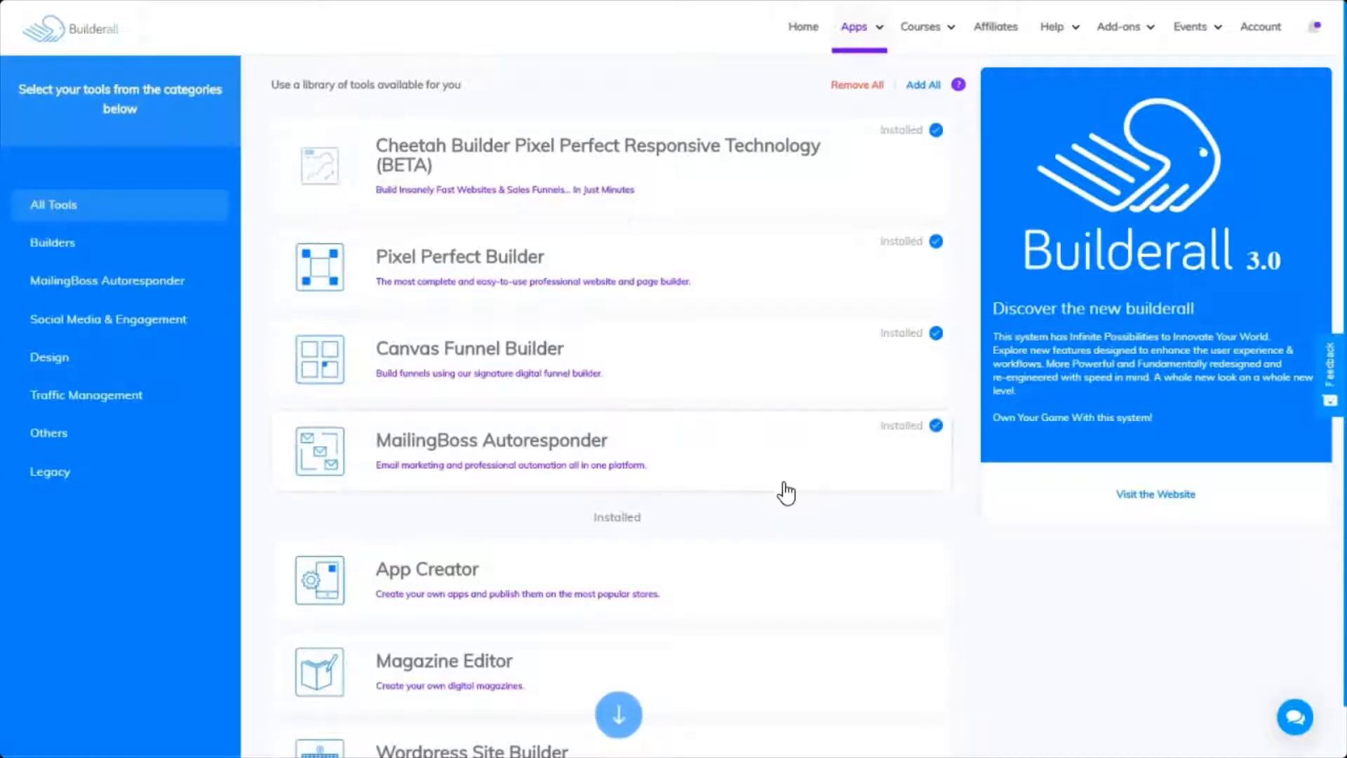
{"action": "scroll", "scroll_direction": "down", "scroll_amount": 3}
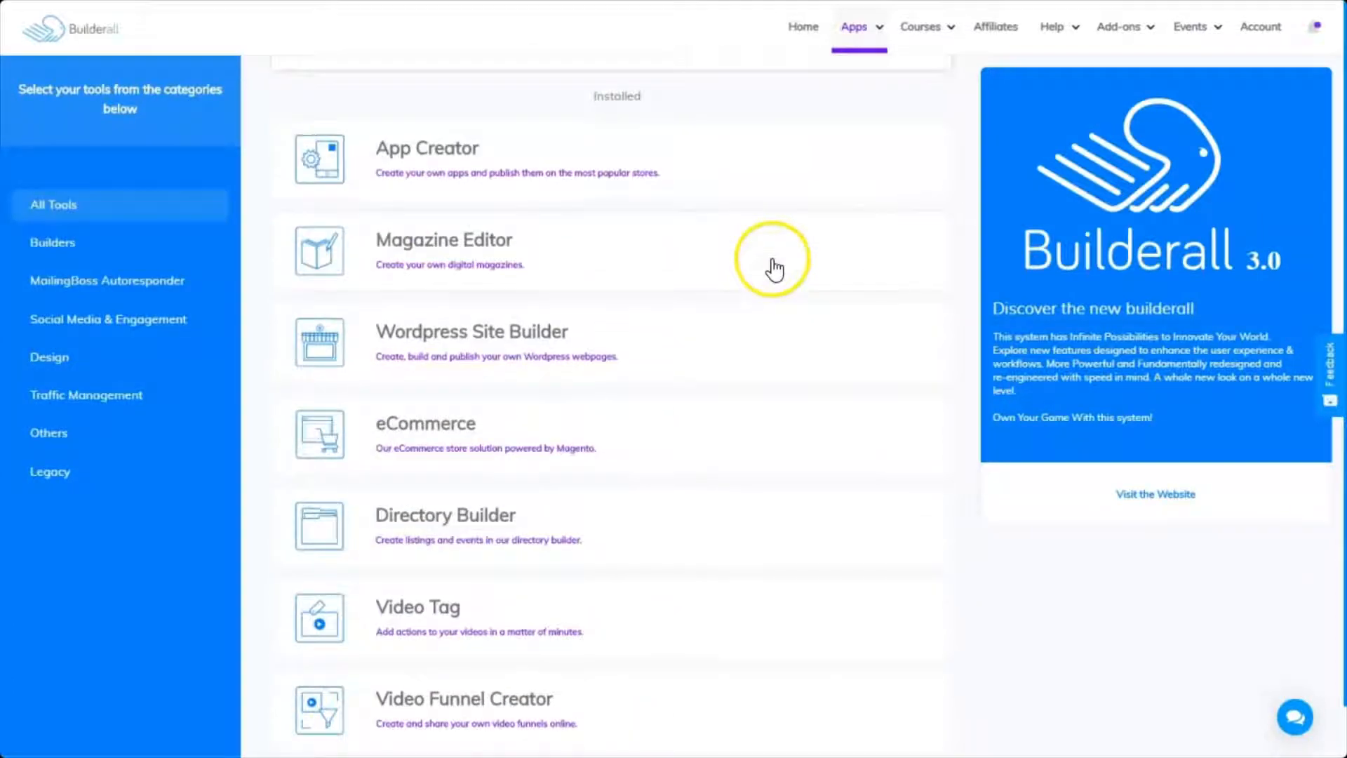
{"action": "scroll", "scroll_direction": "down", "scroll_amount": 3}
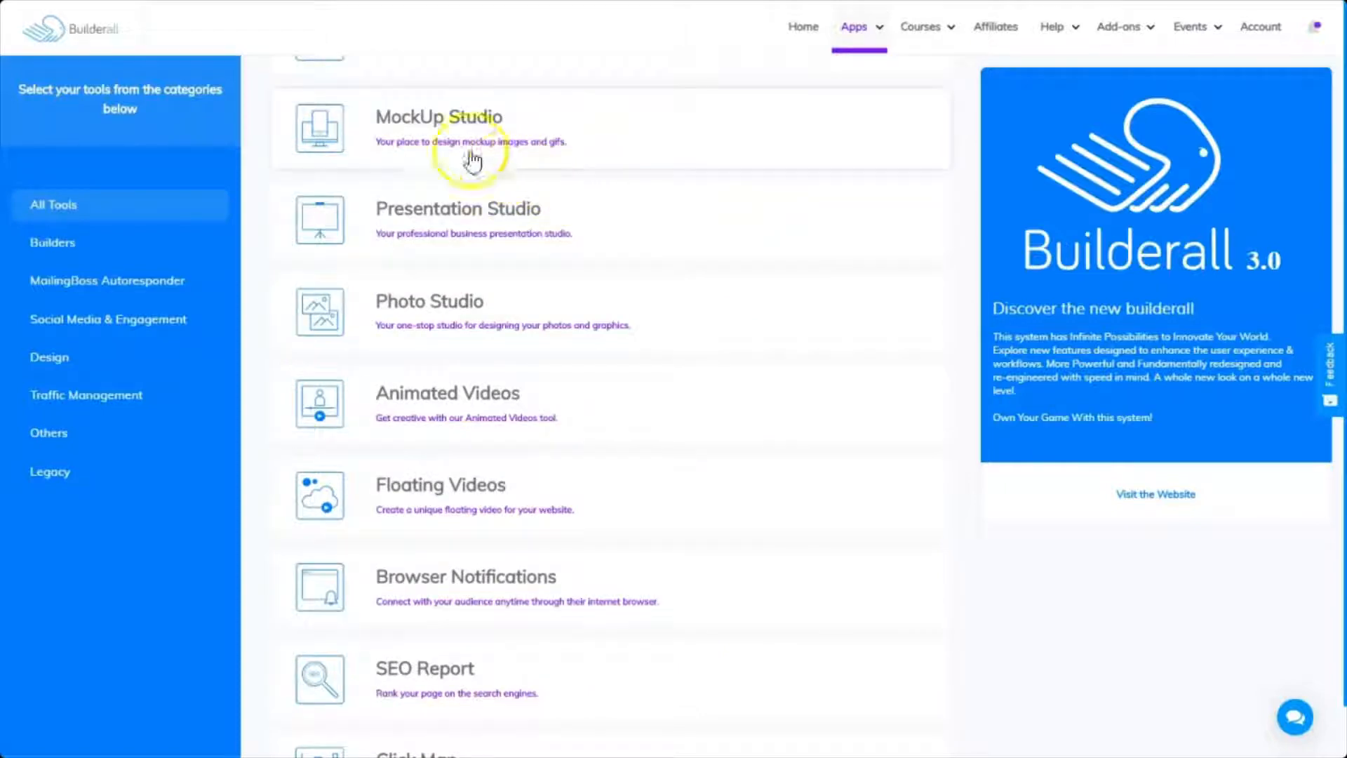
{"action": "left_click", "coordinate": [439, 129]}
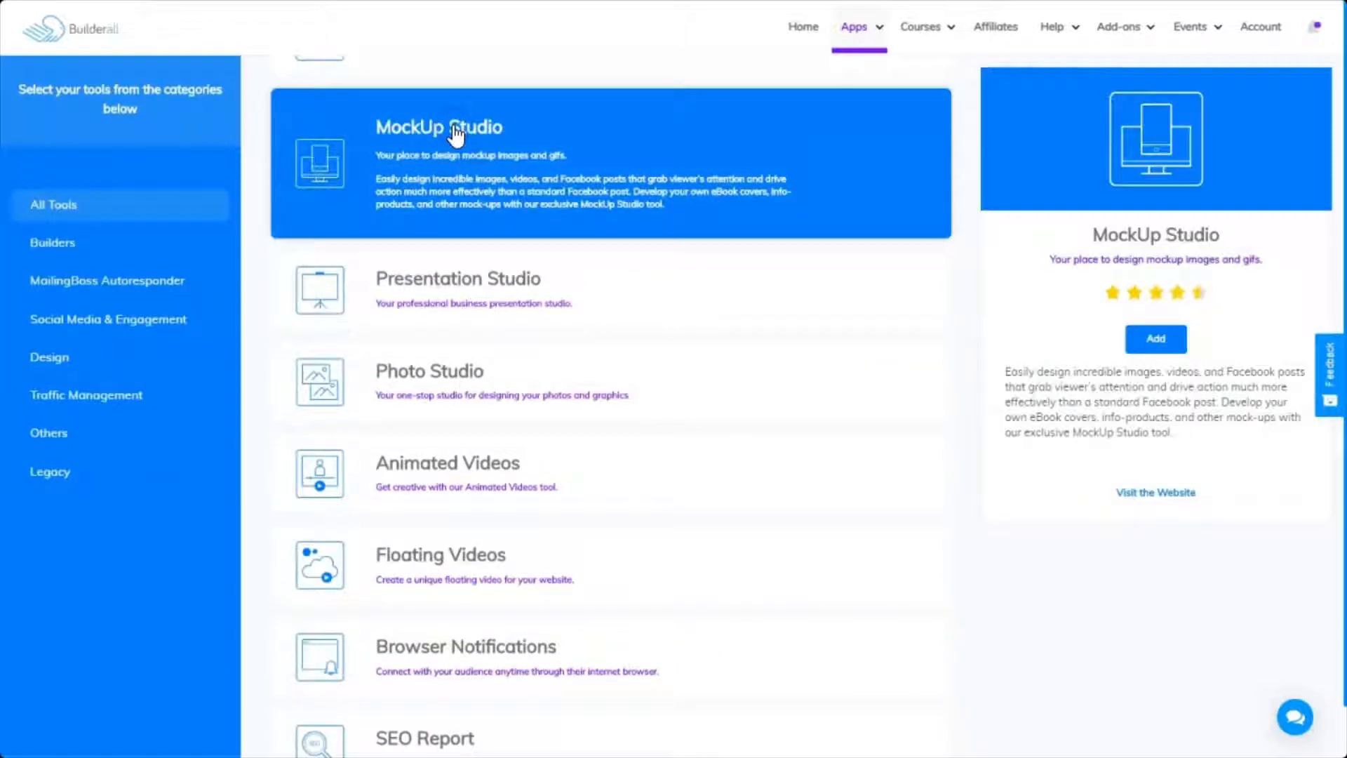
{"action": "left_click", "coordinate": [1155, 338]}
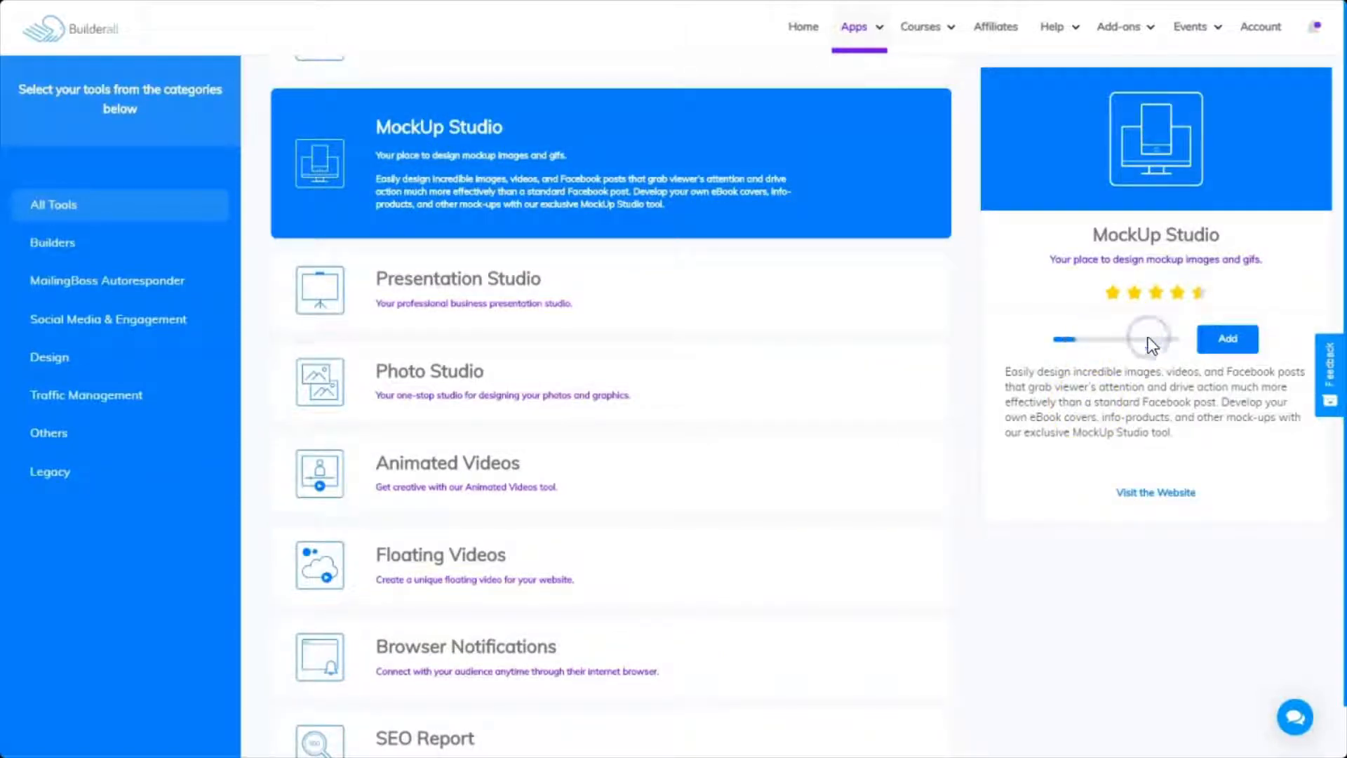
- Go back Home to see MockUp Studio as the fifth installed tool
{"action": "left_click", "coordinate": [1225, 339]}
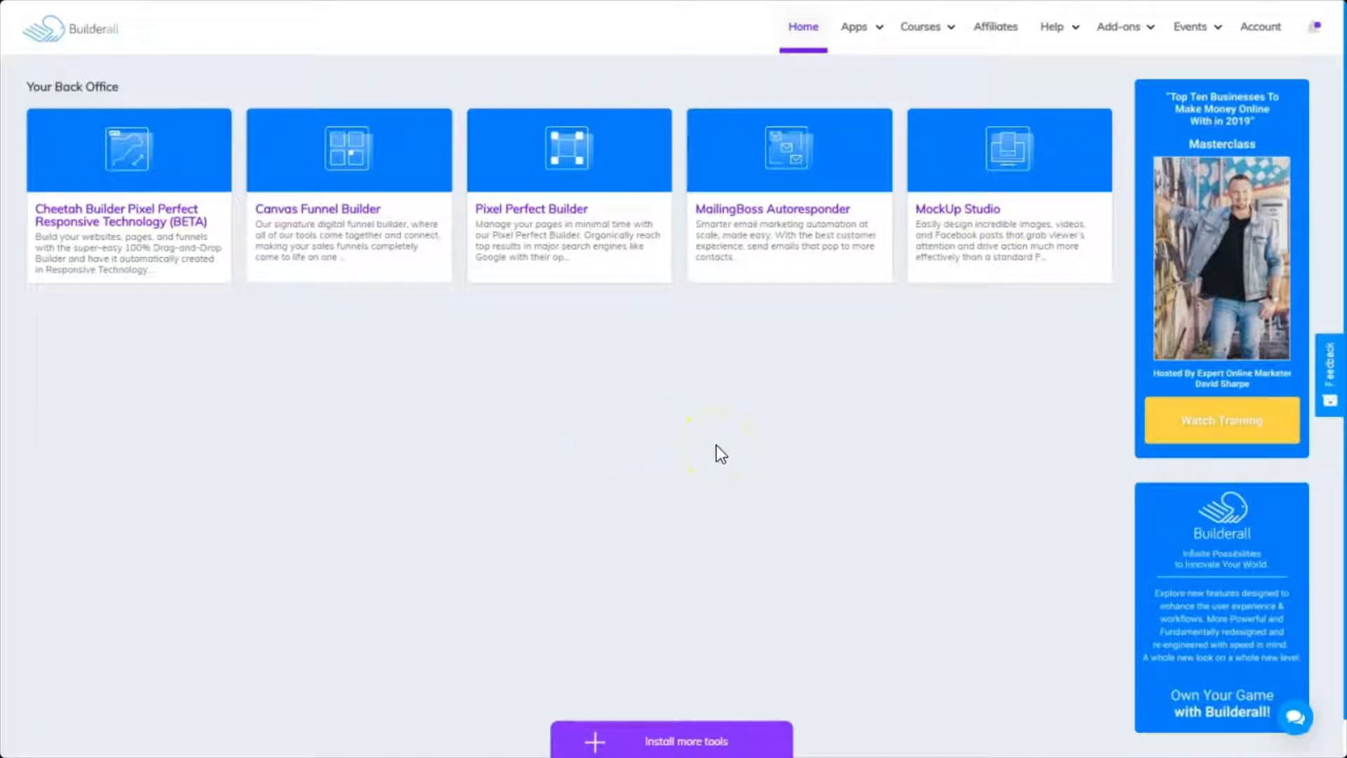
{"action": "mouse_move", "coordinate": [441, 239]}
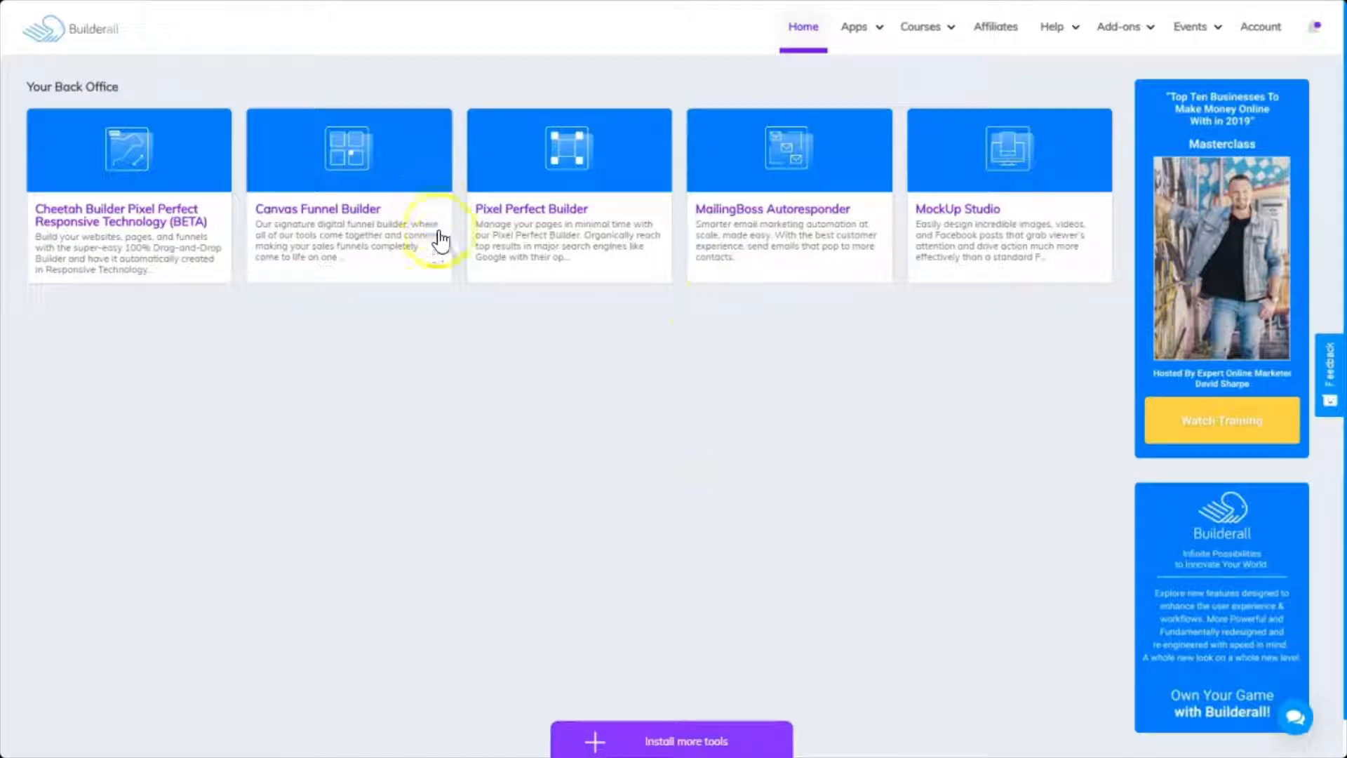
{"action": "mouse_move", "coordinate": [280, 246]}
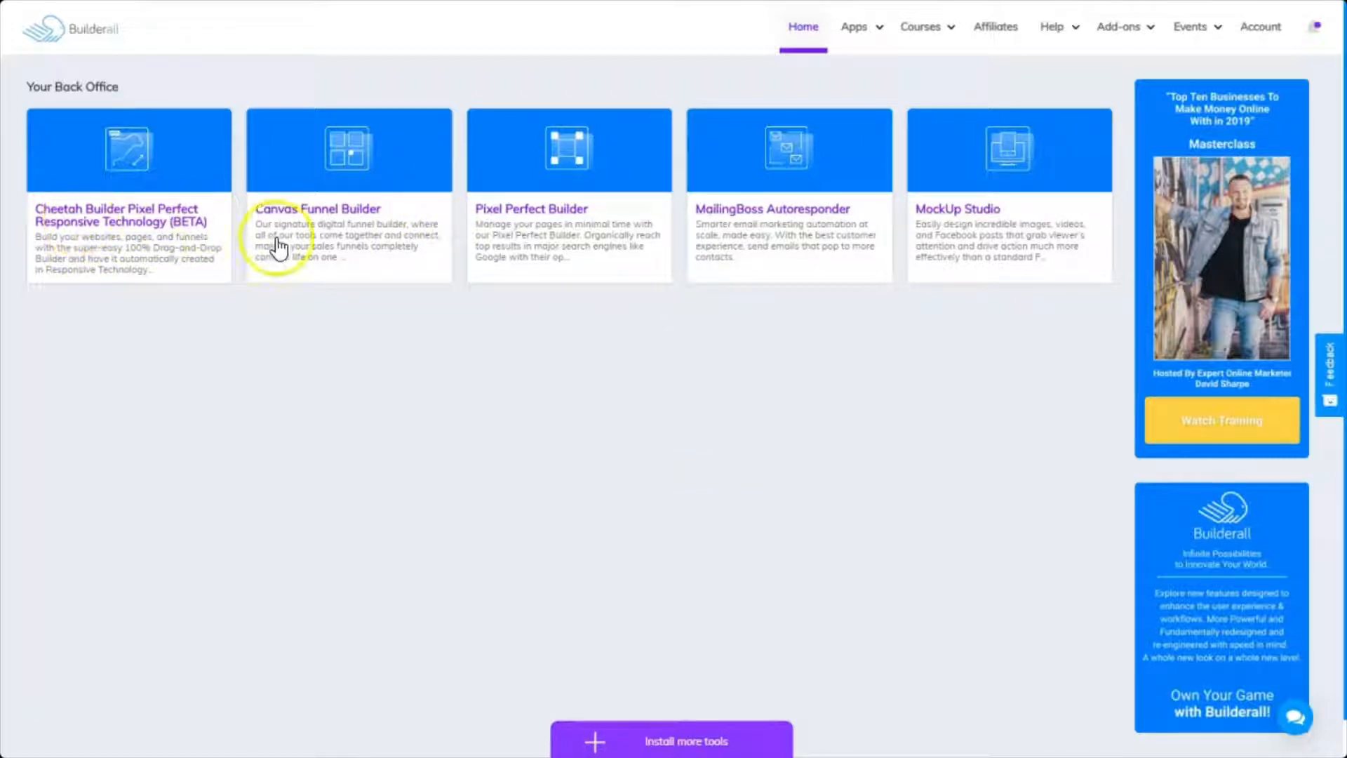
{"action": "mouse_move", "coordinate": [302, 234]}
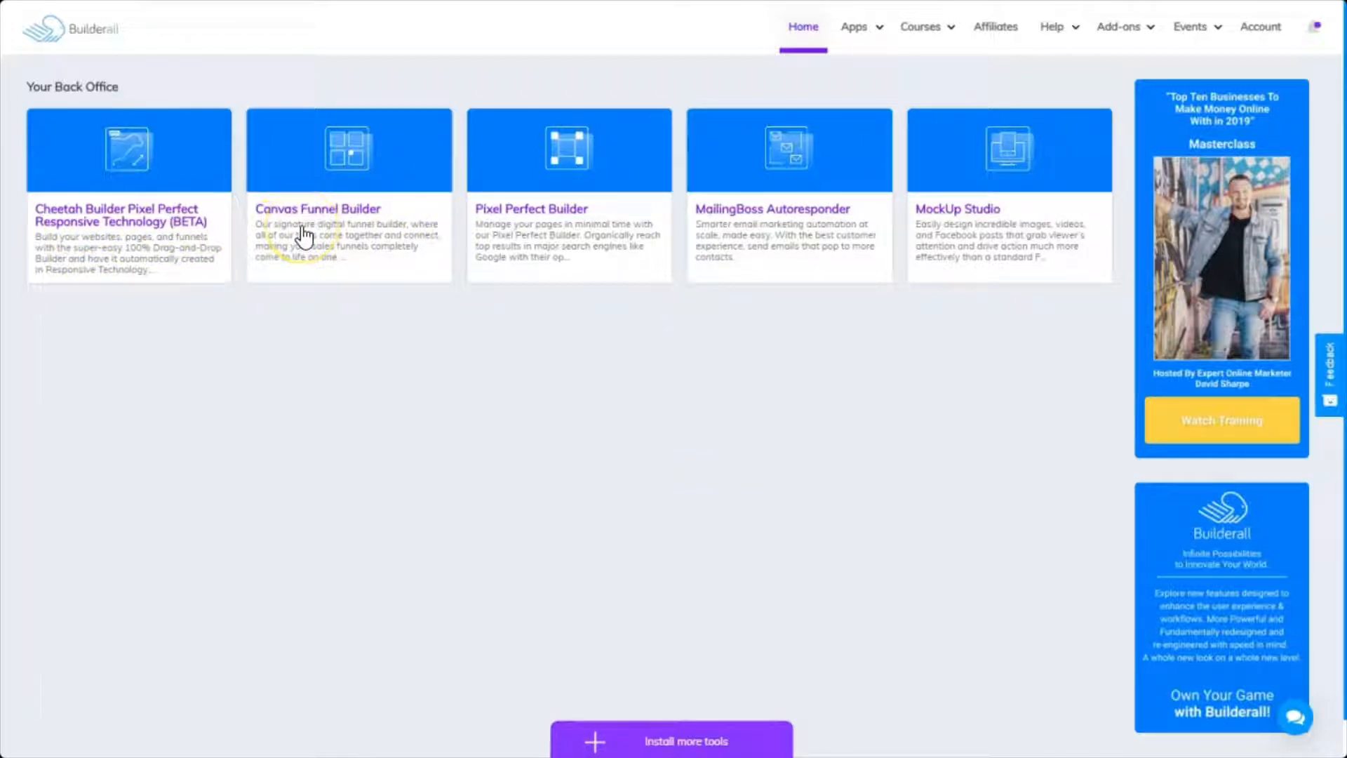
{"action": "mouse_move", "coordinate": [747, 237]}
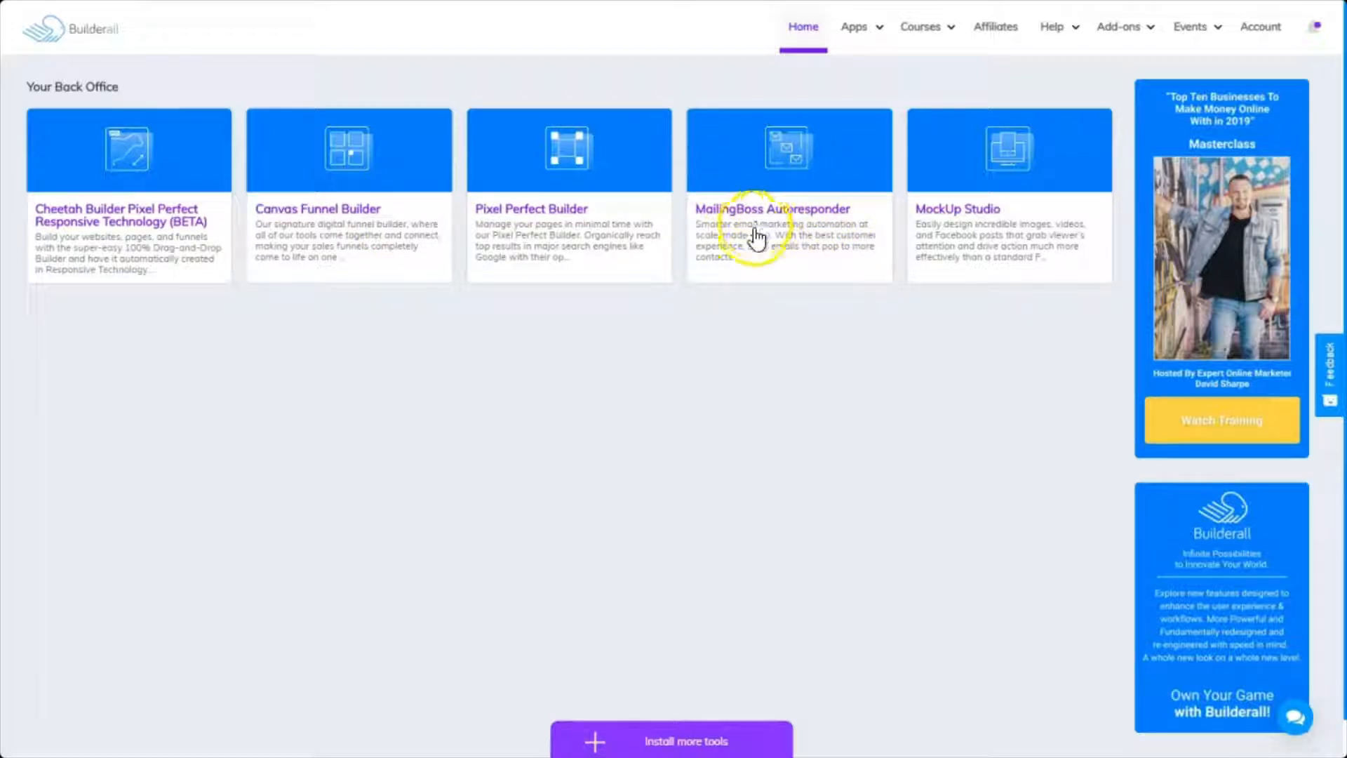
{"action": "mouse_move", "coordinate": [620, 568]}
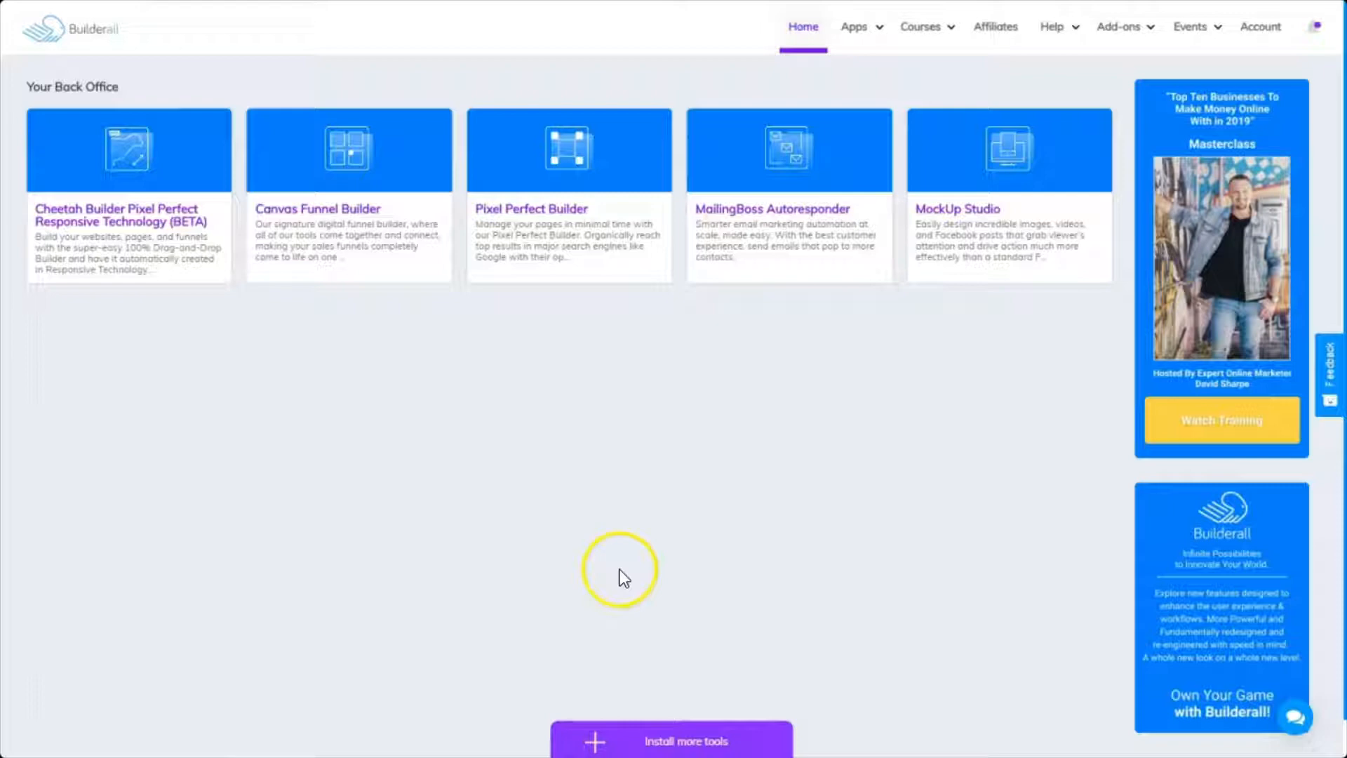
{"action": "mouse_move", "coordinate": [494, 114]}
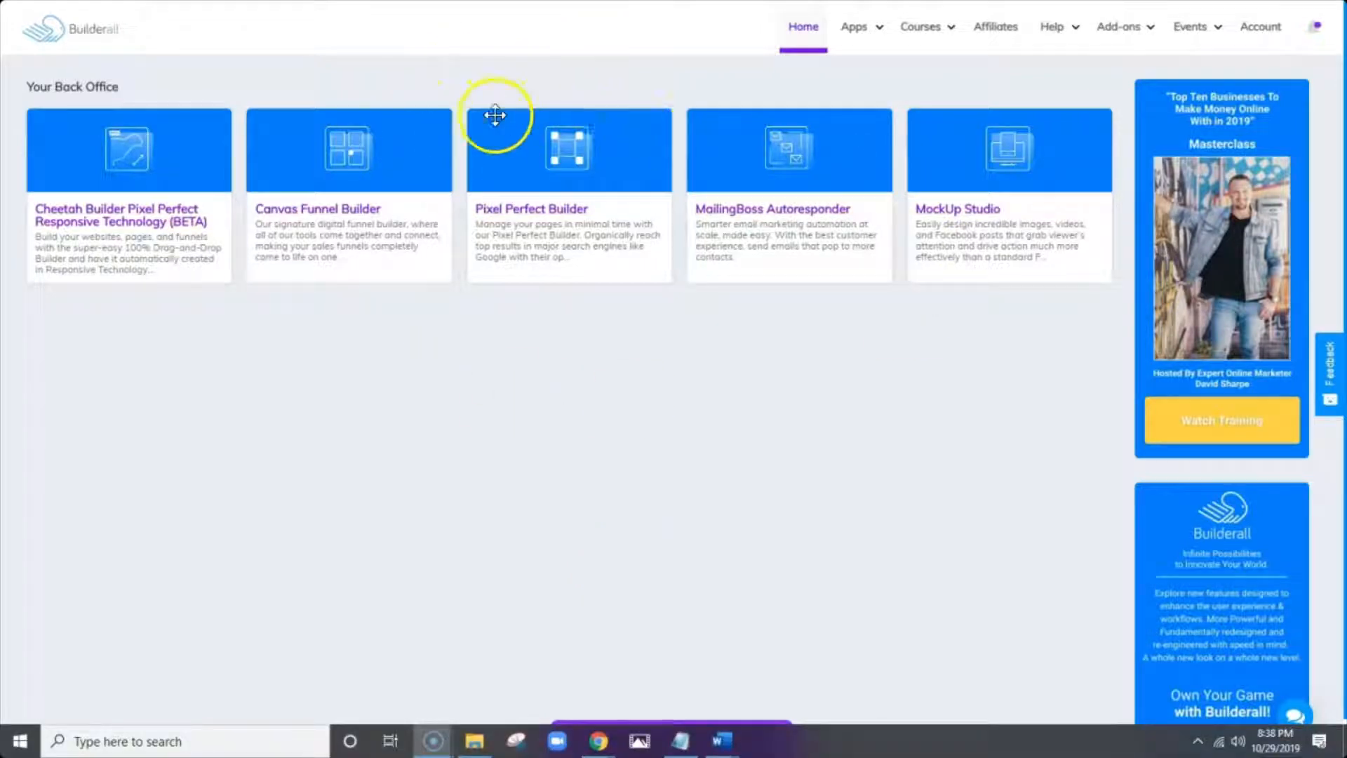
{"action": "left_click", "coordinate": [1052, 27]}
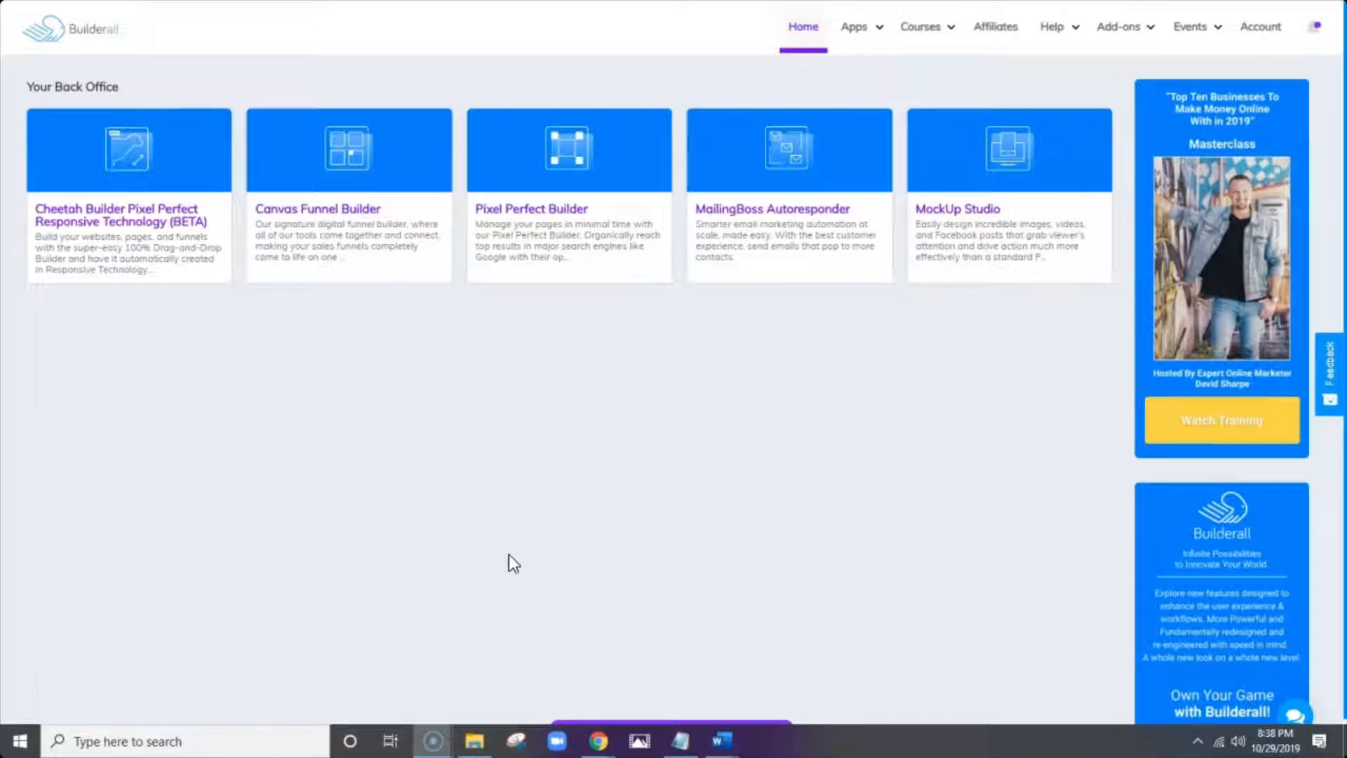
{"action": "mouse_move", "coordinate": [95, 28]}
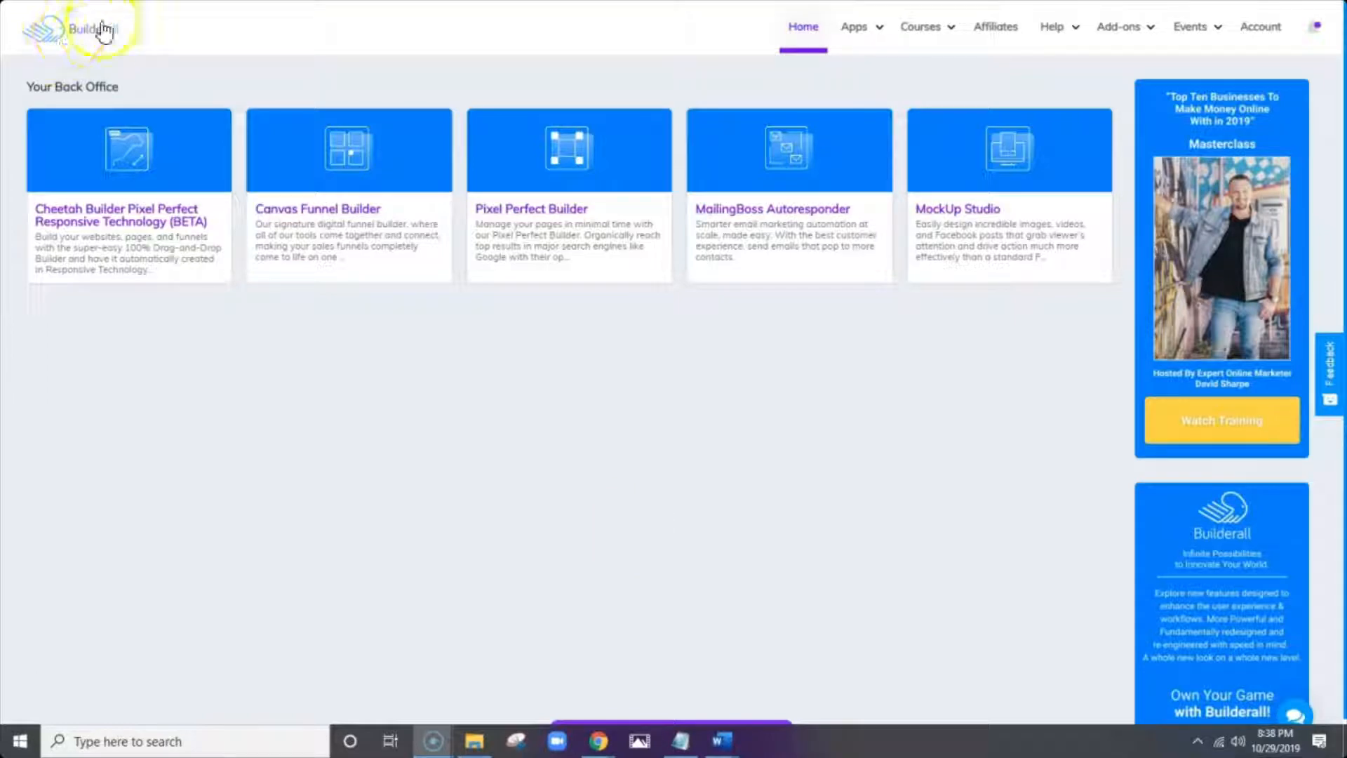
{"action": "mouse_move", "coordinate": [108, 39]}
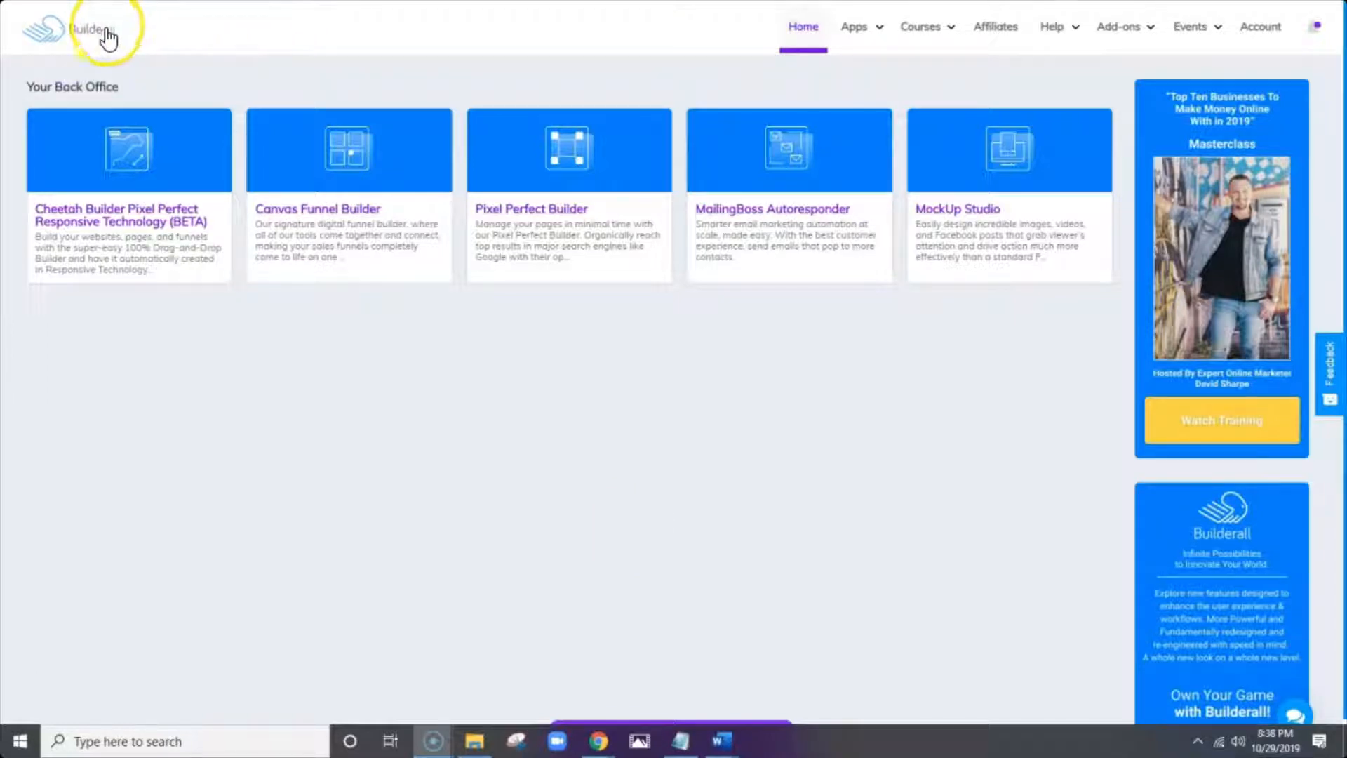
{"action": "mouse_move", "coordinate": [515, 336]}
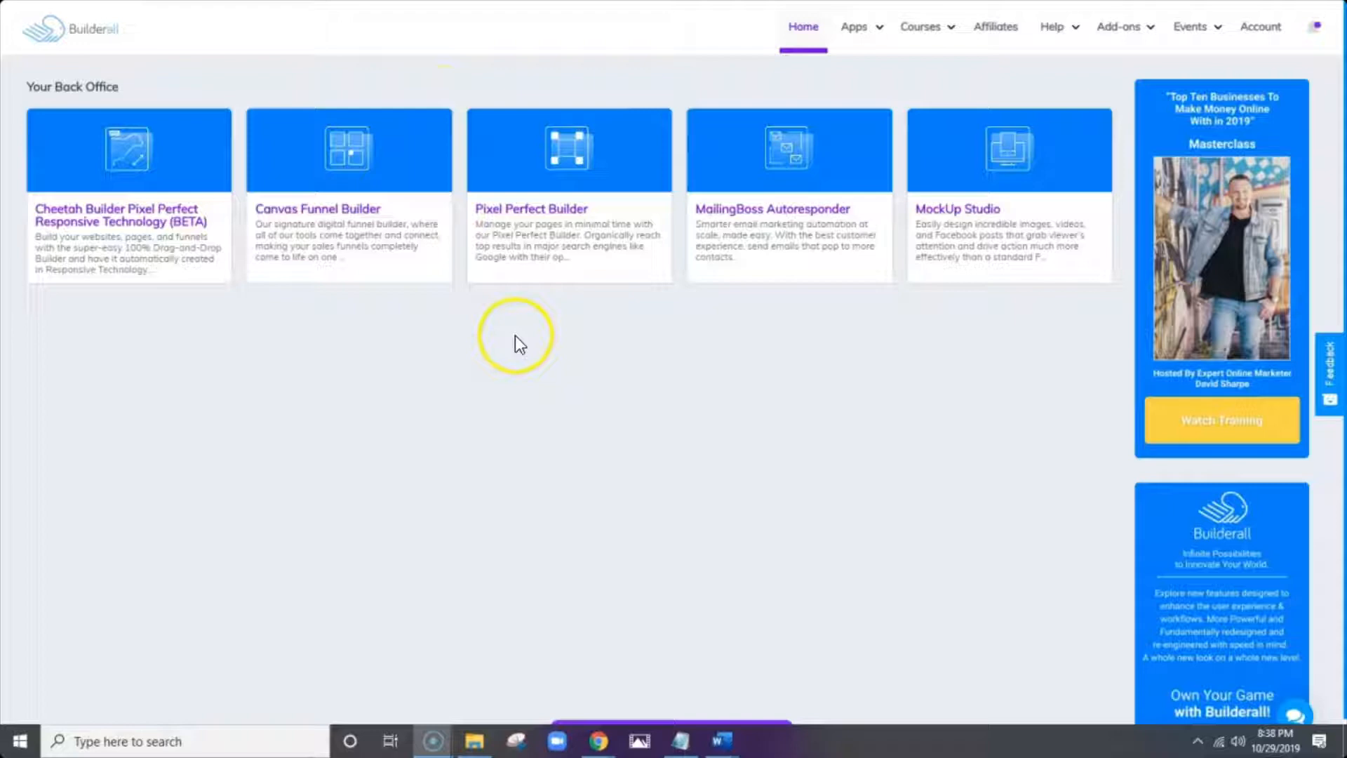
{"action": "mouse_move", "coordinate": [674, 45]}
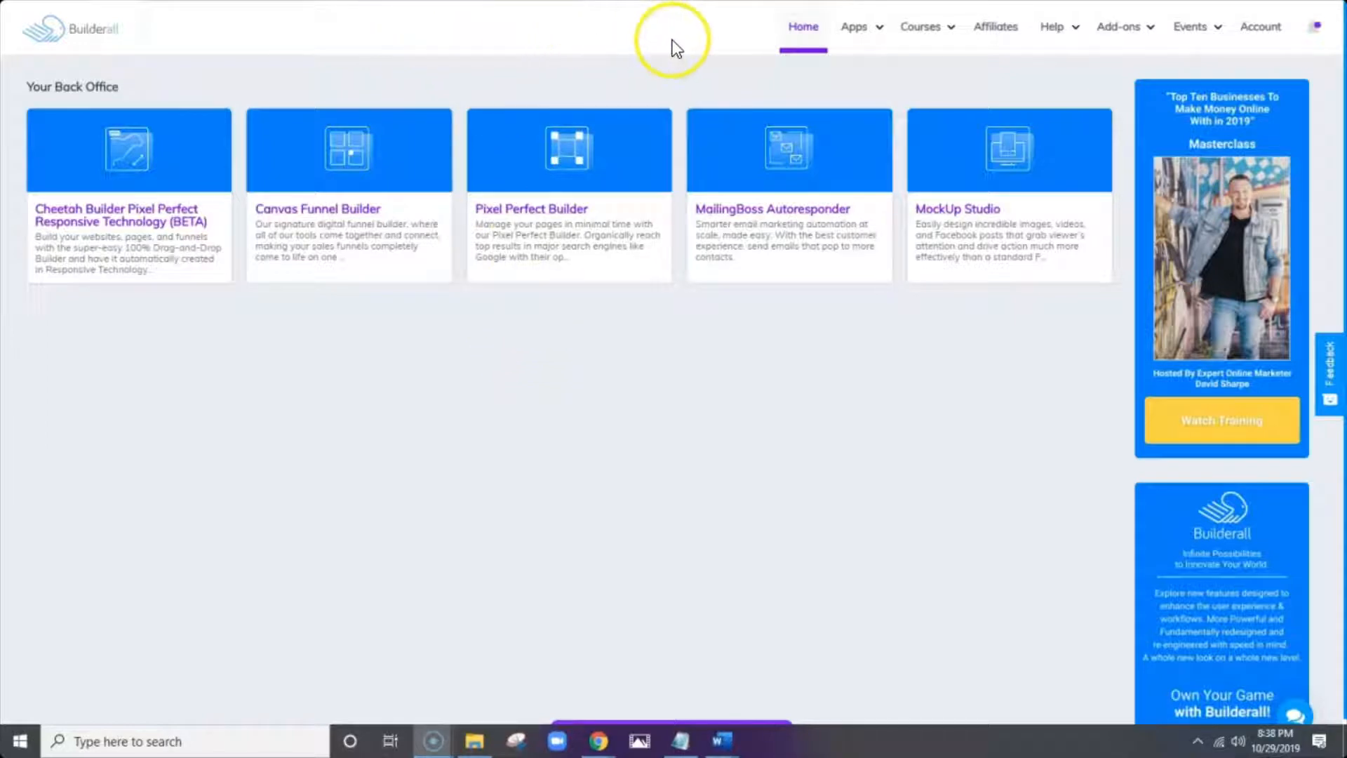
{"action": "mouse_move", "coordinate": [627, 43]}
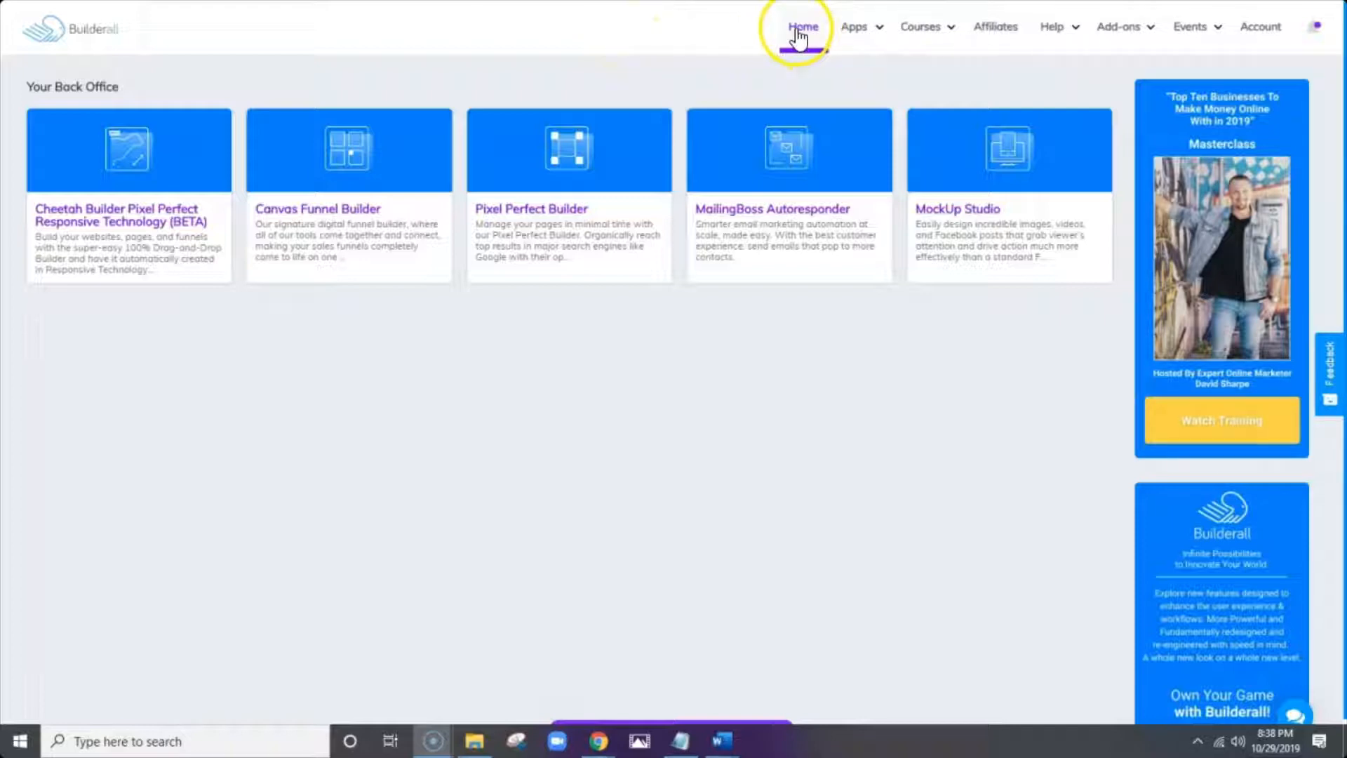
{"action": "left_click", "coordinate": [854, 27]}
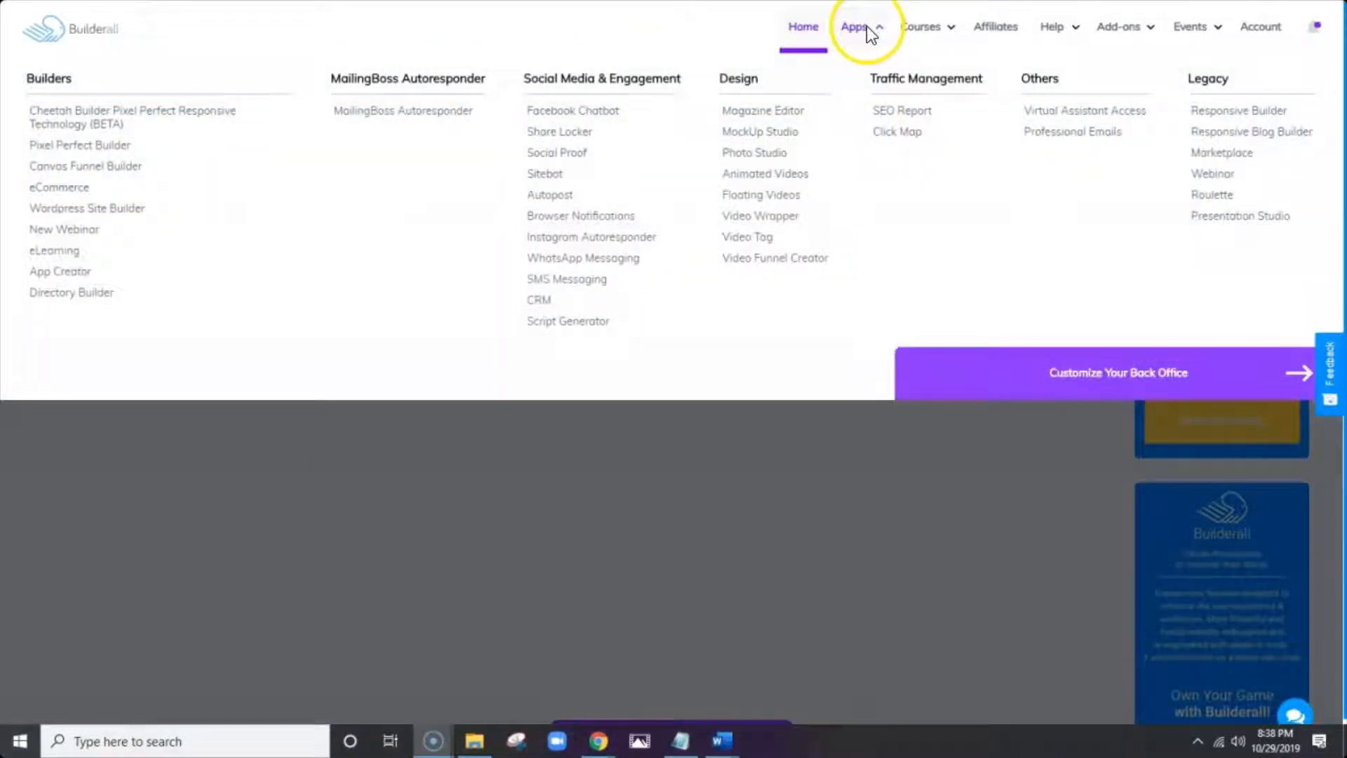
{"action": "mouse_move", "coordinate": [249, 138]}
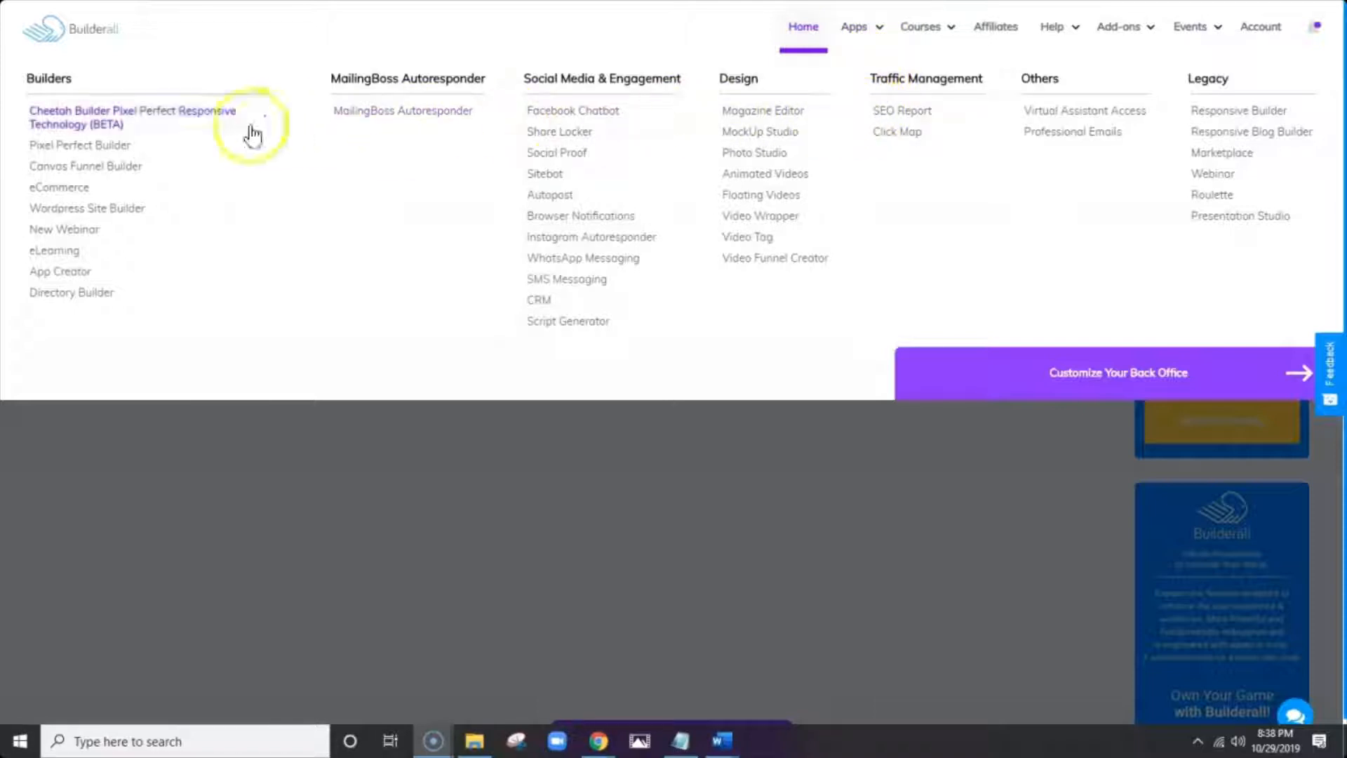
{"action": "mouse_move", "coordinate": [506, 119]}
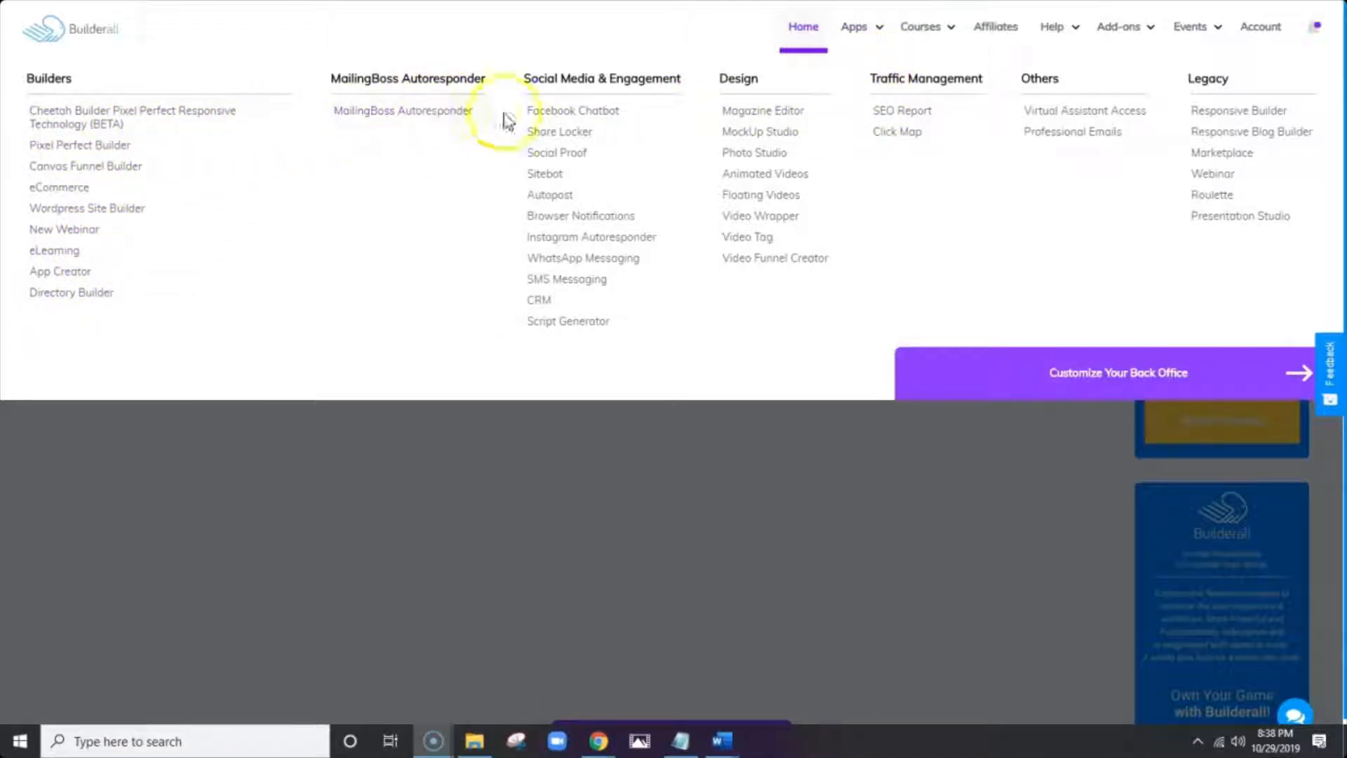
{"action": "mouse_move", "coordinate": [759, 131]}
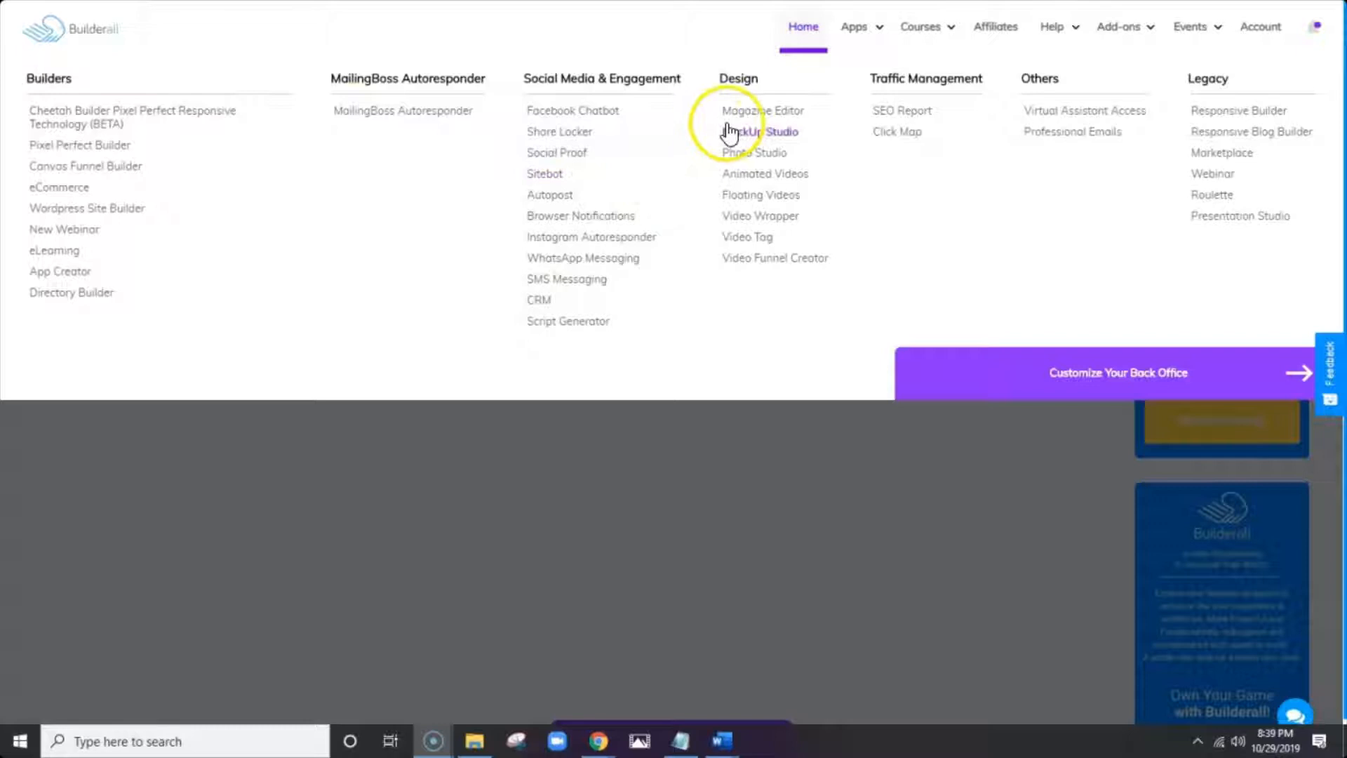
{"action": "mouse_move", "coordinate": [901, 110]}
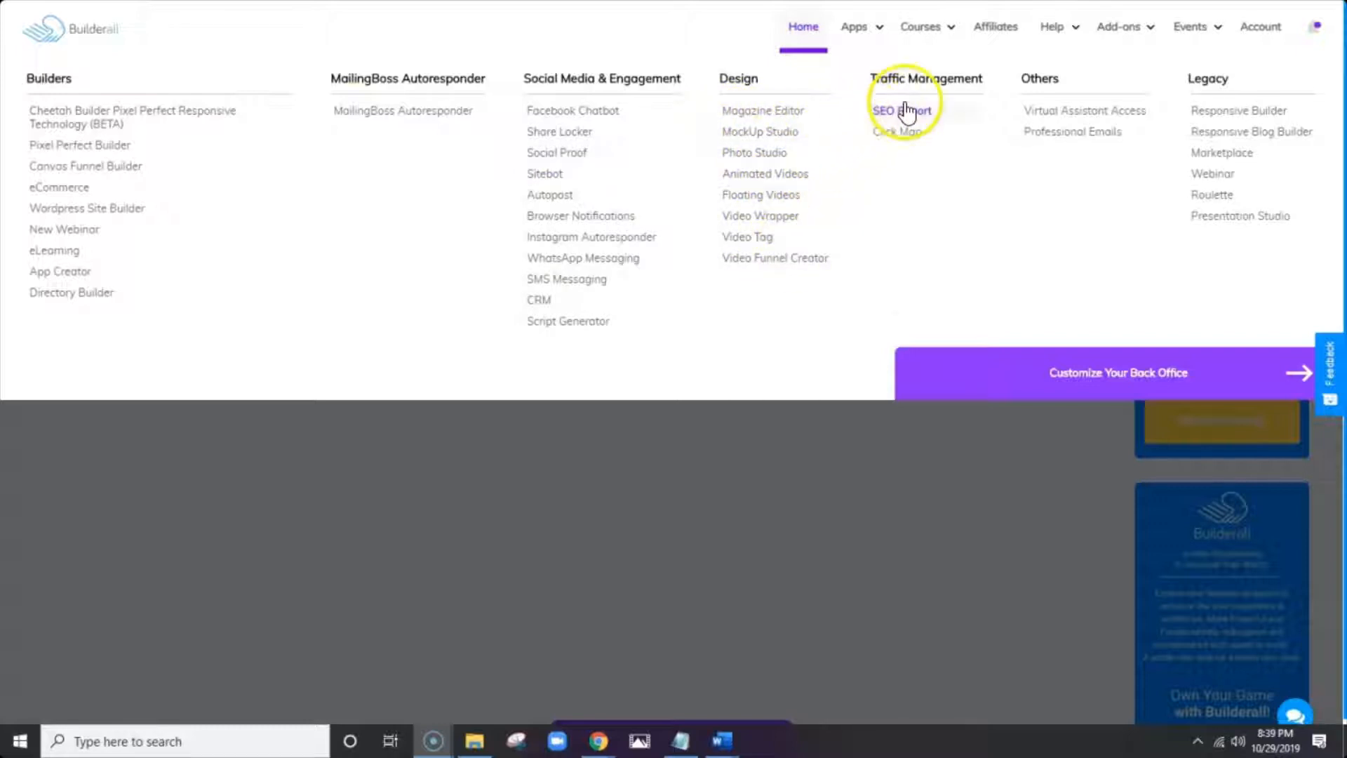
{"action": "mouse_move", "coordinate": [1048, 127]}
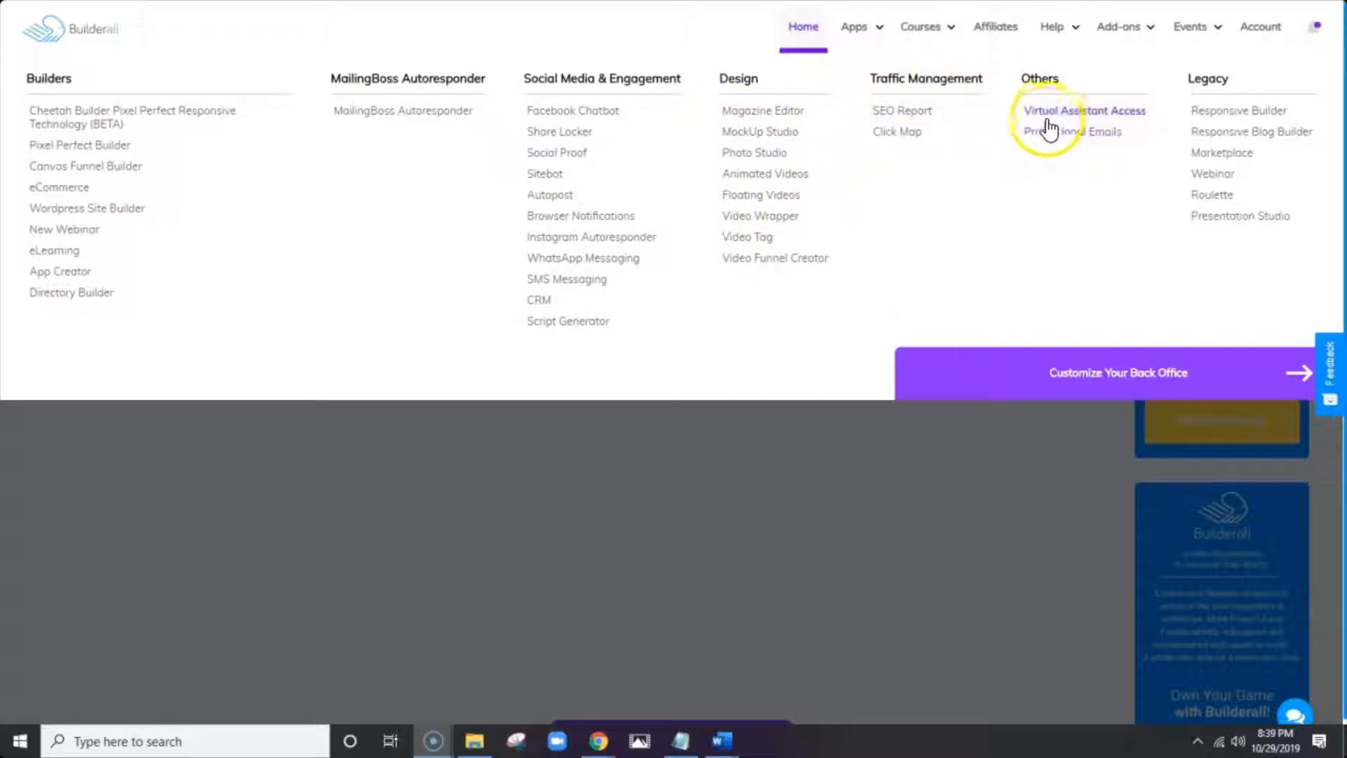
{"action": "mouse_move", "coordinate": [134, 116]}
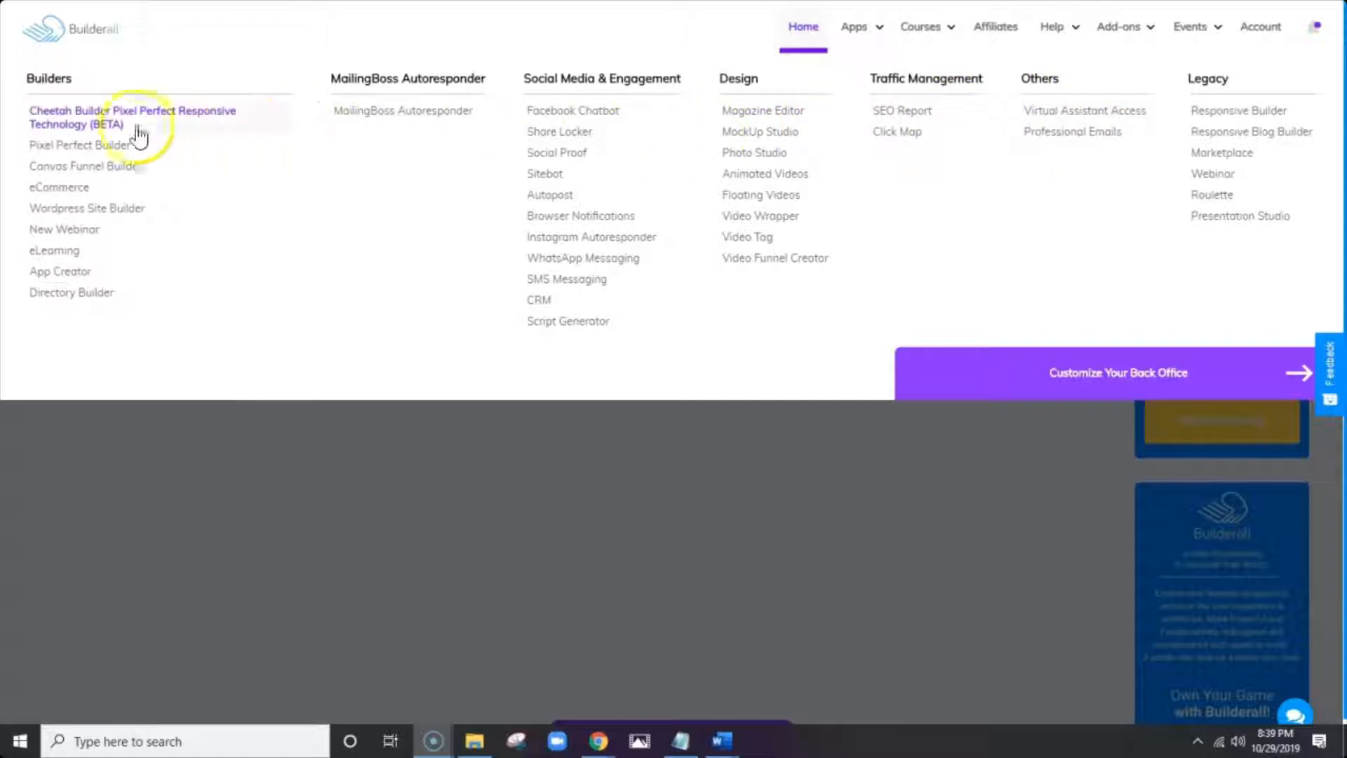
{"action": "mouse_move", "coordinate": [403, 110]}
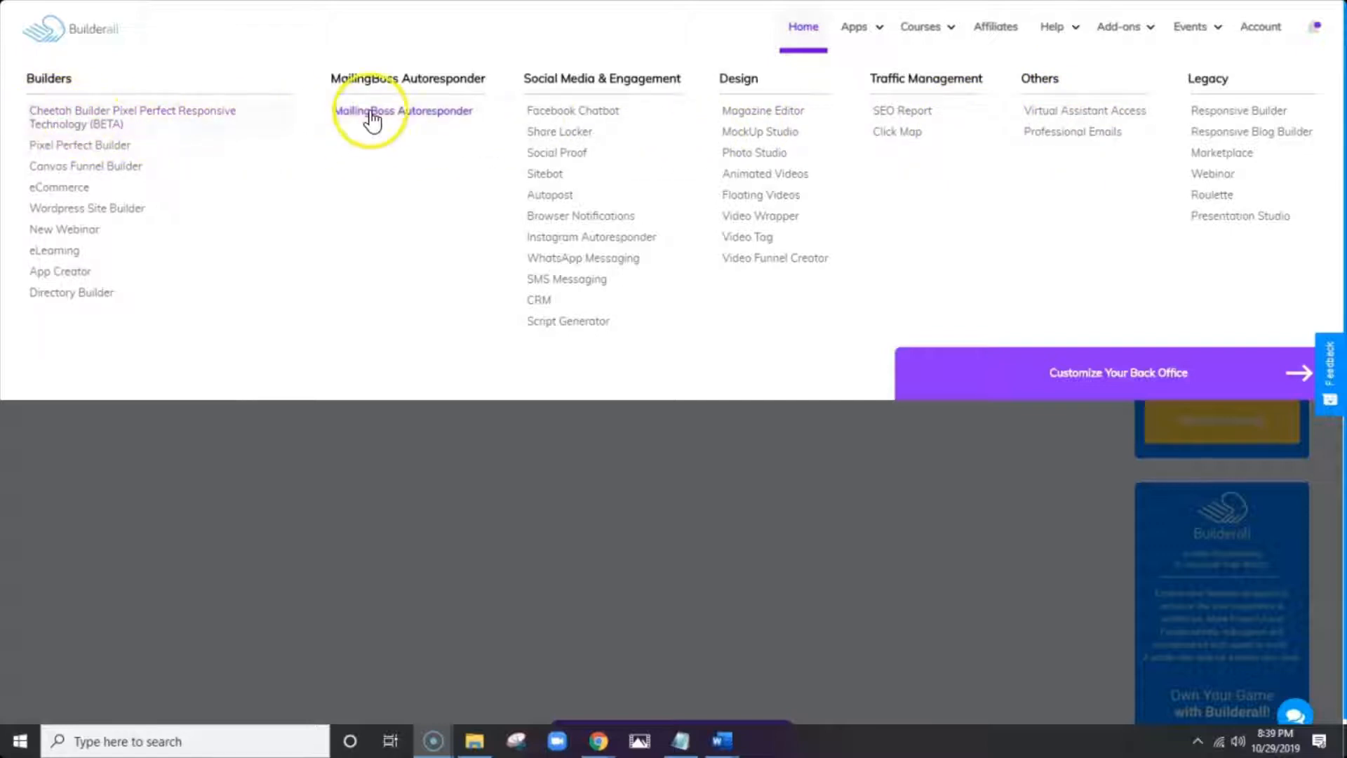
{"action": "mouse_move", "coordinate": [928, 138]}
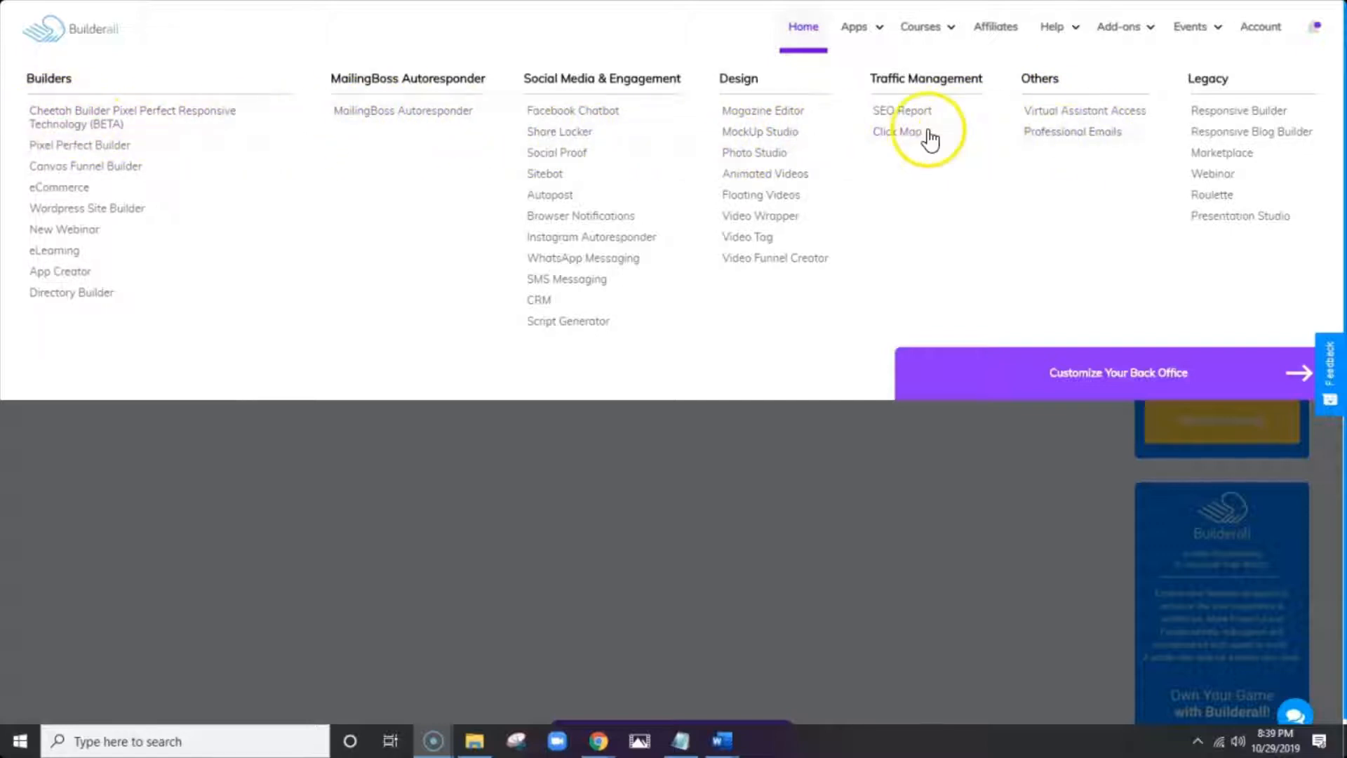
{"action": "mouse_move", "coordinate": [68, 291]}
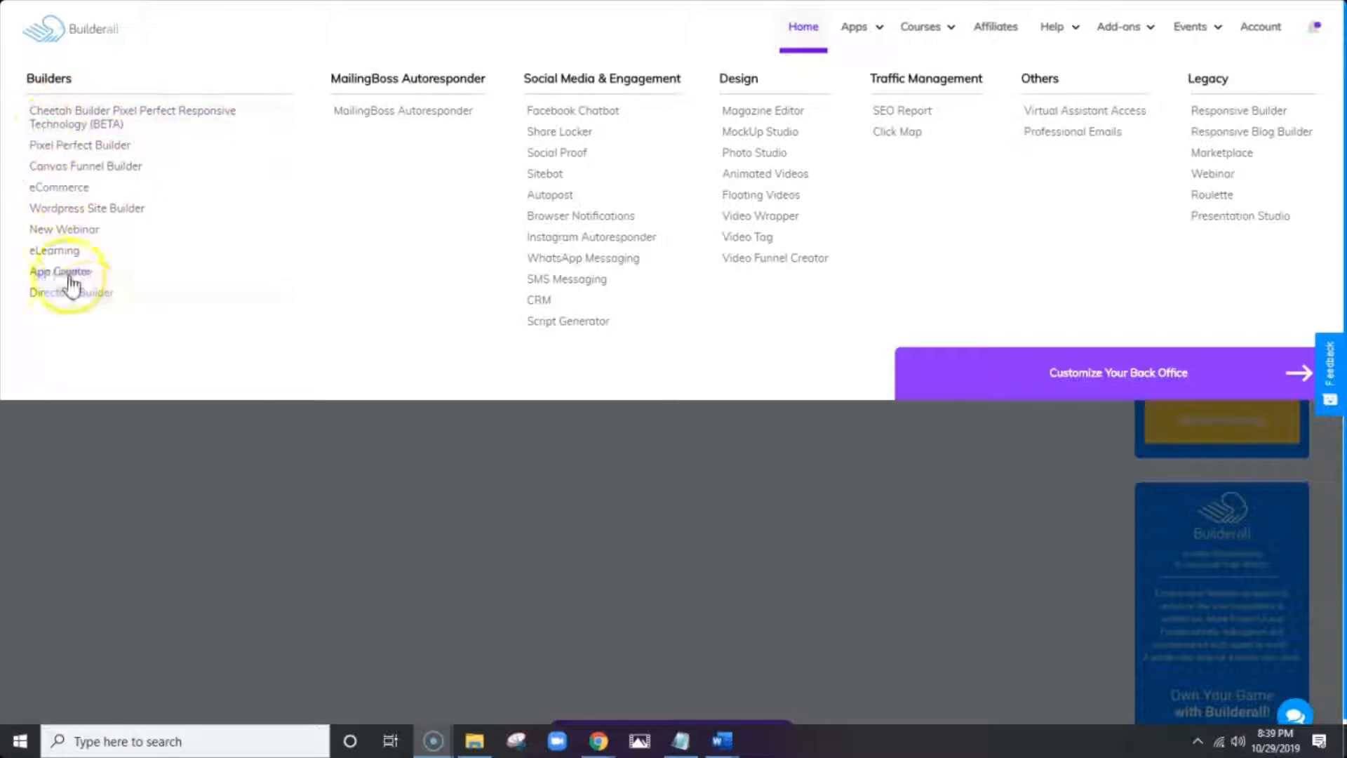
{"action": "mouse_move", "coordinate": [425, 111]}
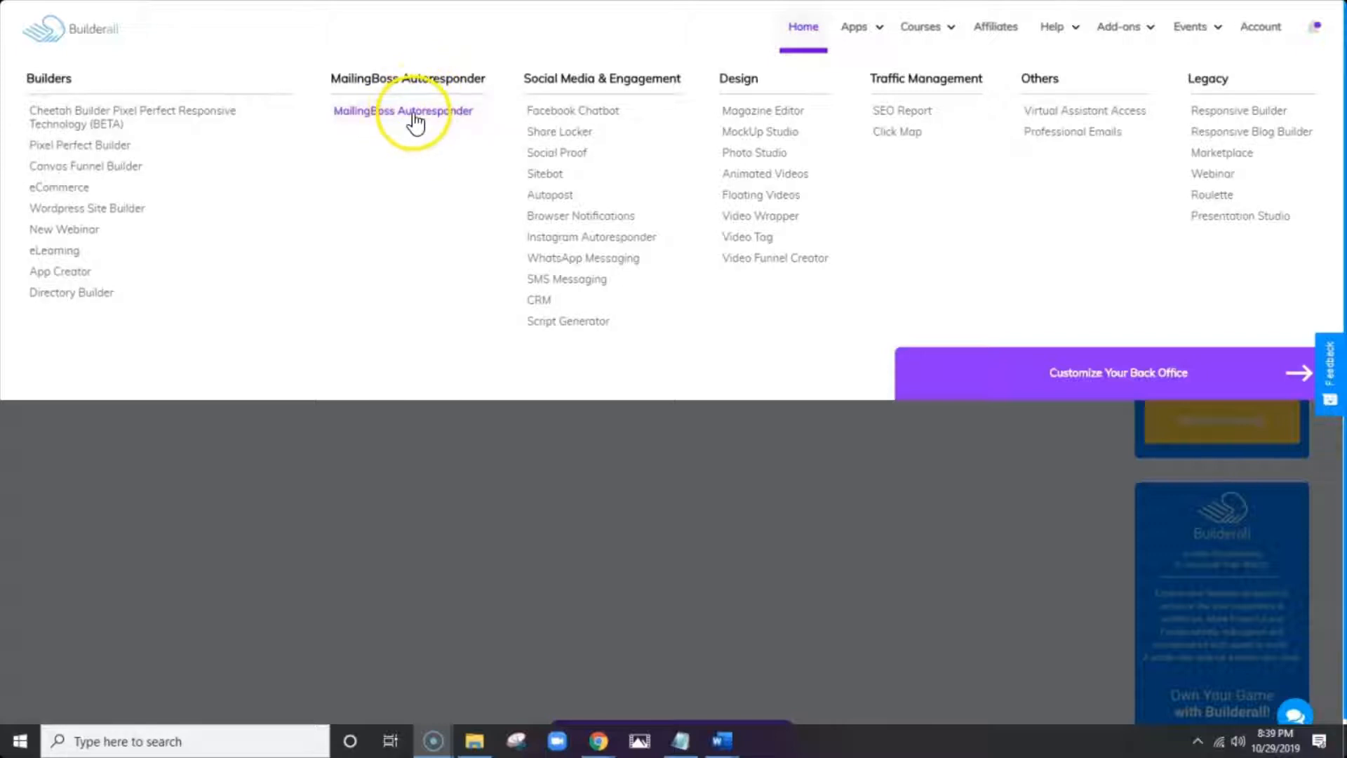
{"action": "mouse_move", "coordinate": [559, 99]}
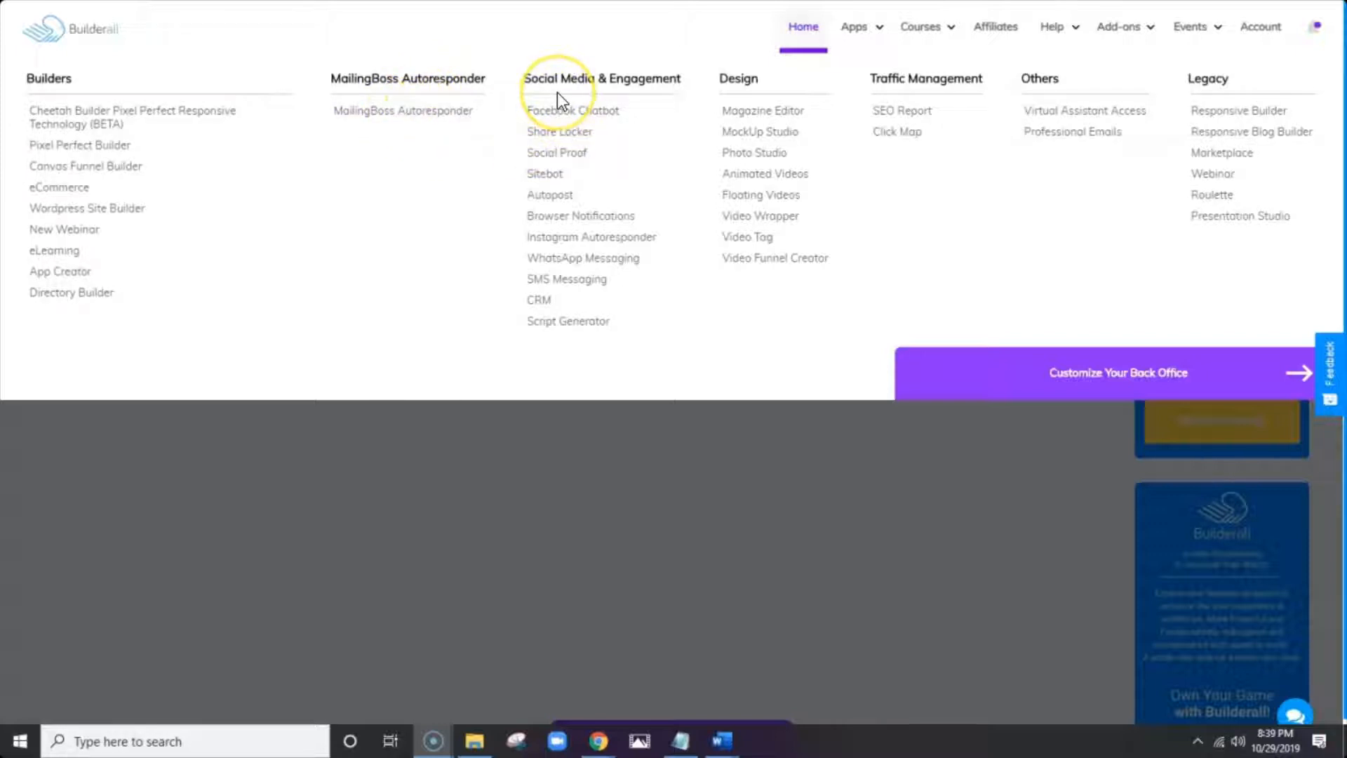
{"action": "mouse_move", "coordinate": [580, 215]}
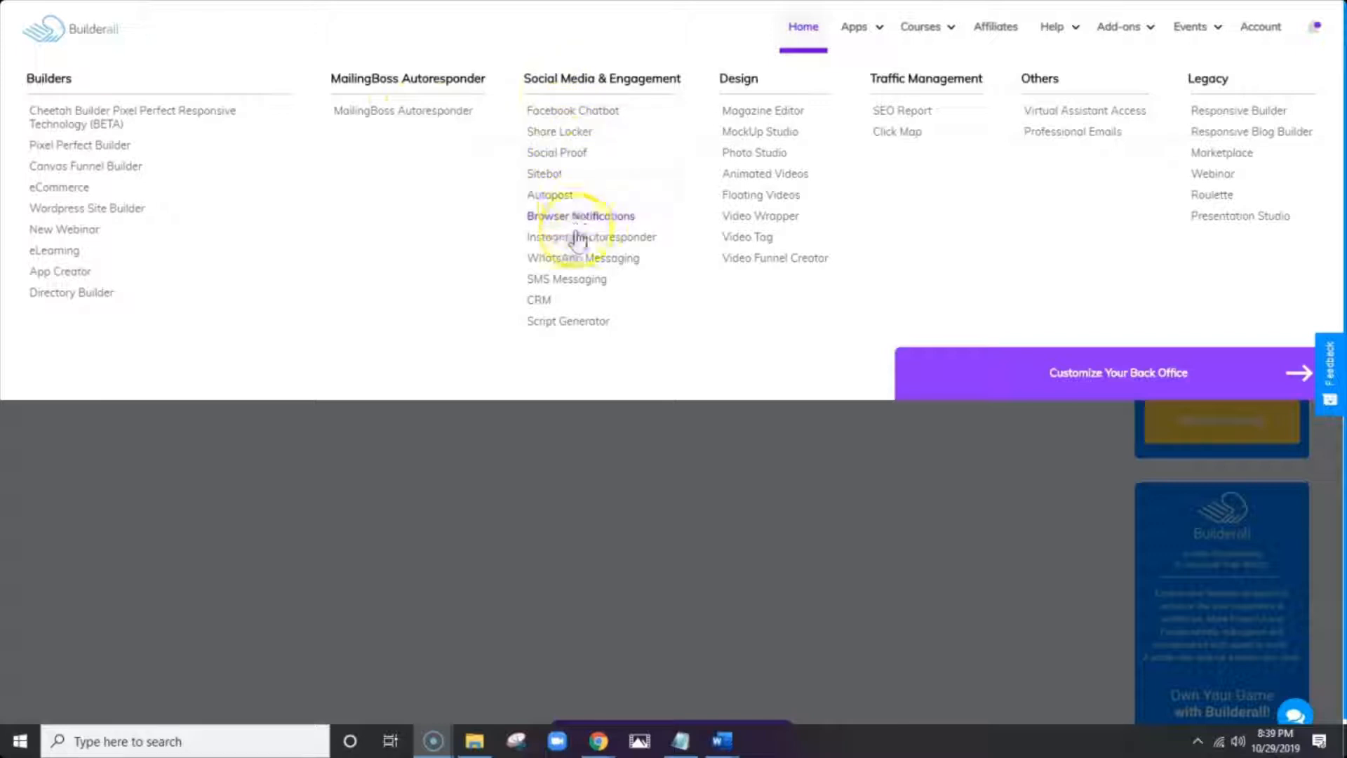
{"action": "mouse_move", "coordinate": [559, 131]}
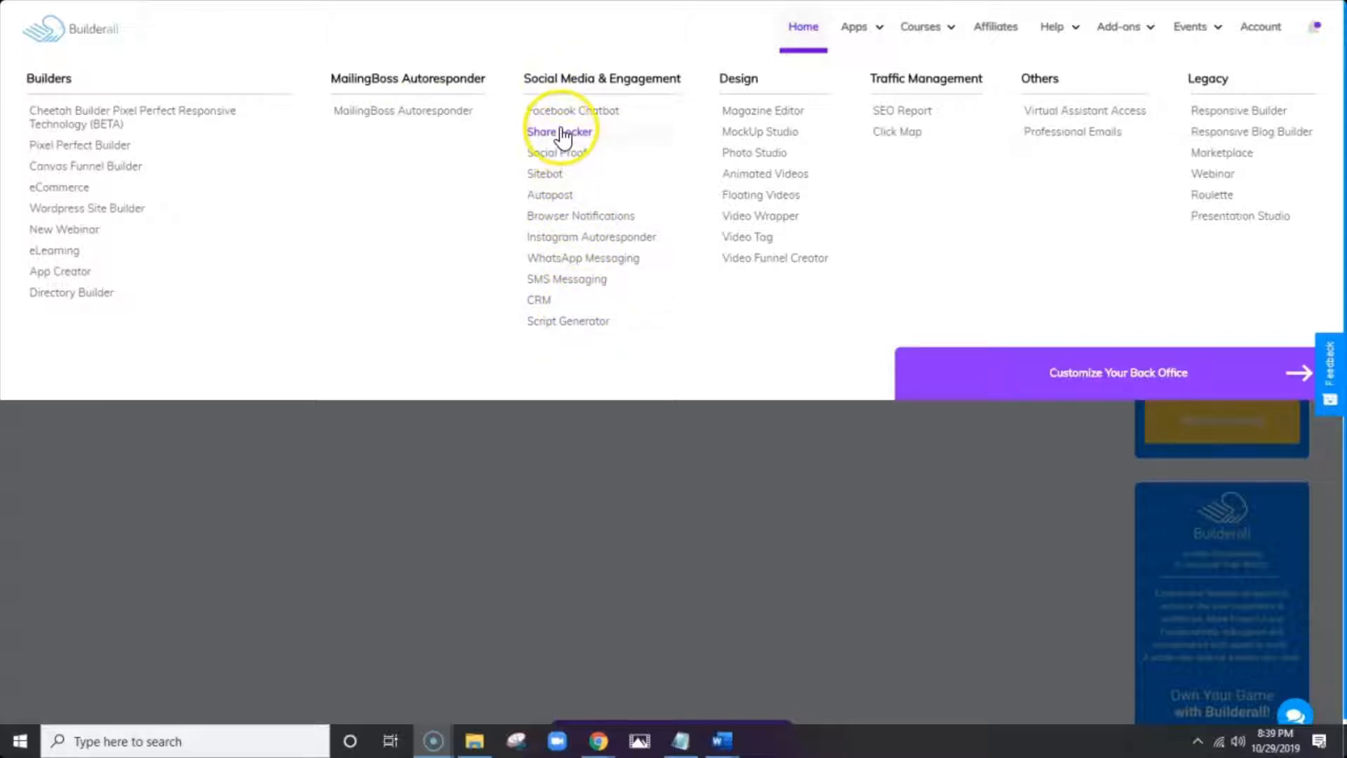
{"action": "mouse_move", "coordinate": [761, 110]}
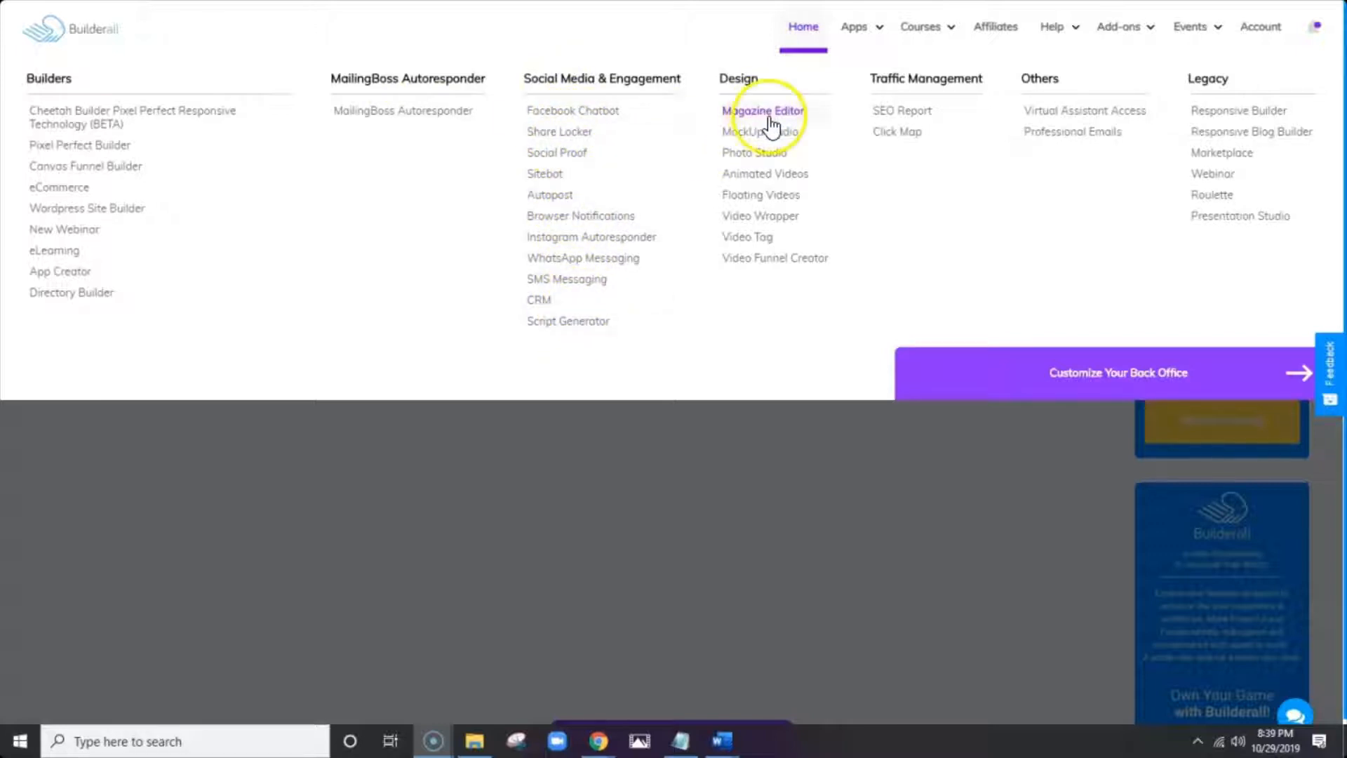
{"action": "mouse_move", "coordinate": [770, 258]}
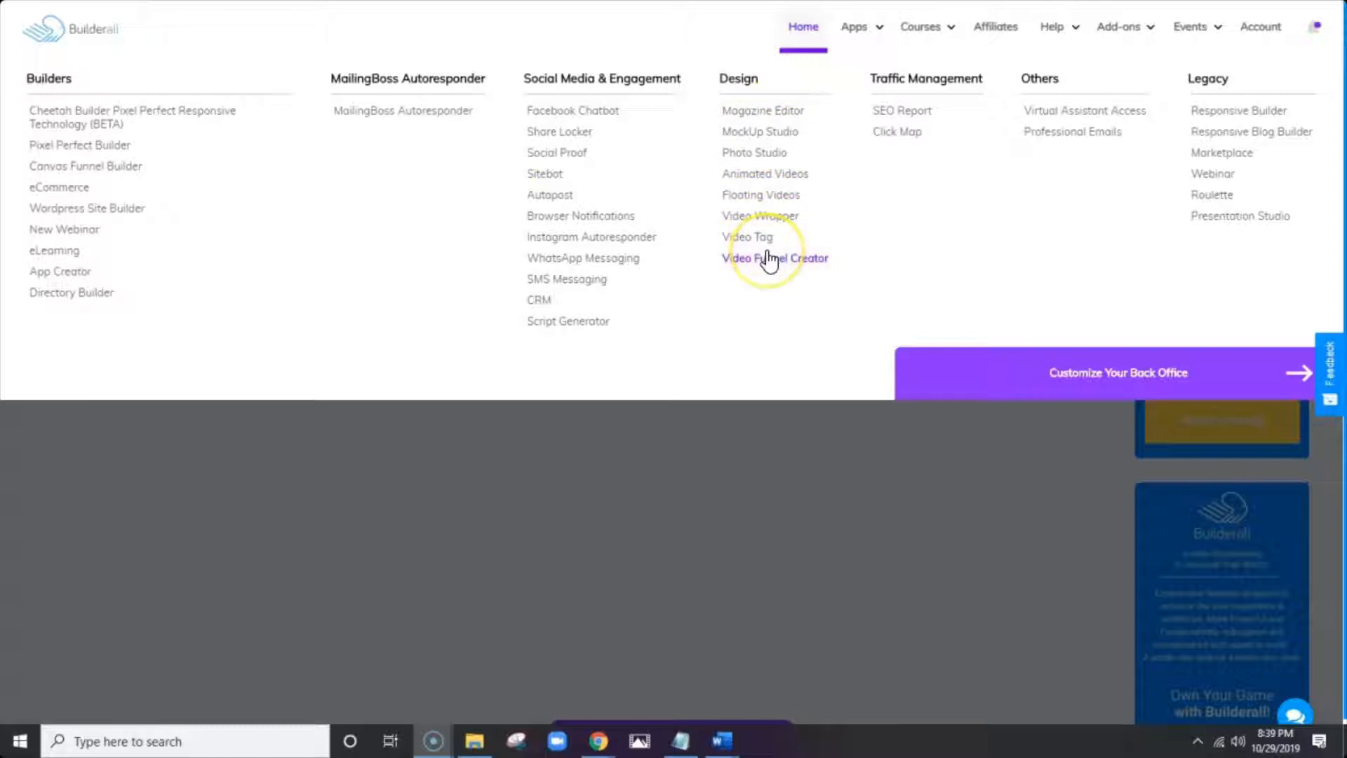
{"action": "mouse_move", "coordinate": [902, 112]}
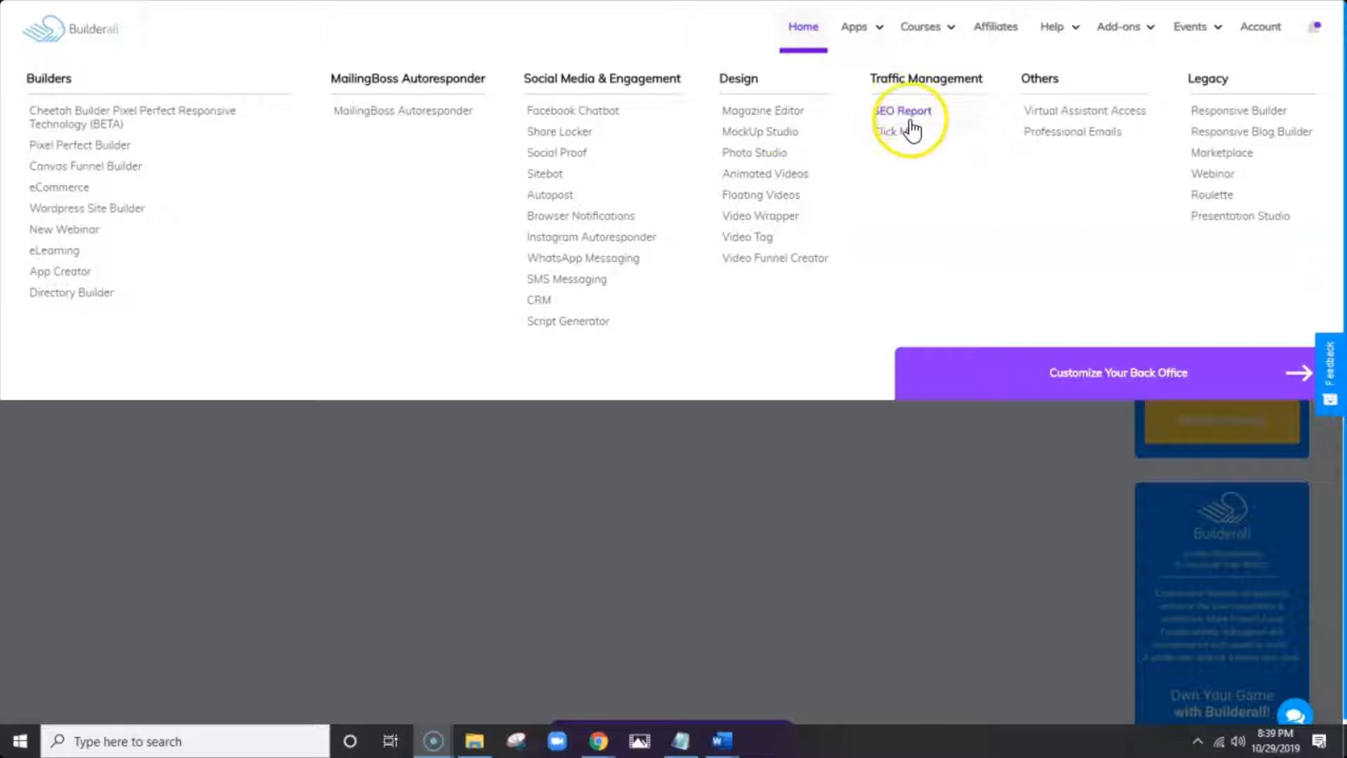
{"action": "mouse_move", "coordinate": [907, 150]}
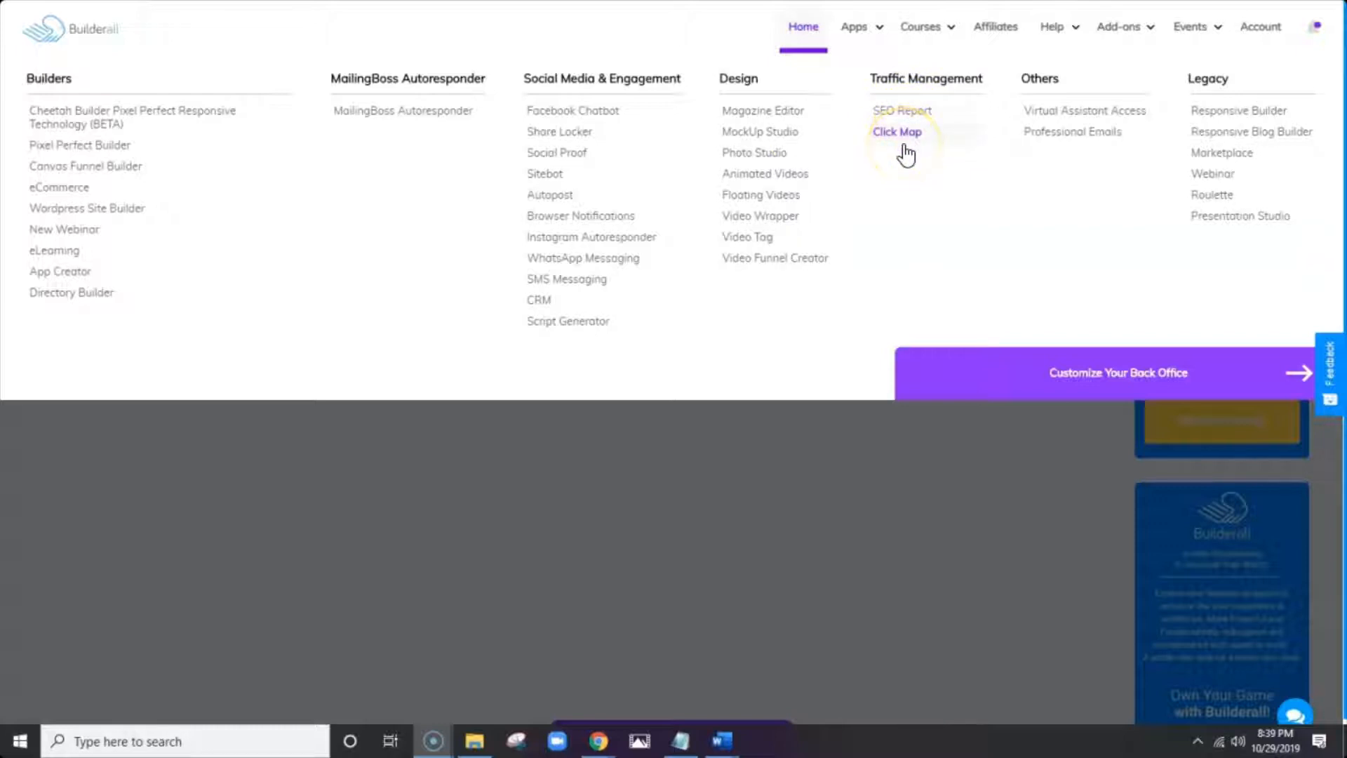
{"action": "mouse_move", "coordinate": [987, 131]}
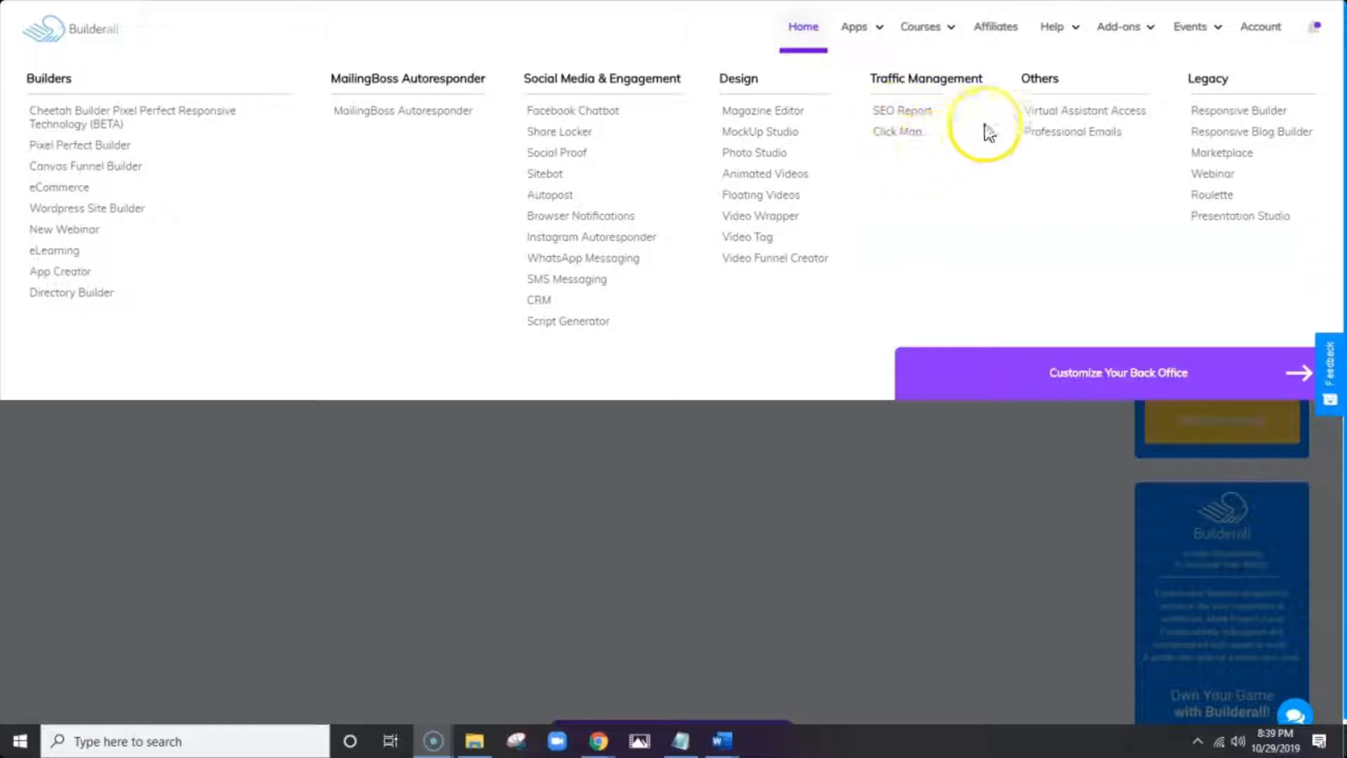
{"action": "mouse_move", "coordinate": [1030, 112]}
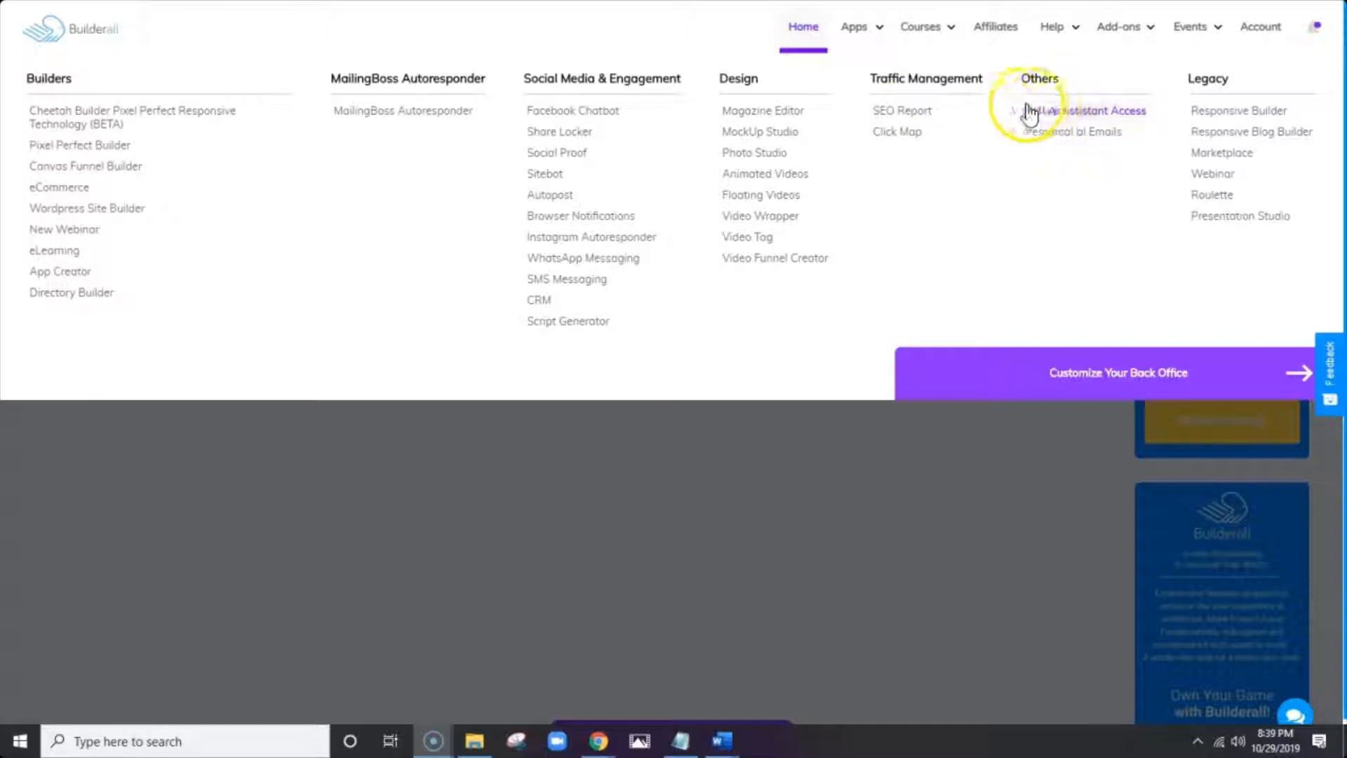
{"action": "mouse_move", "coordinate": [1057, 116]}
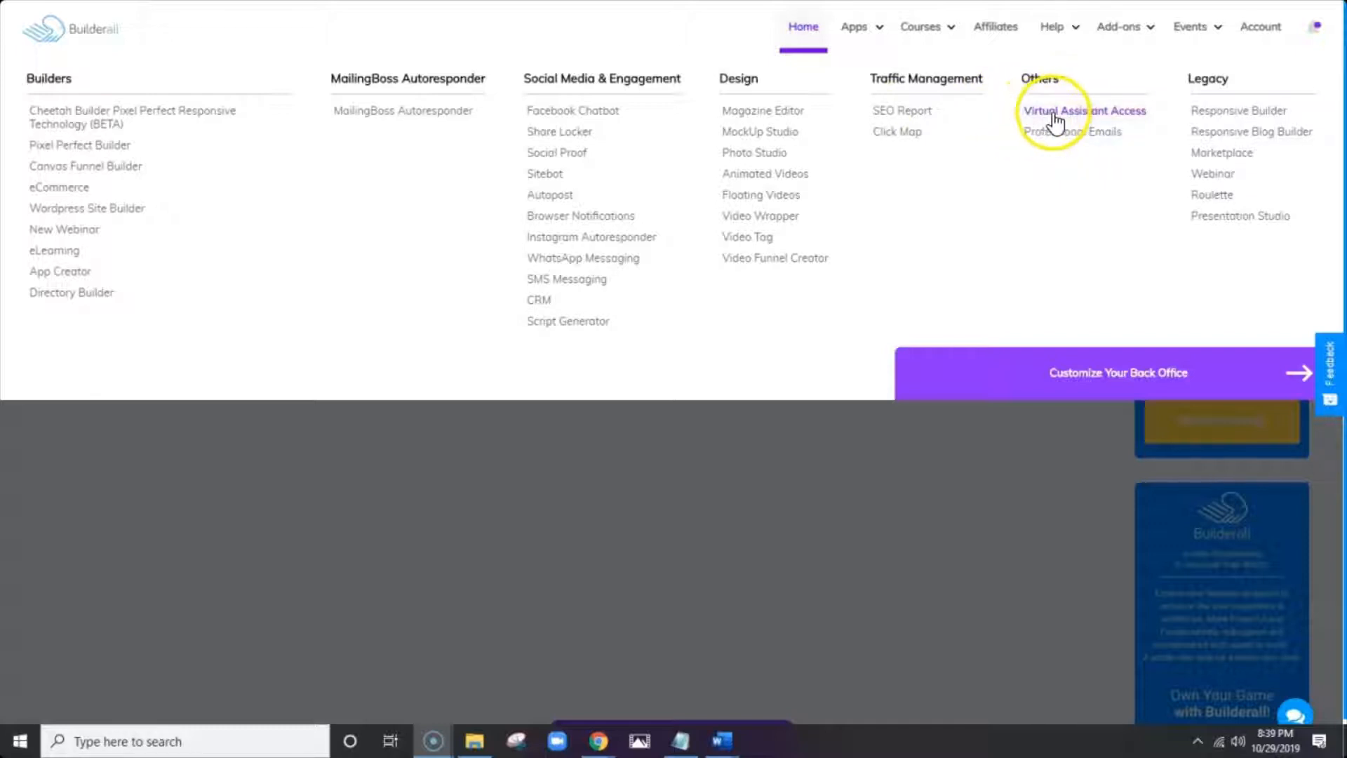
{"action": "mouse_move", "coordinate": [1072, 131]}
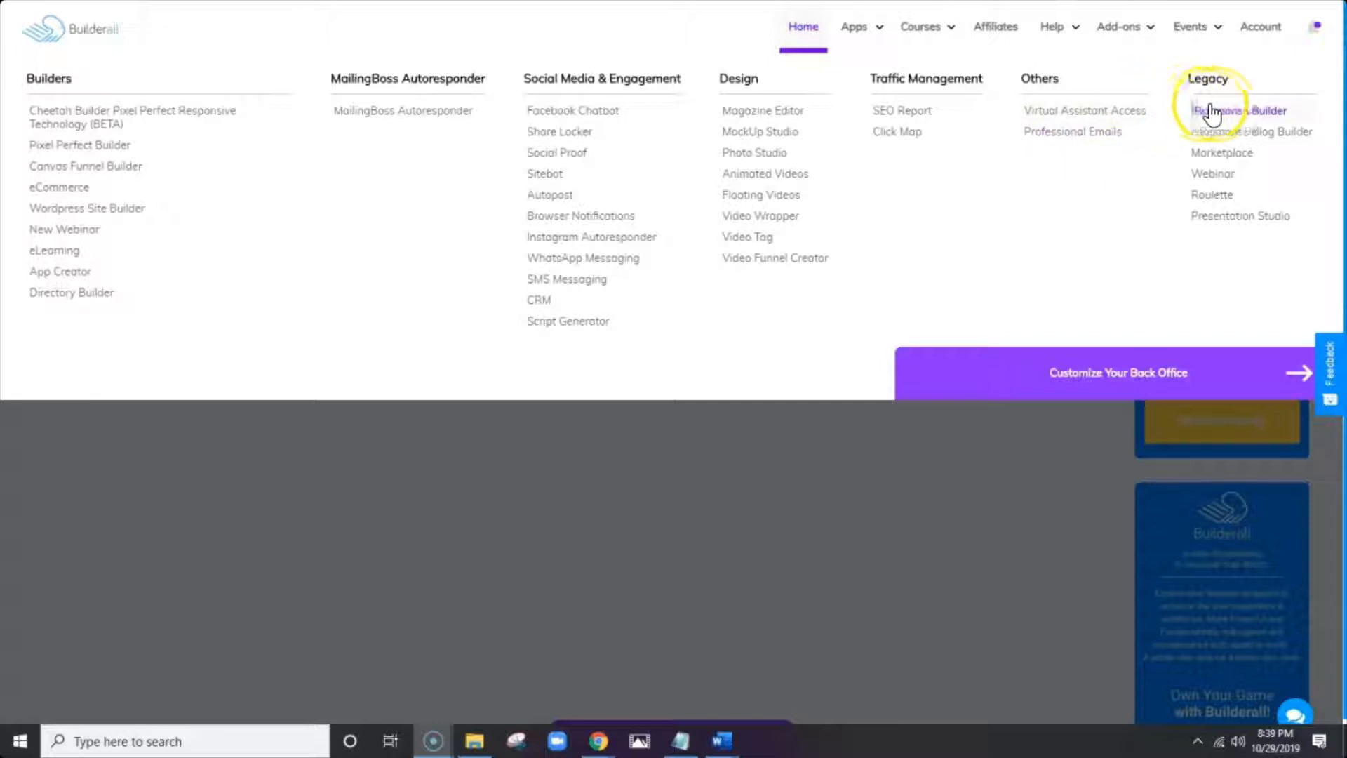
{"action": "mouse_move", "coordinate": [1213, 195]}
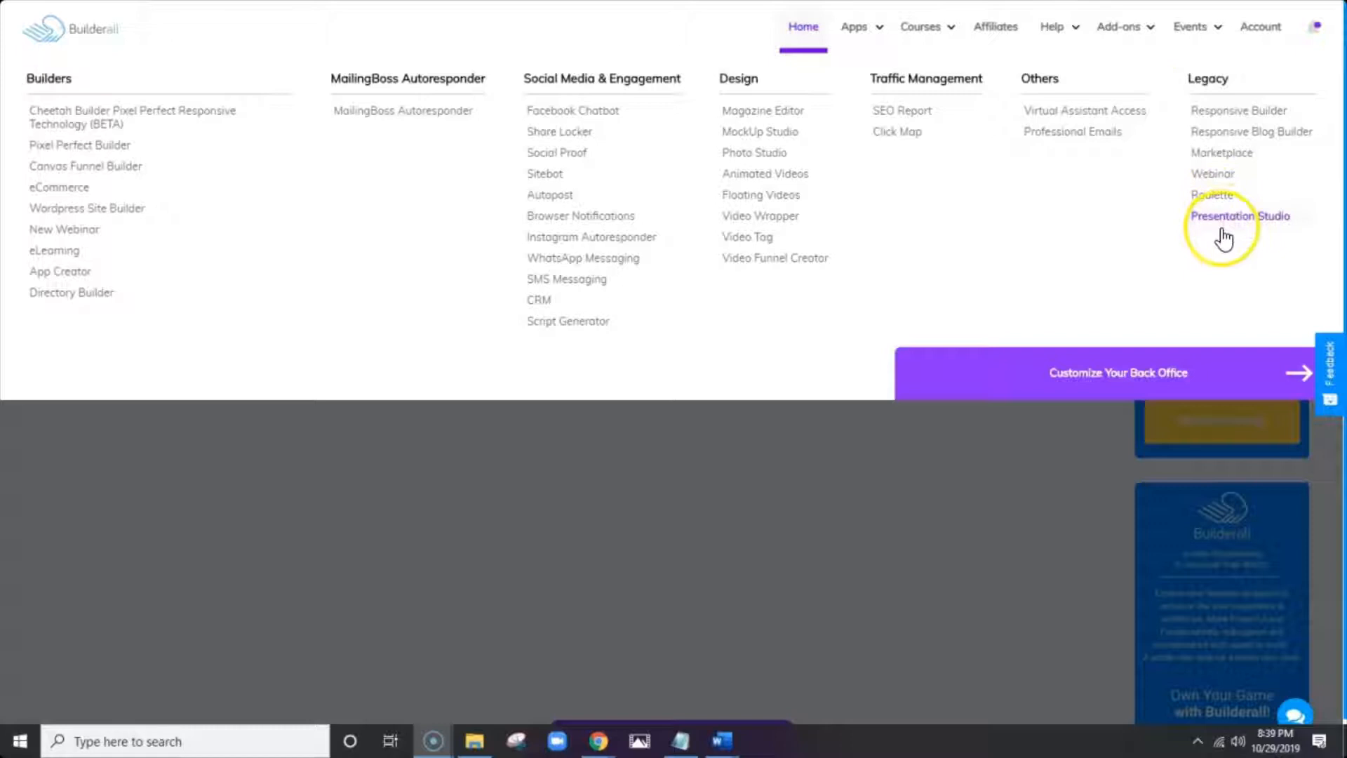
{"action": "mouse_move", "coordinate": [1129, 188]}
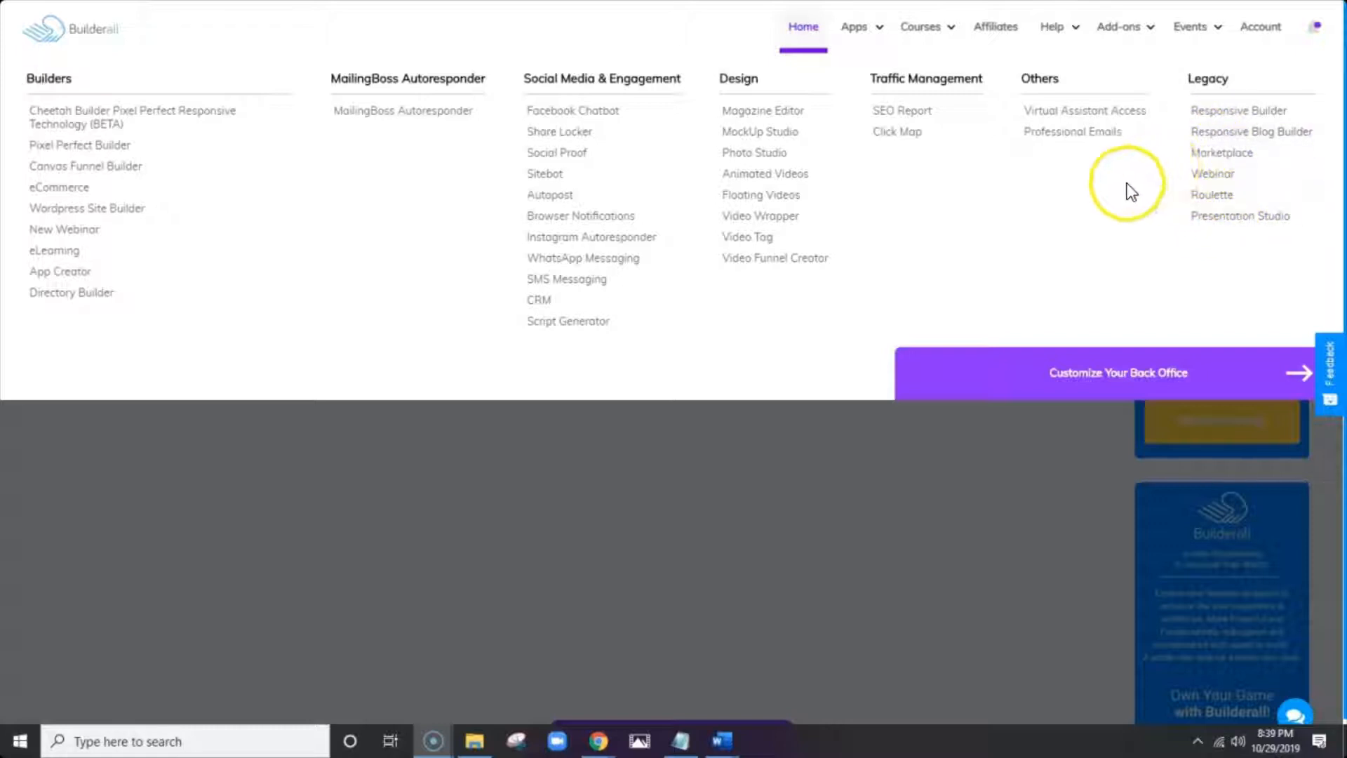
{"action": "mouse_move", "coordinate": [1080, 241]}
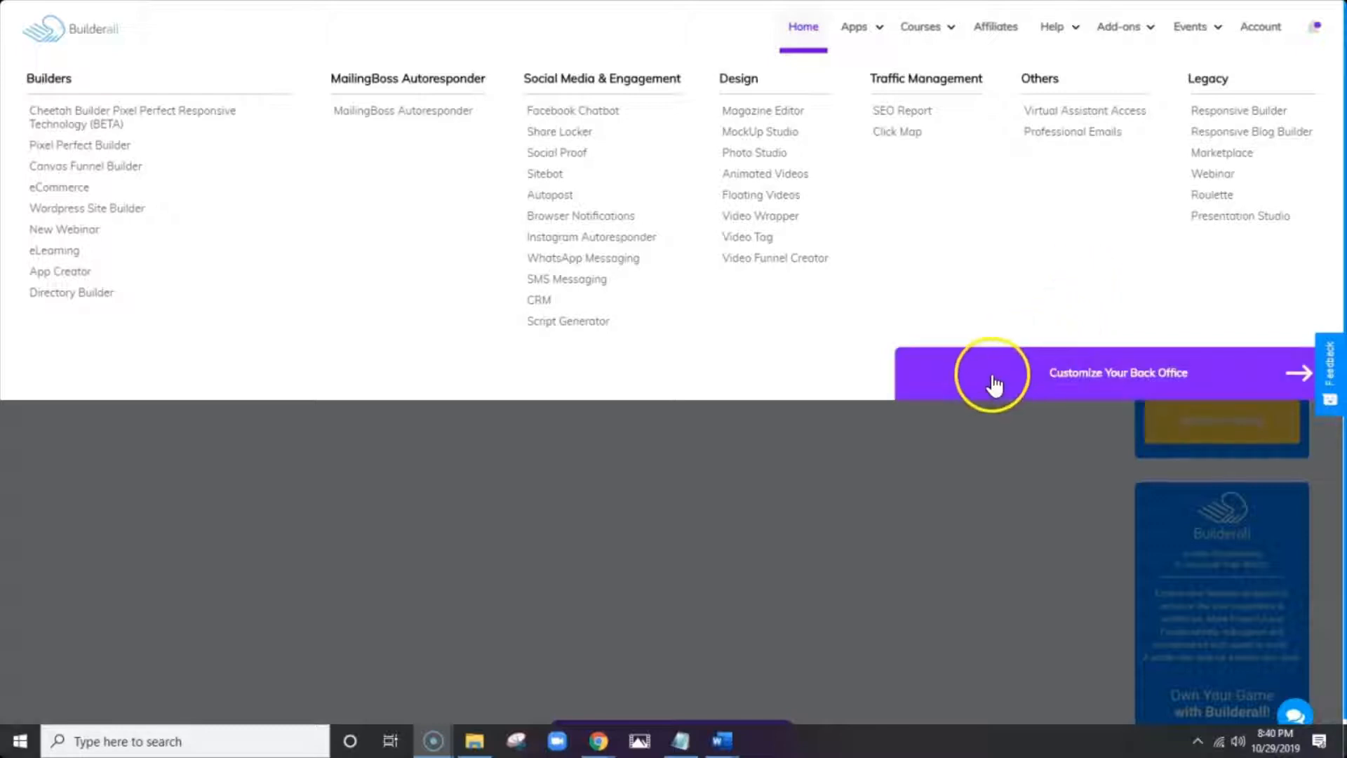
{"action": "mouse_move", "coordinate": [1263, 374]}
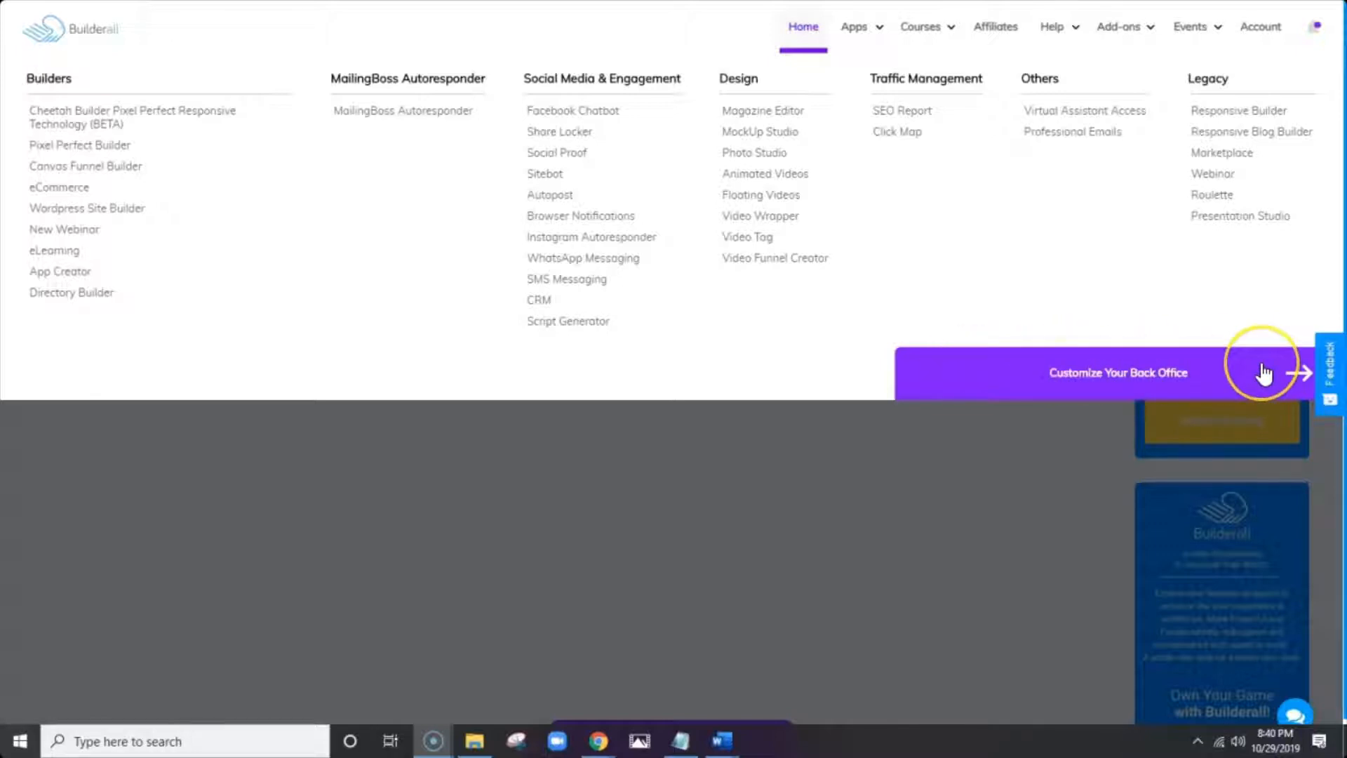
{"action": "mouse_move", "coordinate": [912, 236]}
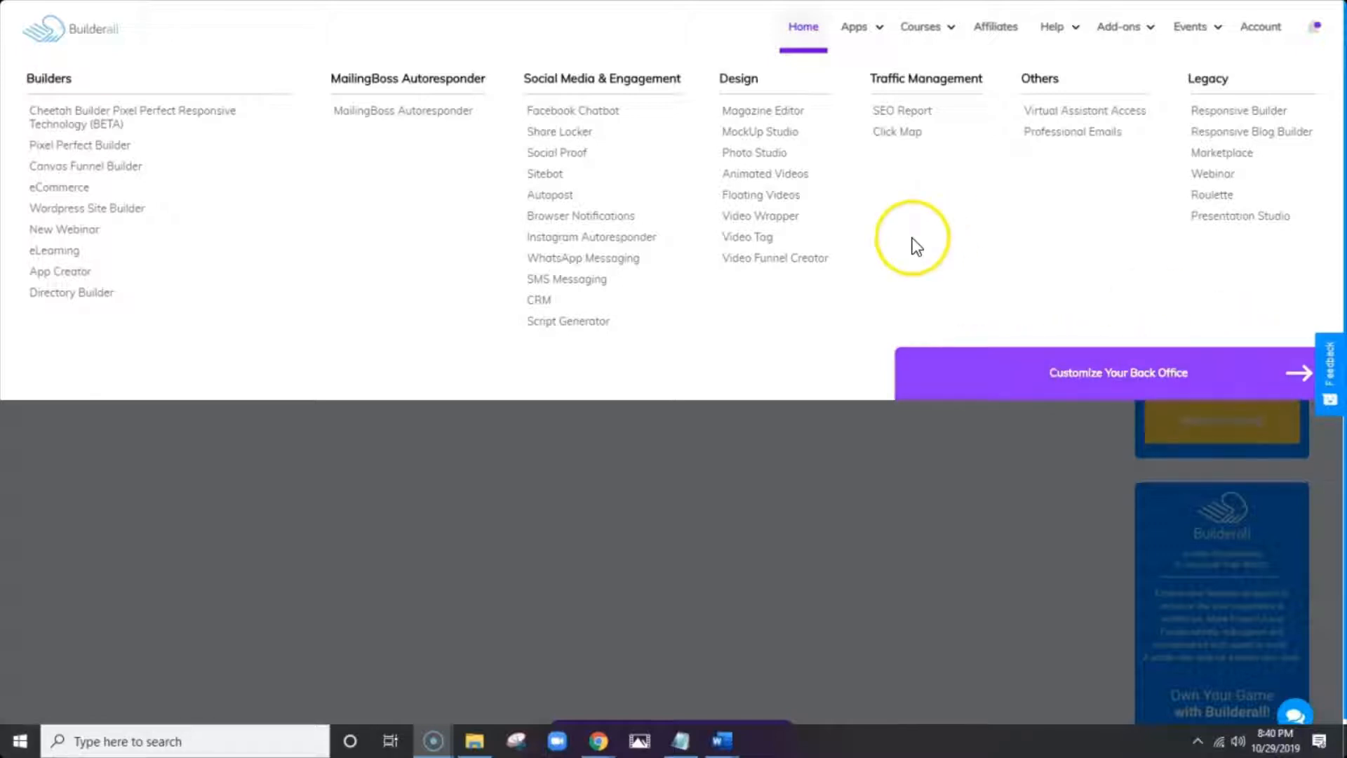
{"action": "mouse_move", "coordinate": [1241, 374]}
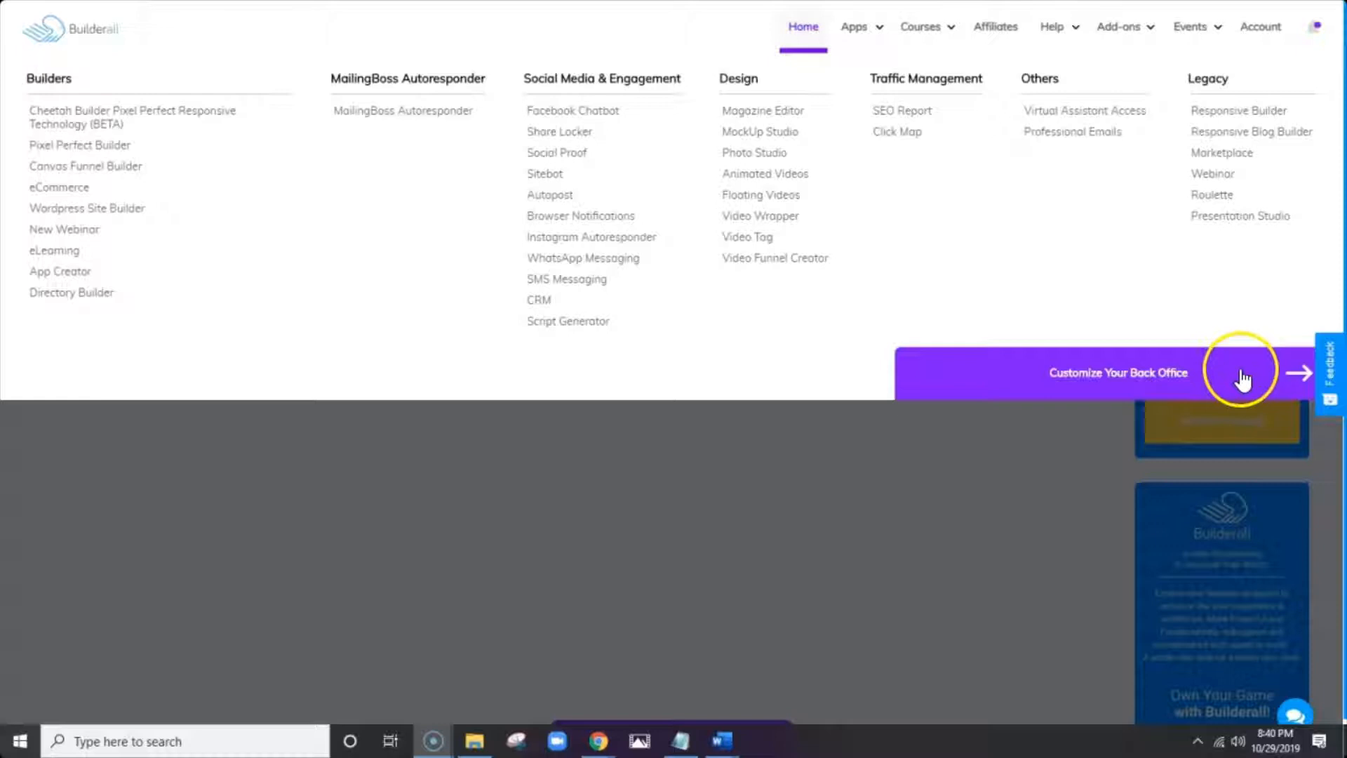
{"action": "mouse_move", "coordinate": [1243, 385]}
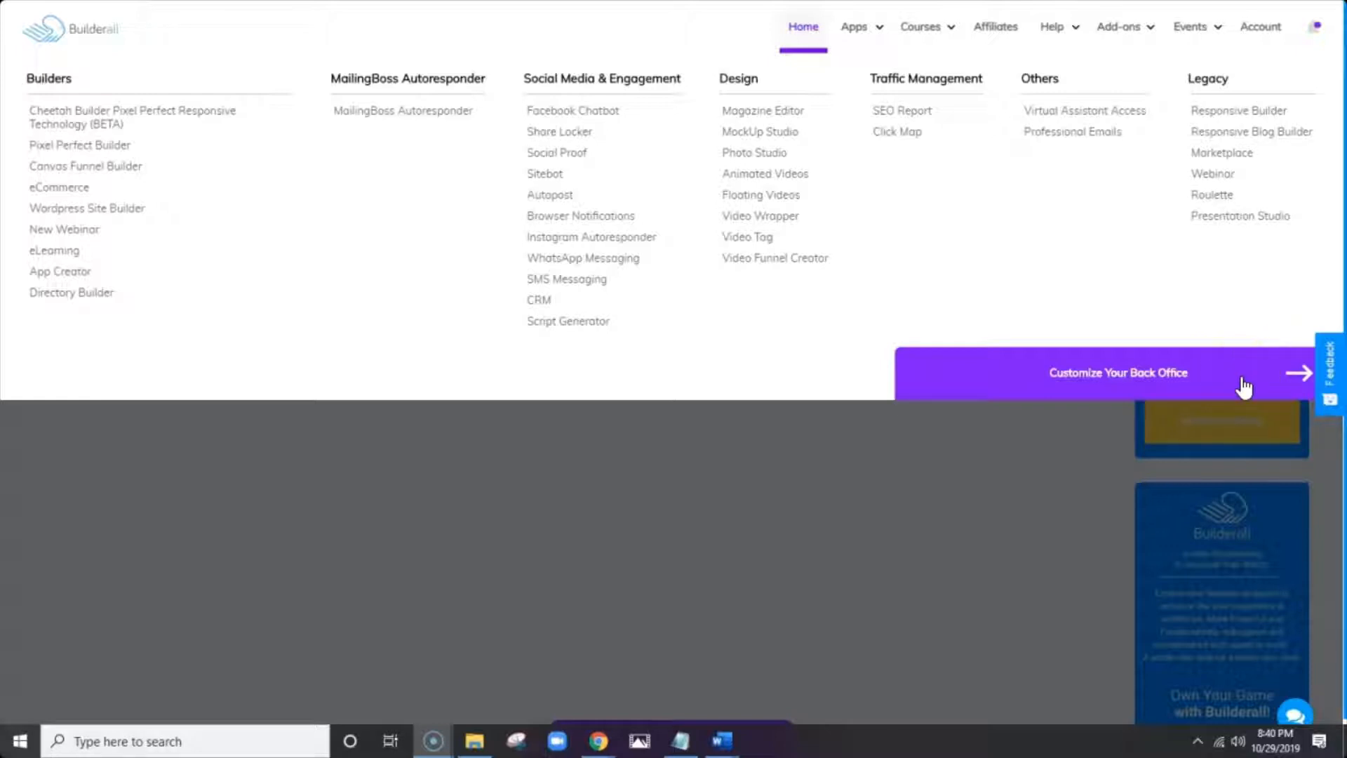
{"action": "mouse_move", "coordinate": [1129, 140]}
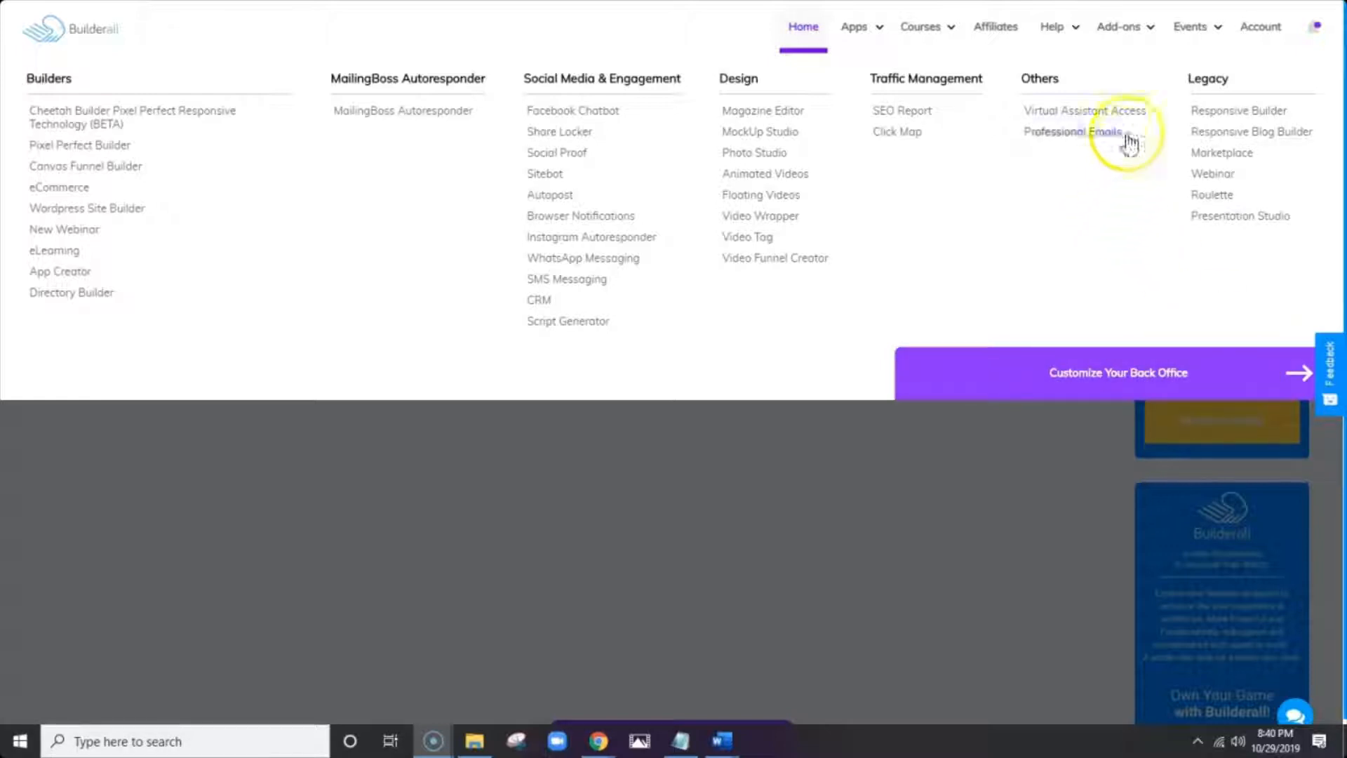
{"action": "left_click", "coordinate": [920, 26]}
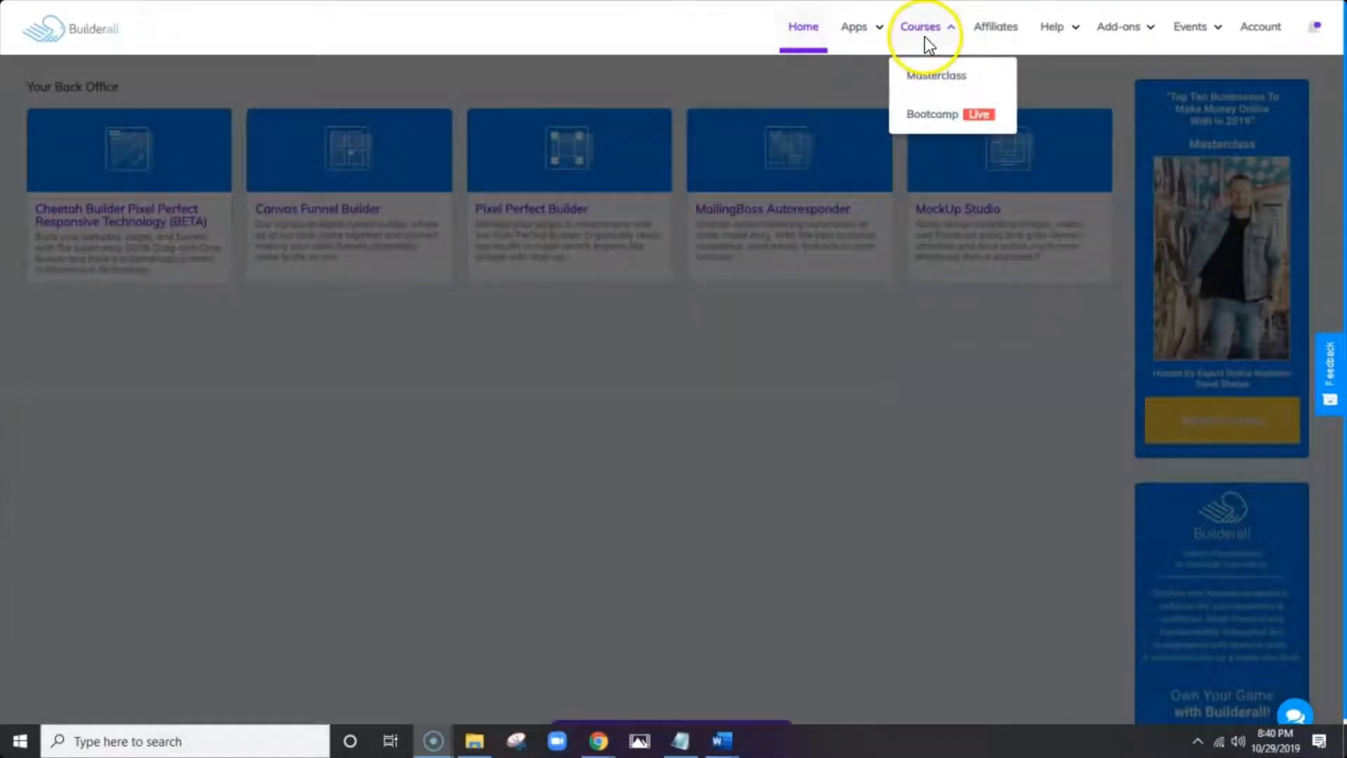
{"action": "mouse_move", "coordinate": [935, 76]}
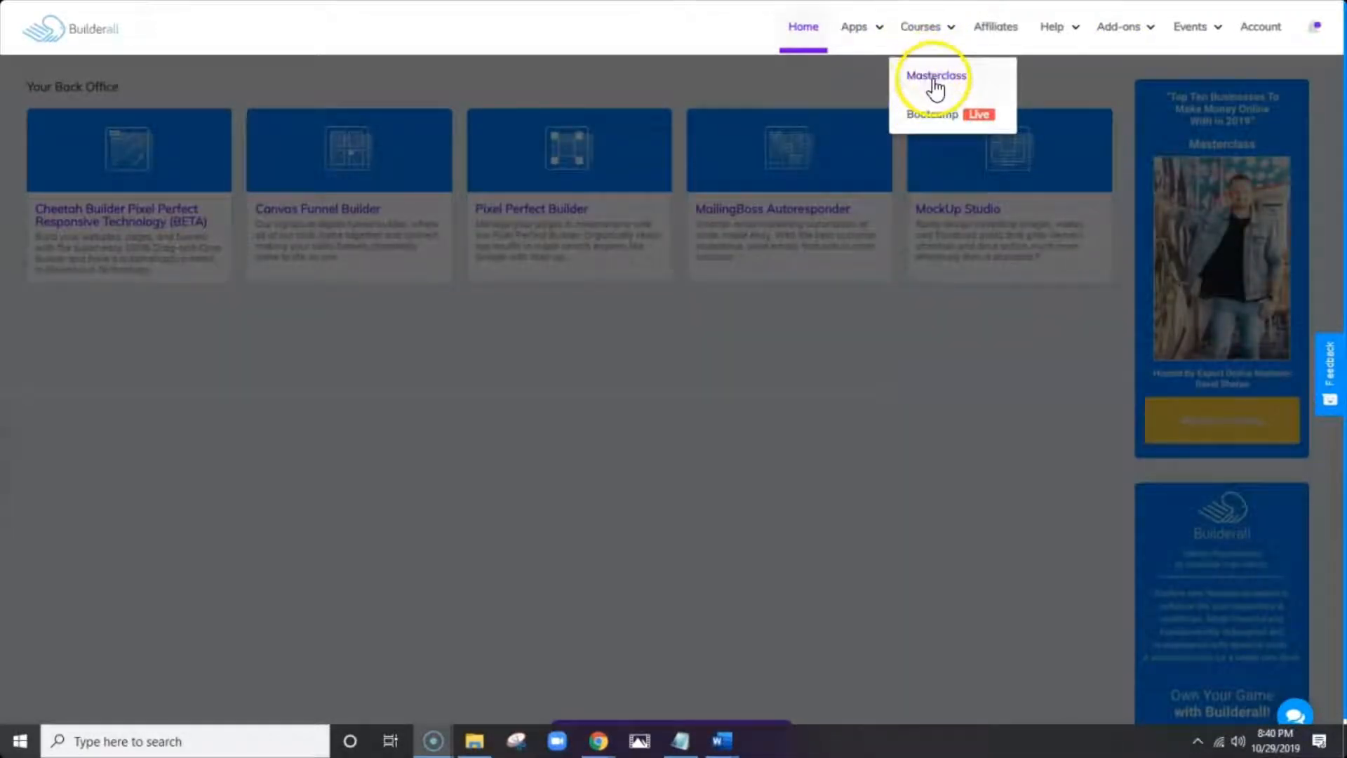
{"action": "mouse_move", "coordinate": [930, 112]}
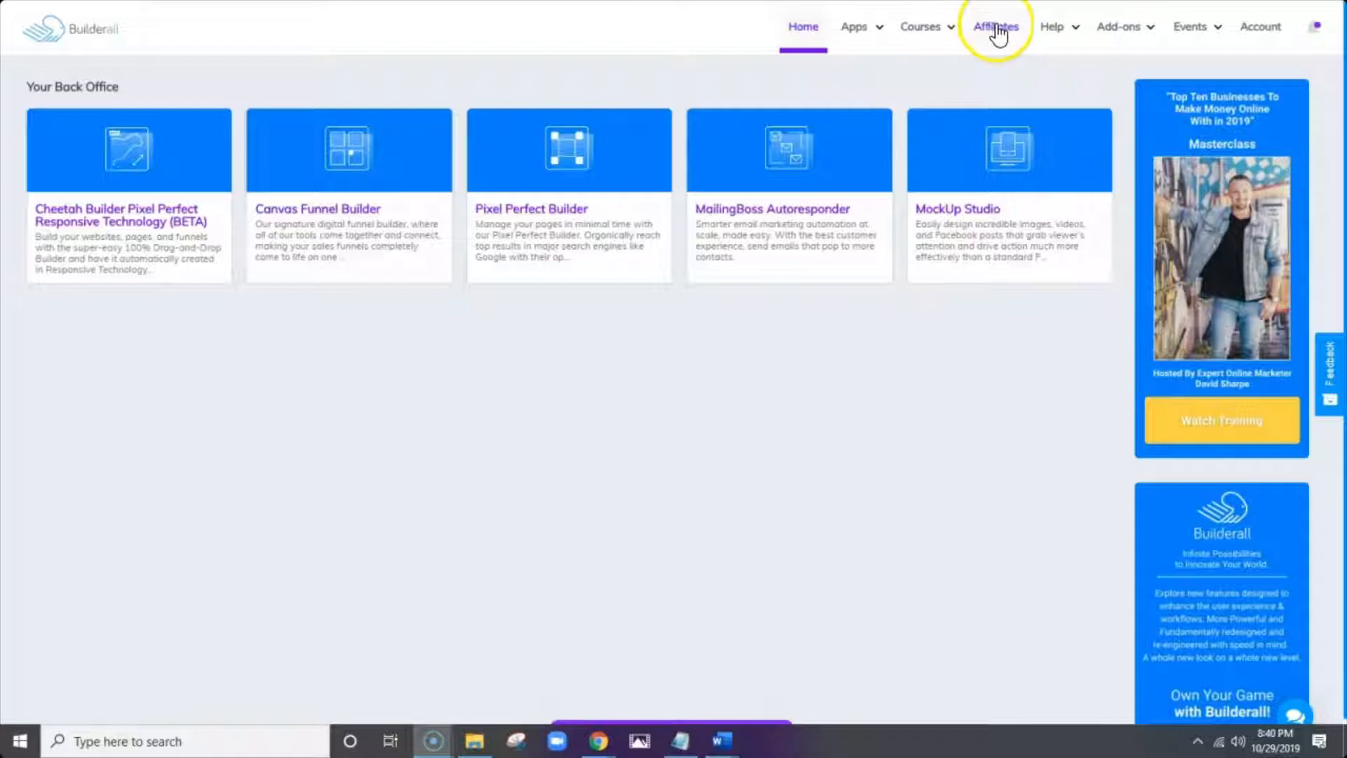
{"action": "mouse_move", "coordinate": [996, 35]}
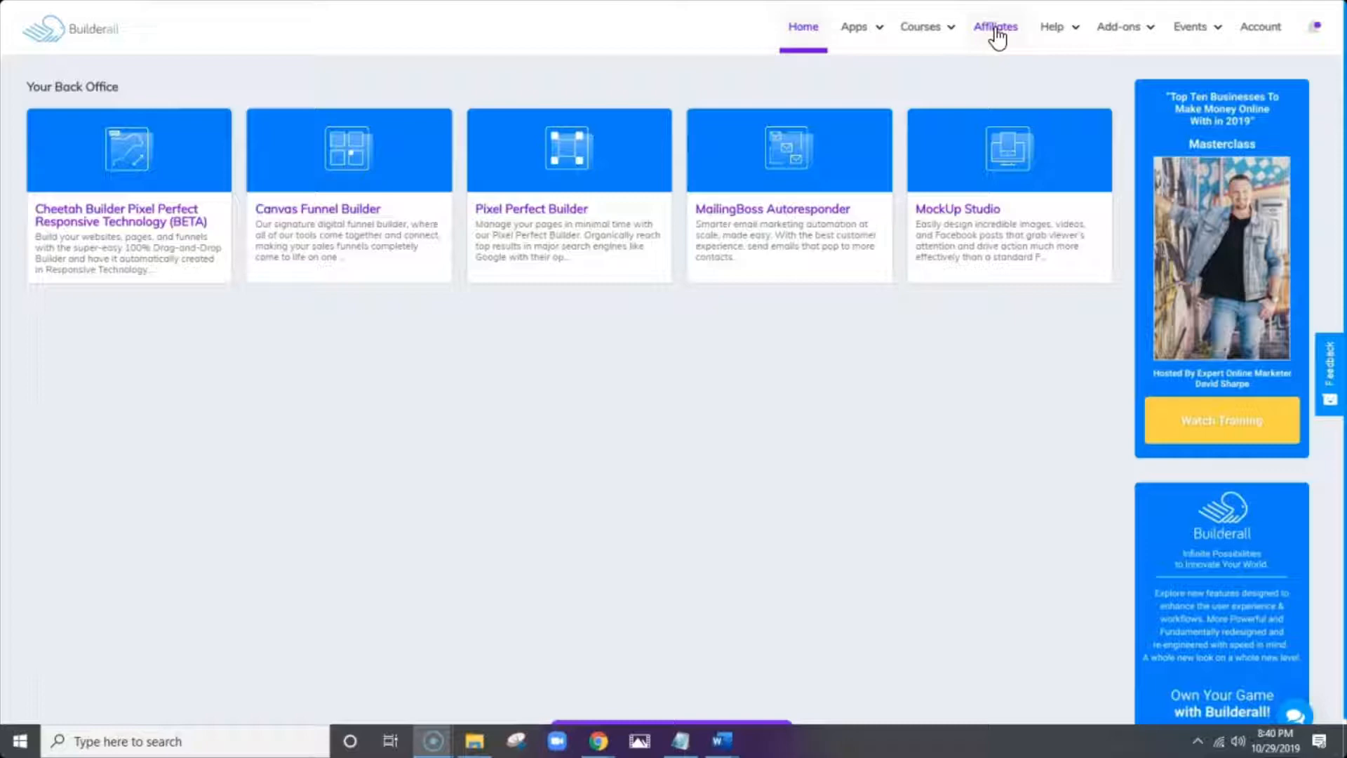
- Open the Help menu listing Training, Support, Tickets and Certified Partners
{"action": "left_click", "coordinate": [1051, 27]}
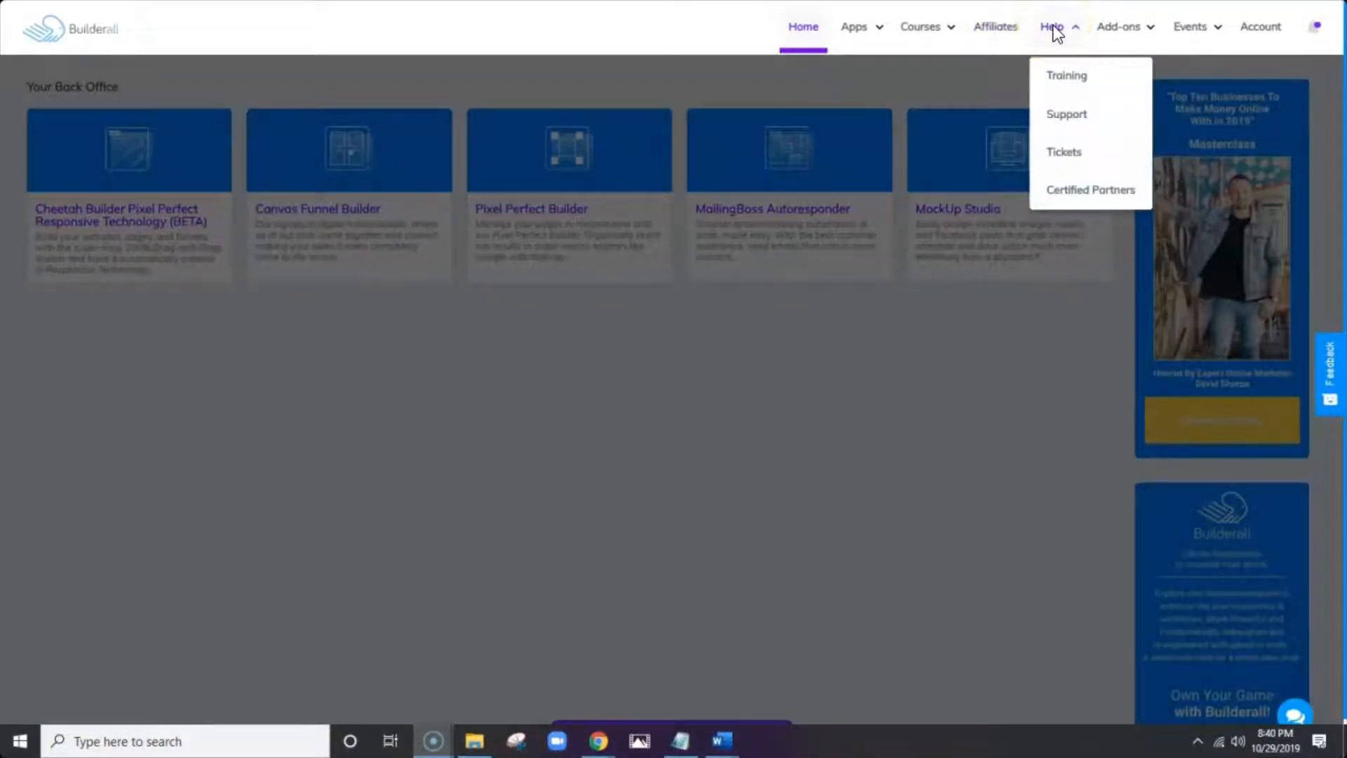
{"action": "mouse_move", "coordinate": [1067, 75]}
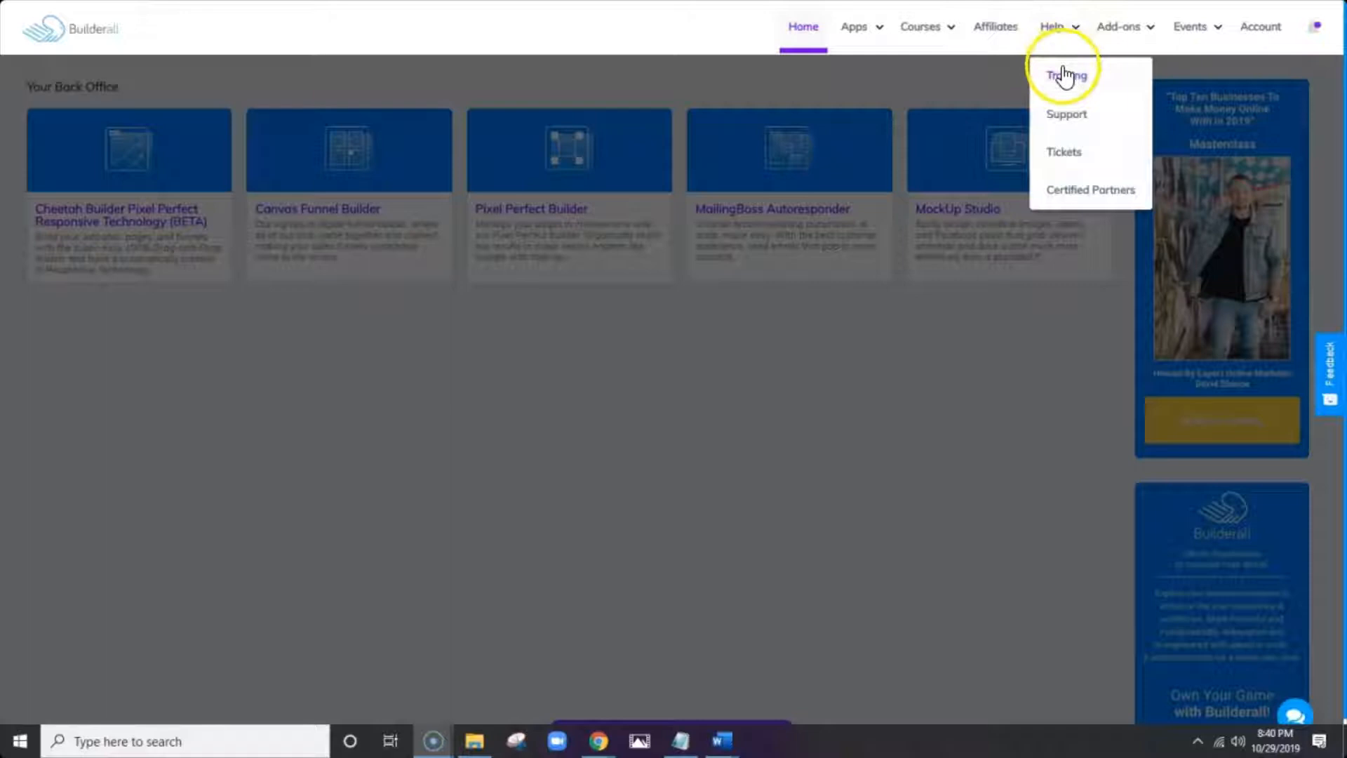
{"action": "mouse_move", "coordinate": [1065, 114]}
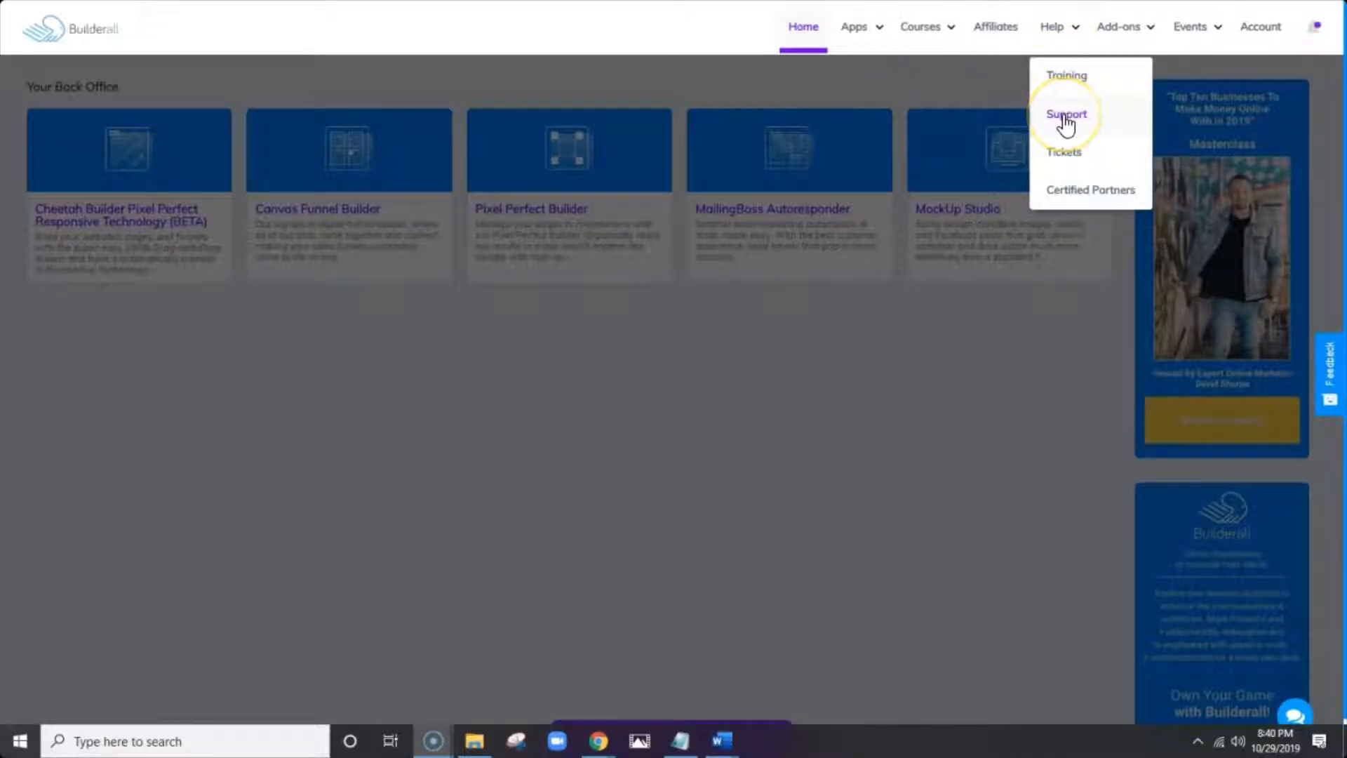
{"action": "mouse_move", "coordinate": [1068, 145]}
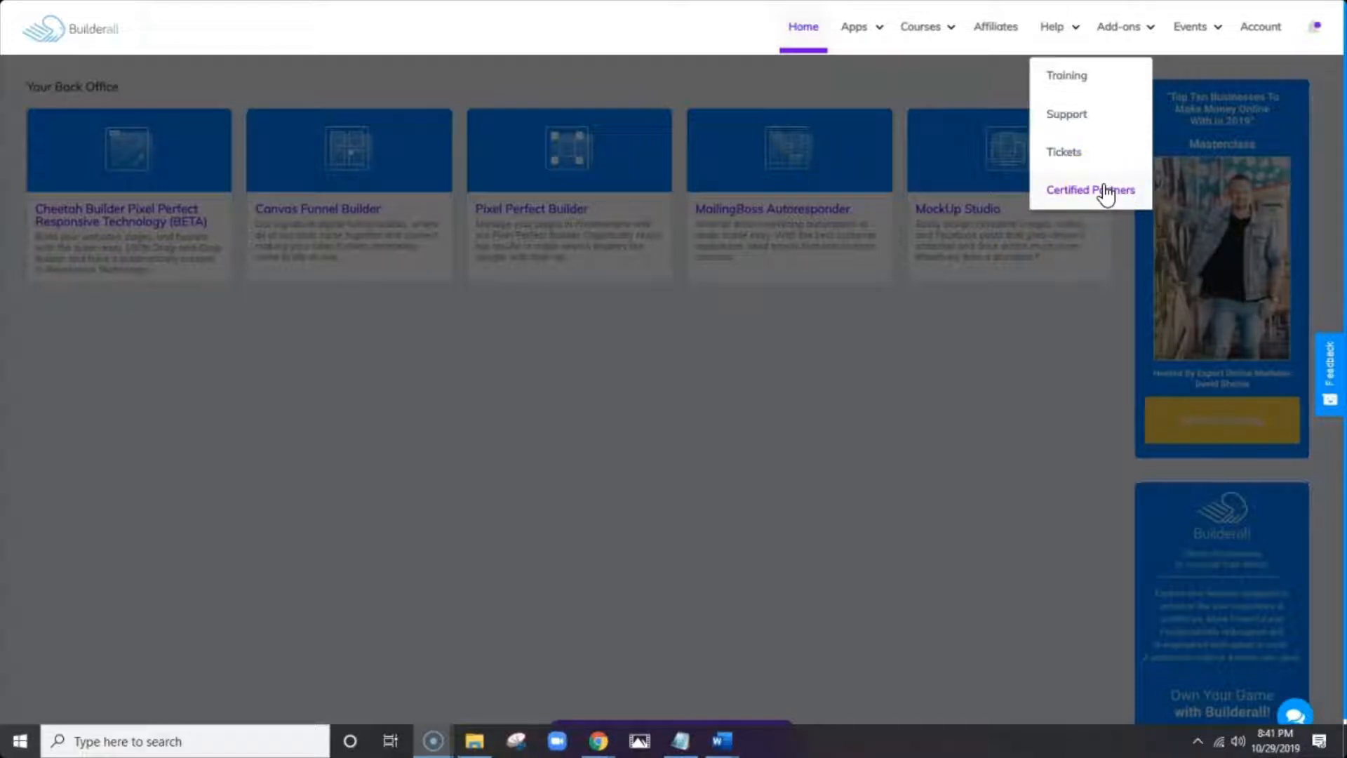
- Open the Add-ons menu listing Inboxpath, Solo Ads and TYBL Solo Ads
{"action": "left_click", "coordinate": [1118, 27]}
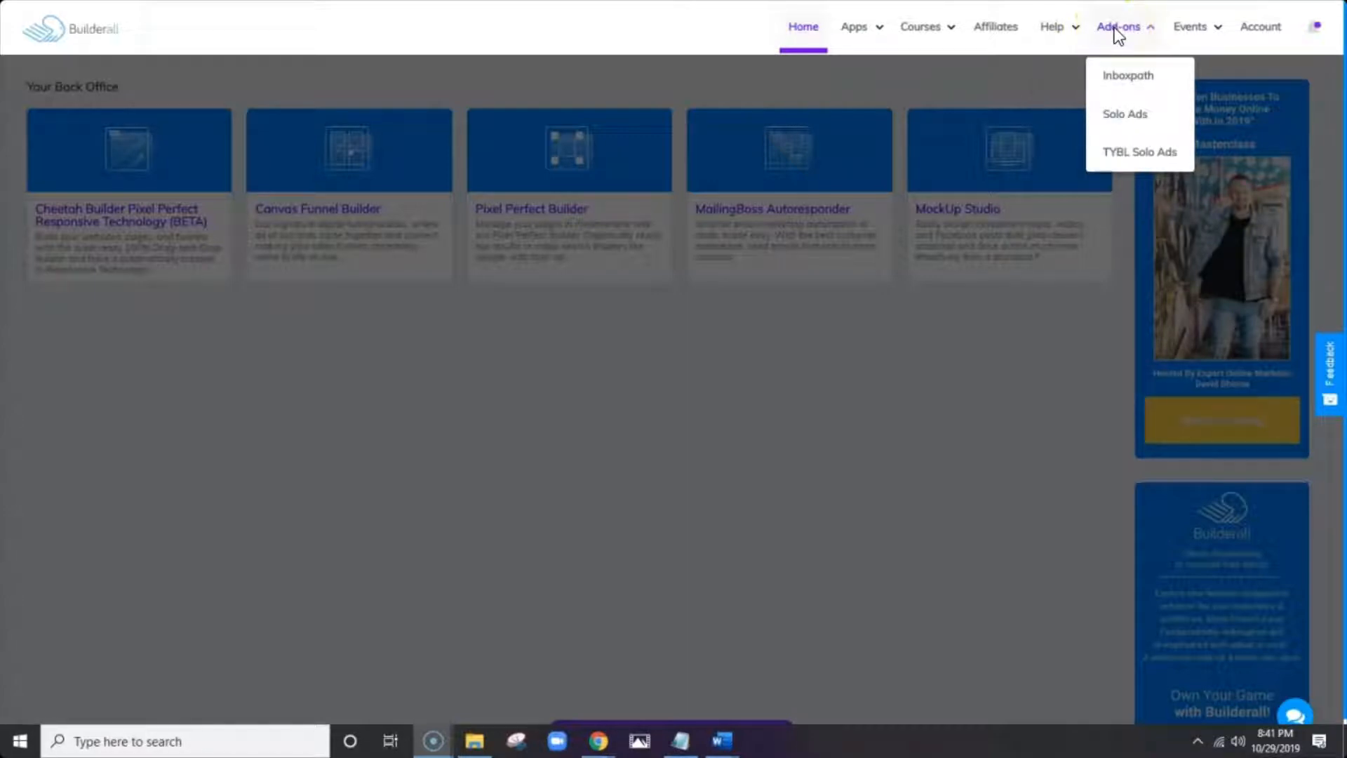
{"action": "mouse_move", "coordinate": [1128, 144]}
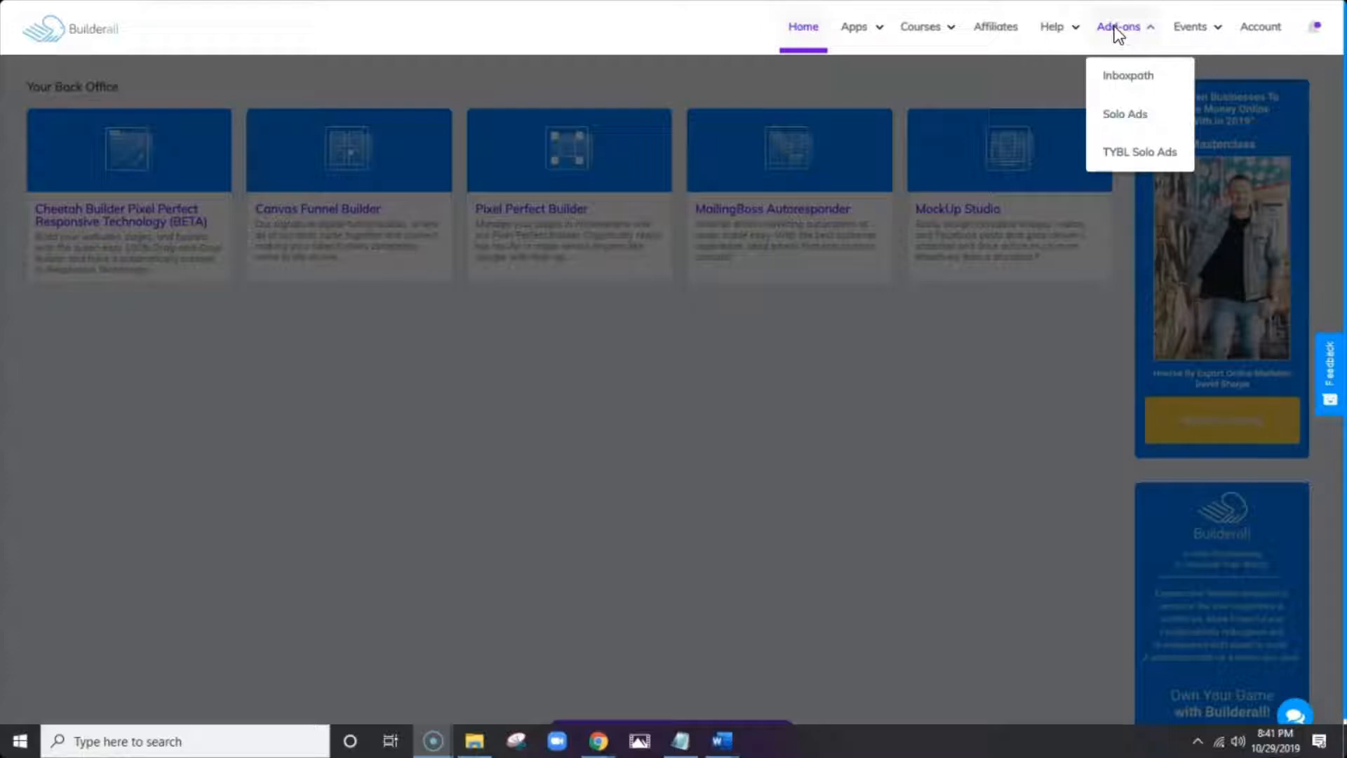
- Open the Events menu listing Workshops and Event Calendar
{"action": "left_click", "coordinate": [1189, 27]}
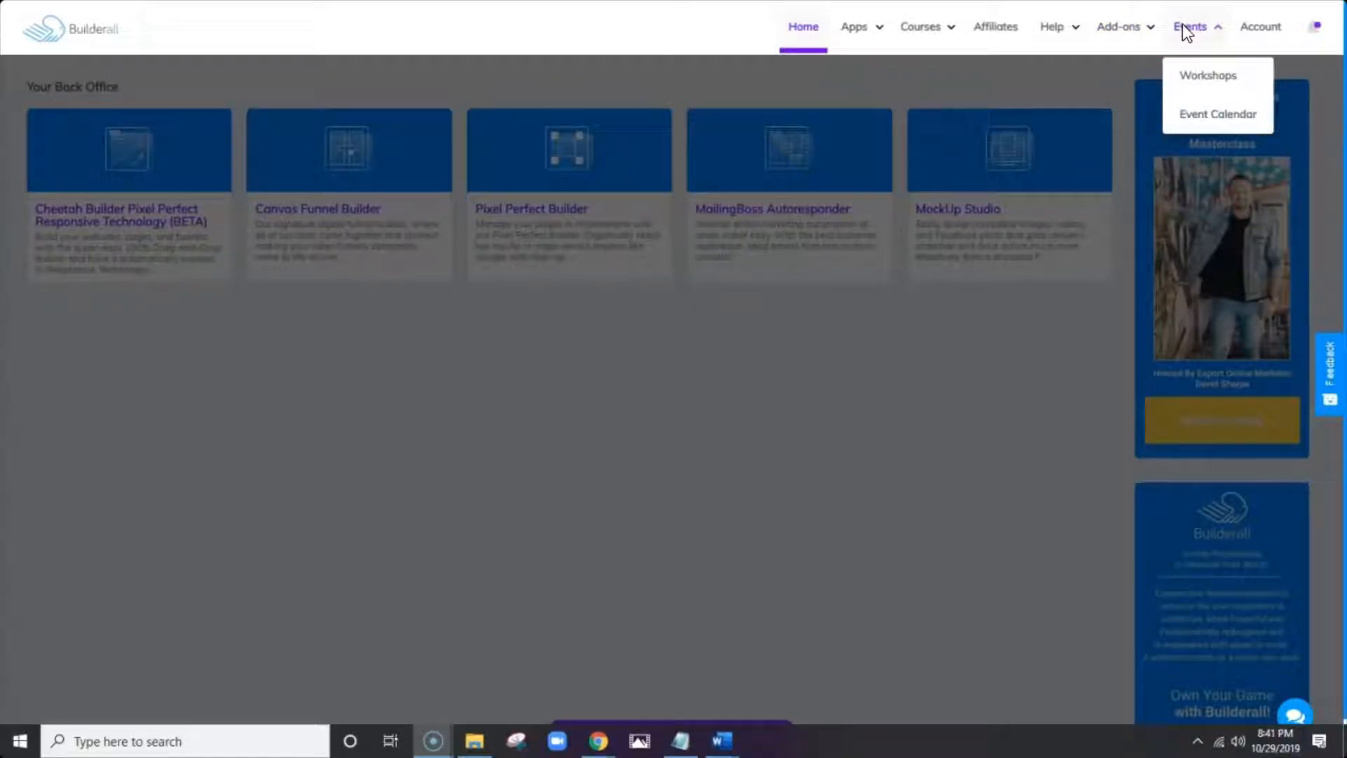
{"action": "mouse_move", "coordinate": [1206, 77]}
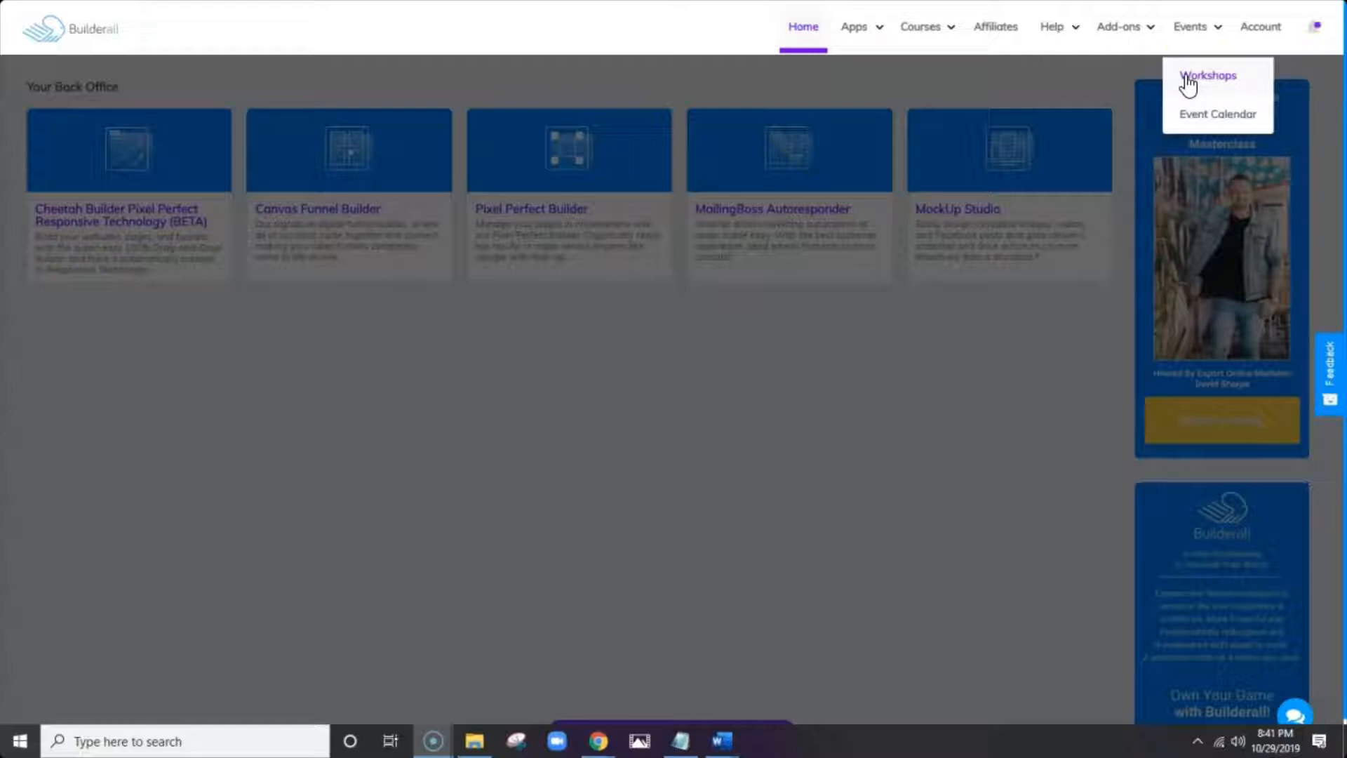
{"action": "mouse_move", "coordinate": [1201, 120]}
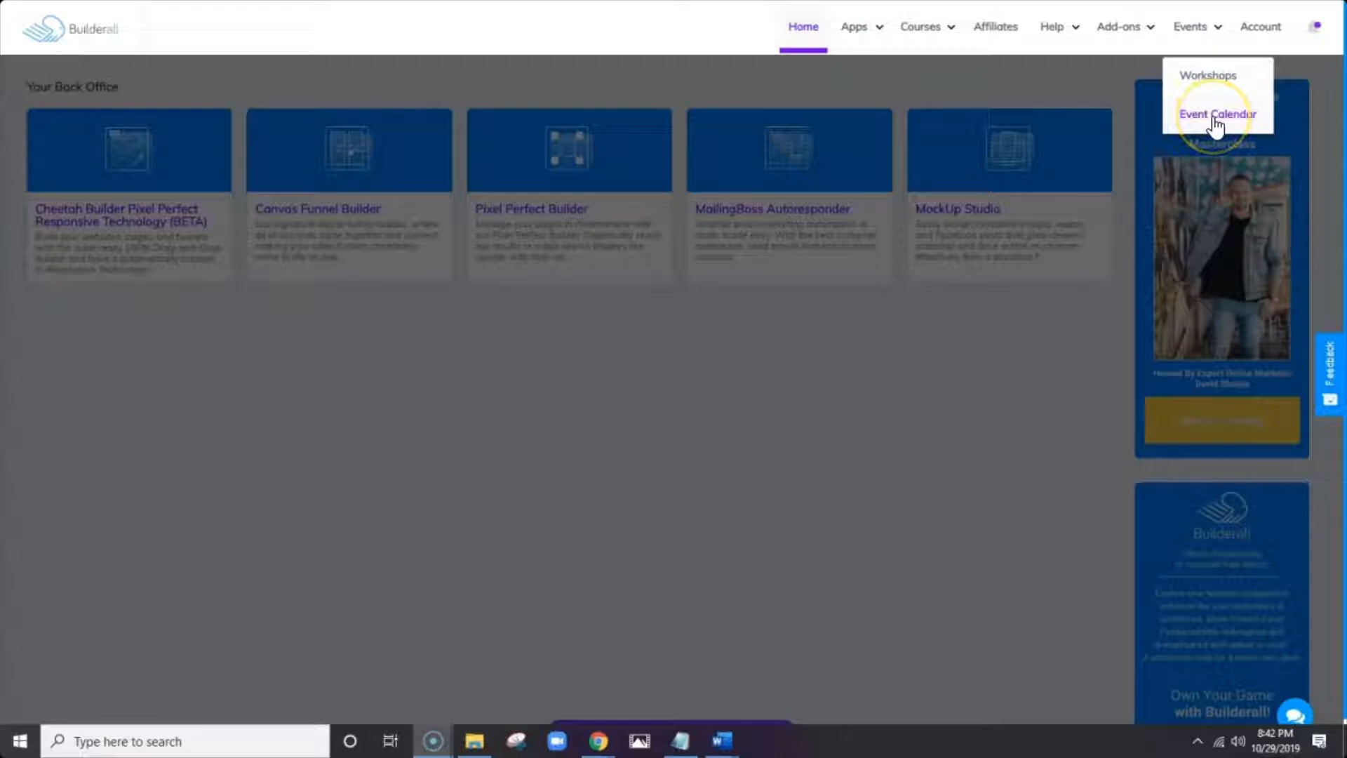
- Close the Events menu, leaving the five-tool dashboard in full view
{"action": "left_click", "coordinate": [1260, 26]}
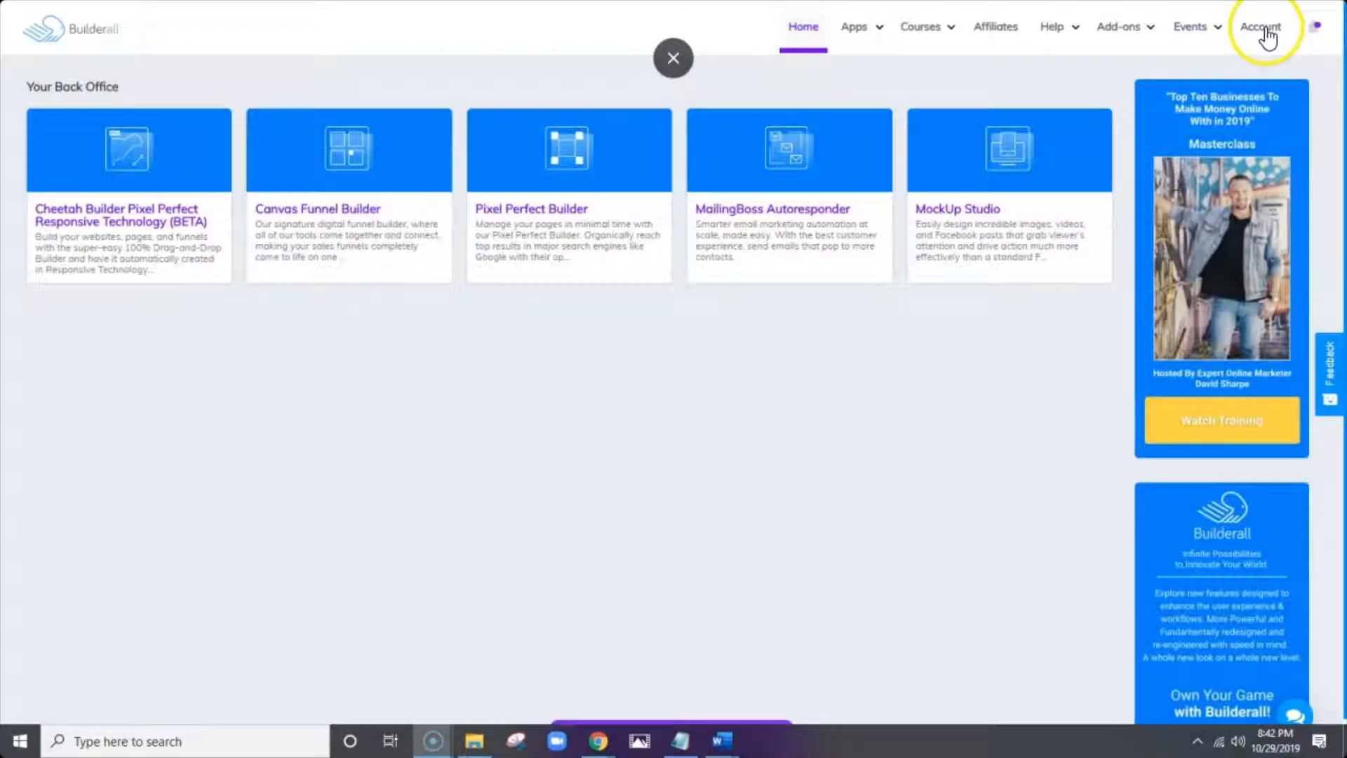
{"action": "left_click", "coordinate": [673, 57]}
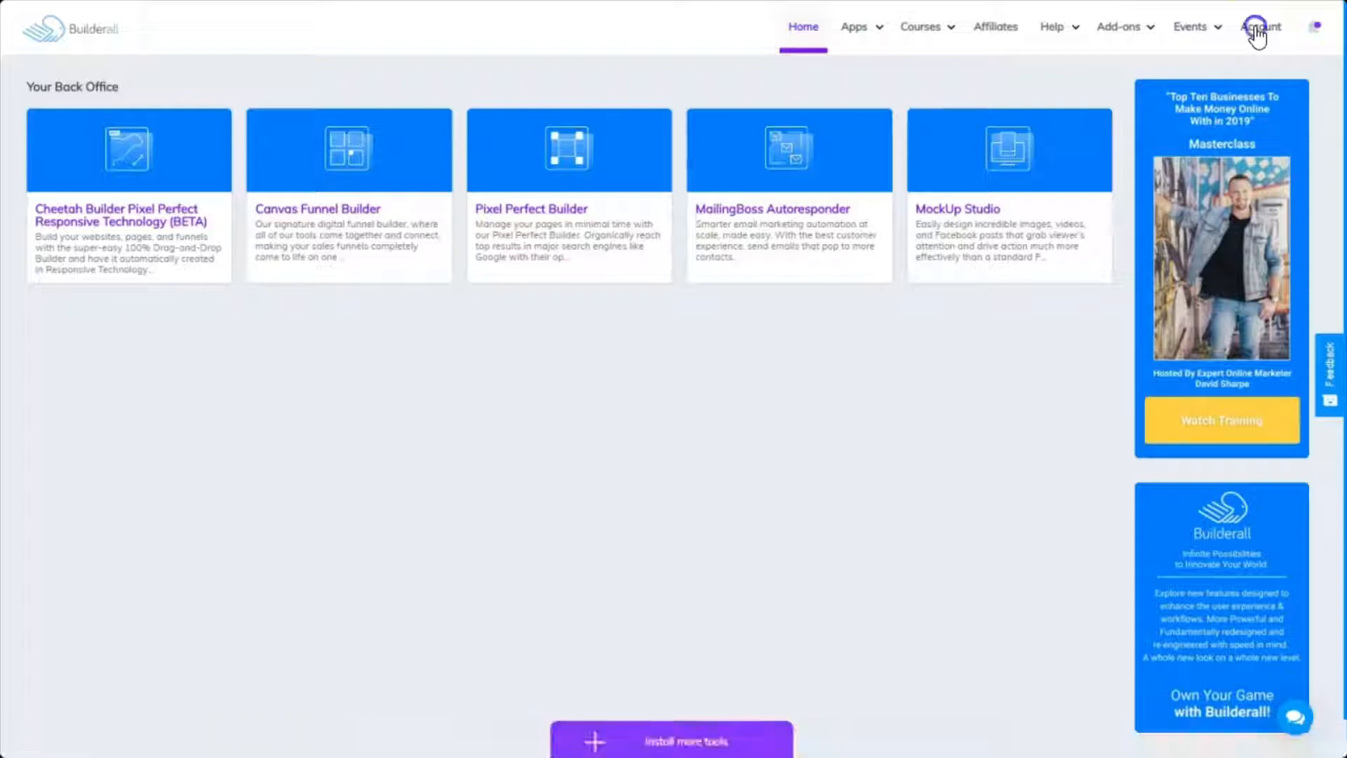
{"action": "left_click", "coordinate": [1261, 27]}
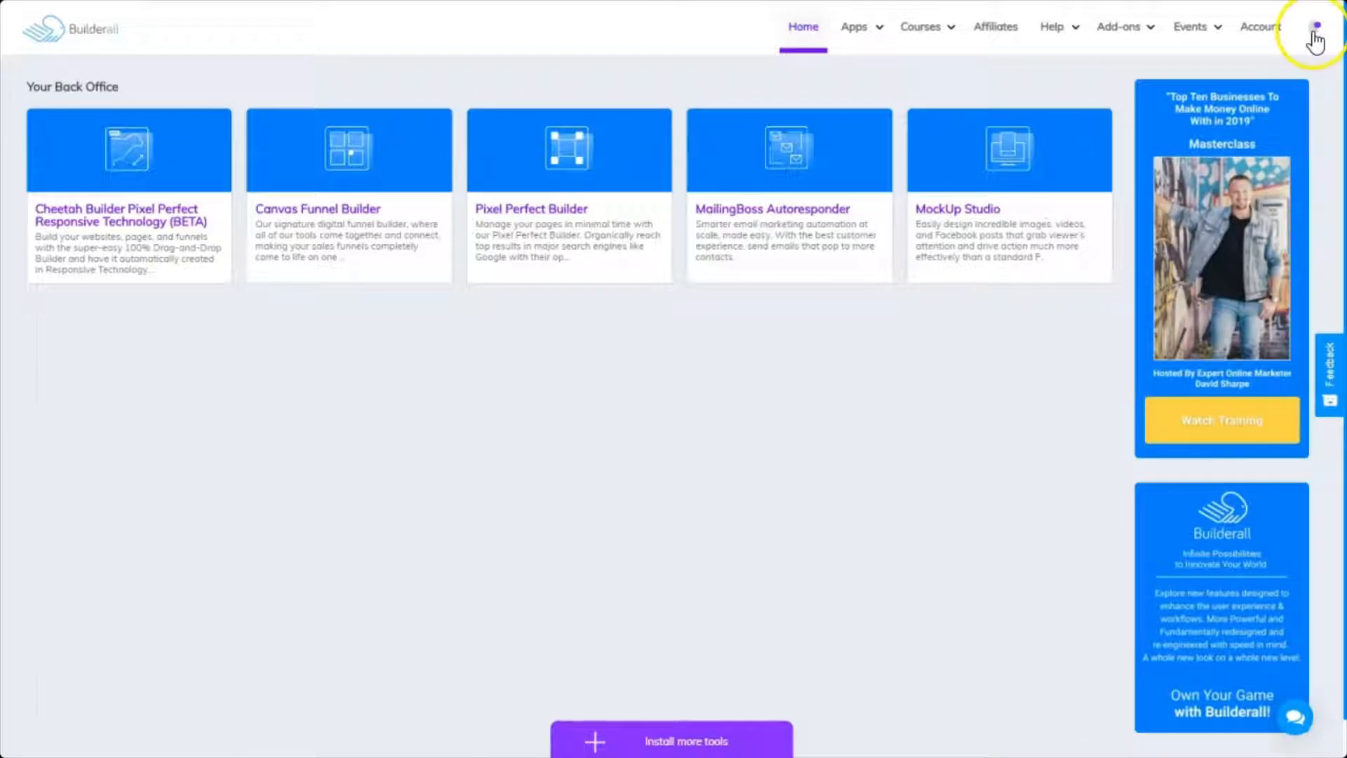
{"action": "left_click", "coordinate": [1314, 23]}
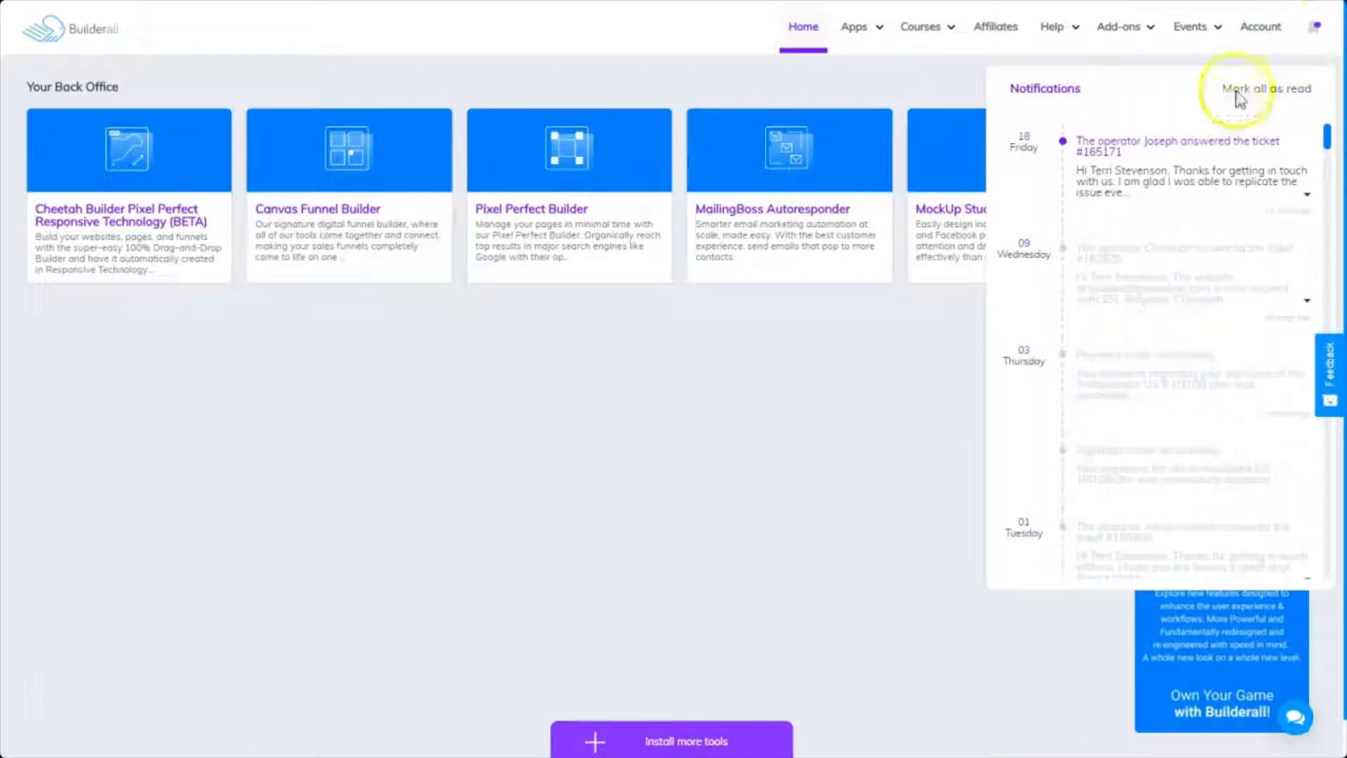
{"action": "mouse_move", "coordinate": [1137, 163]}
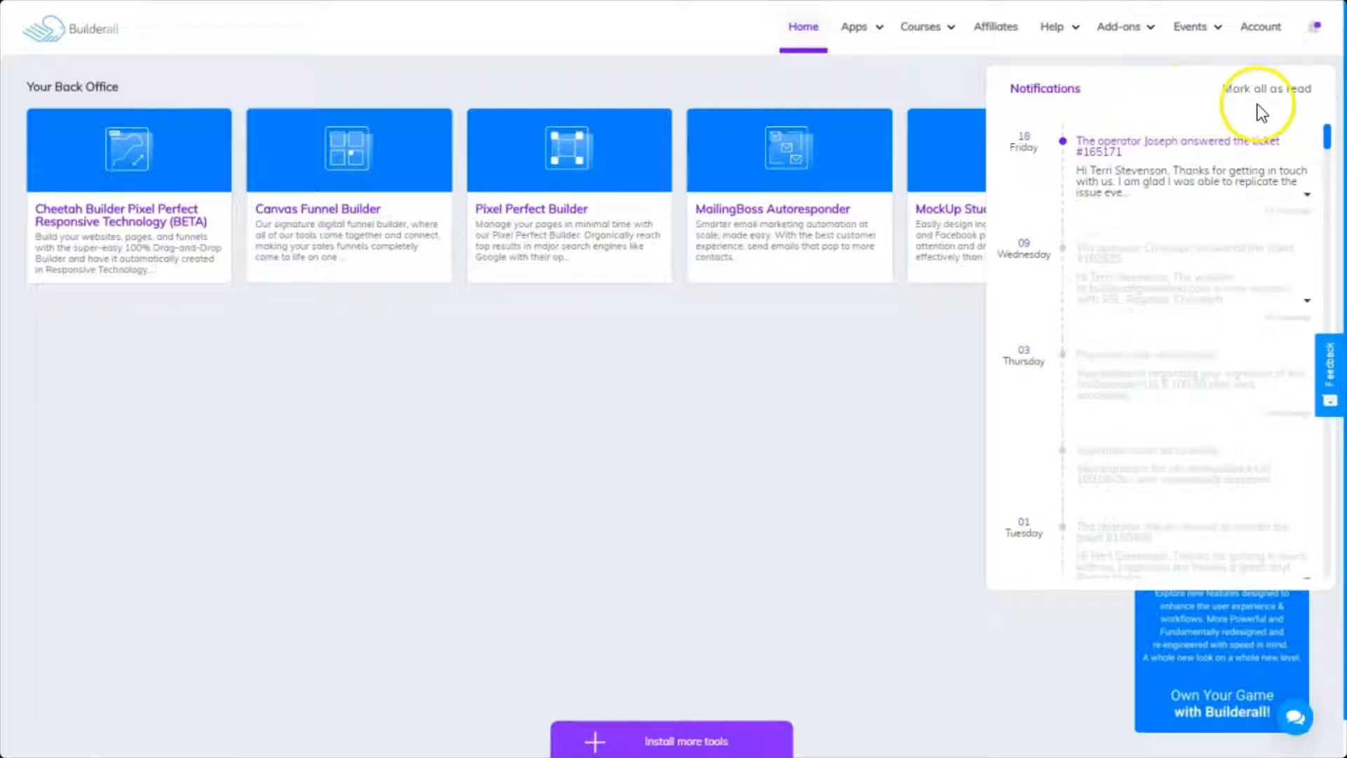
{"action": "mouse_move", "coordinate": [1160, 176]}
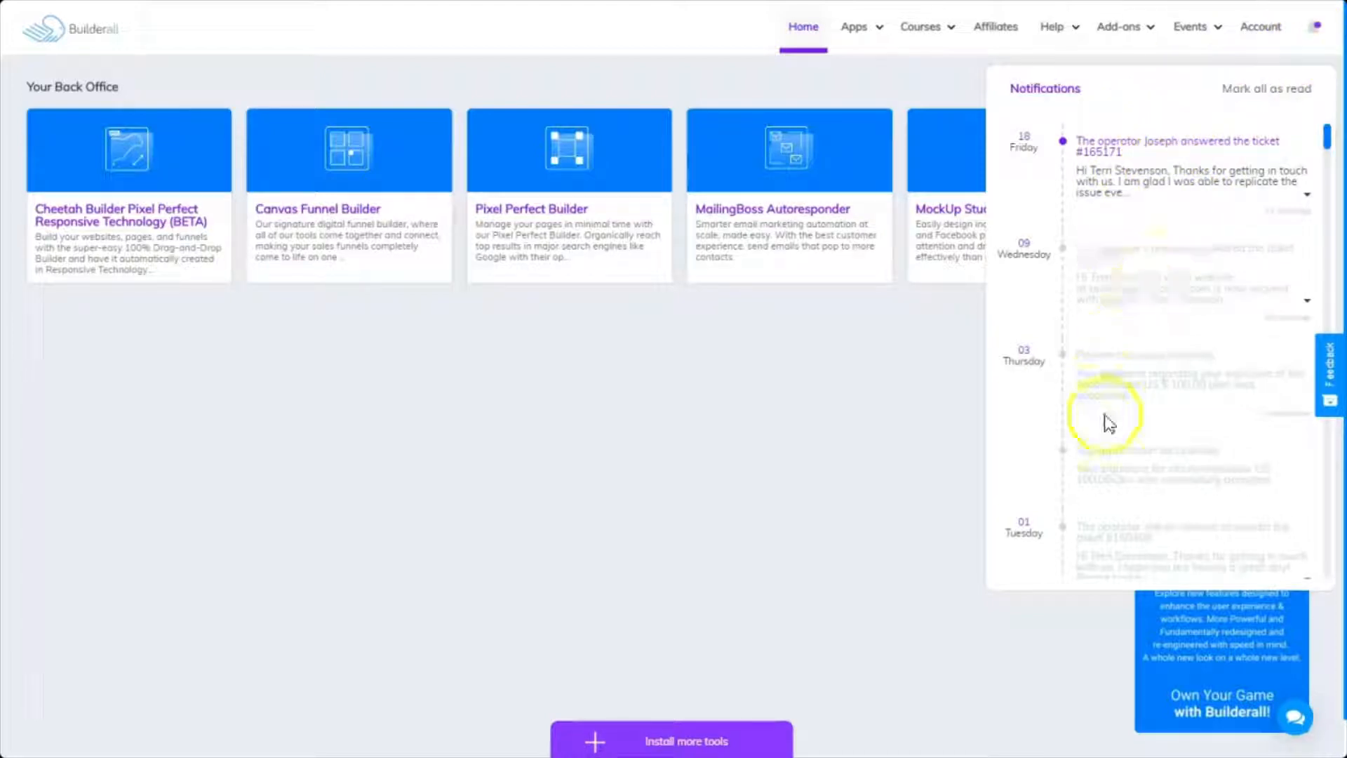
{"action": "left_click", "coordinate": [1118, 27]}
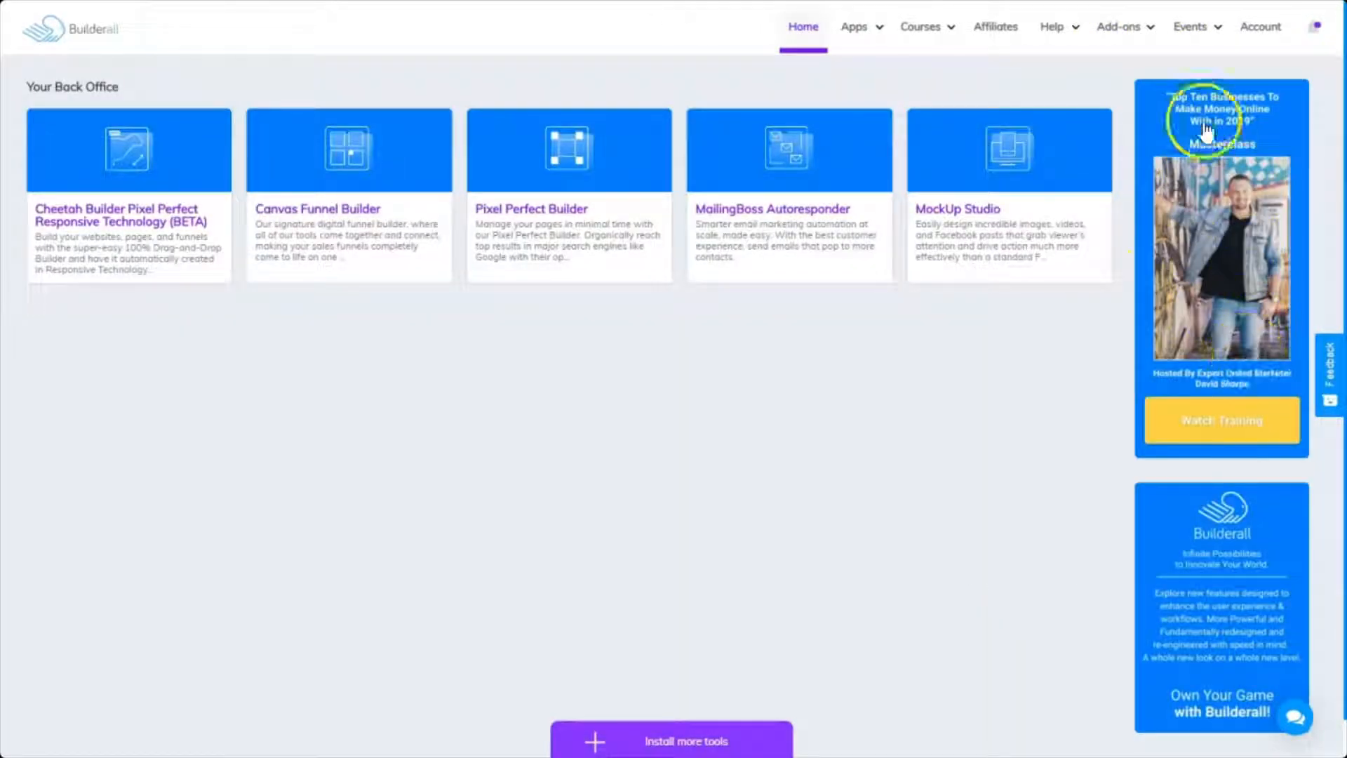
{"action": "mouse_move", "coordinate": [1189, 348]}
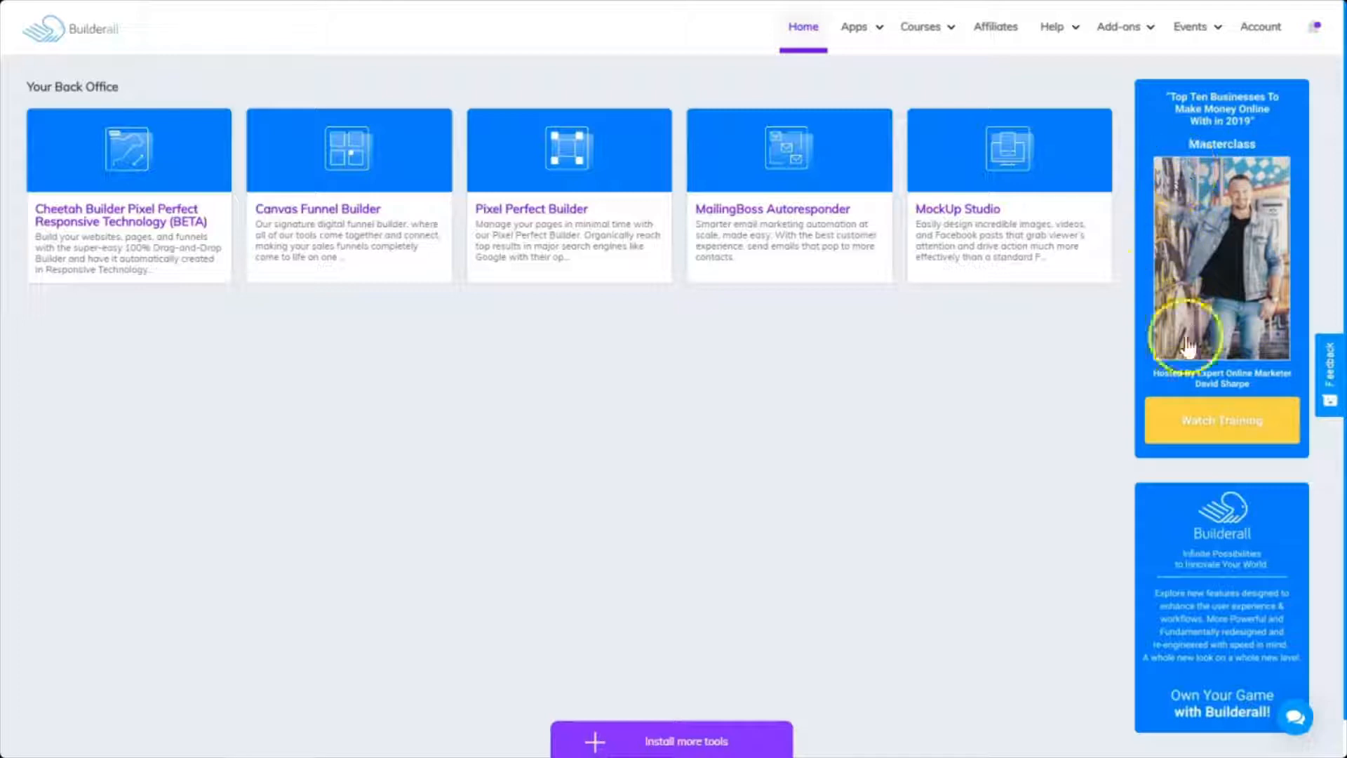
{"action": "mouse_move", "coordinate": [1226, 204]}
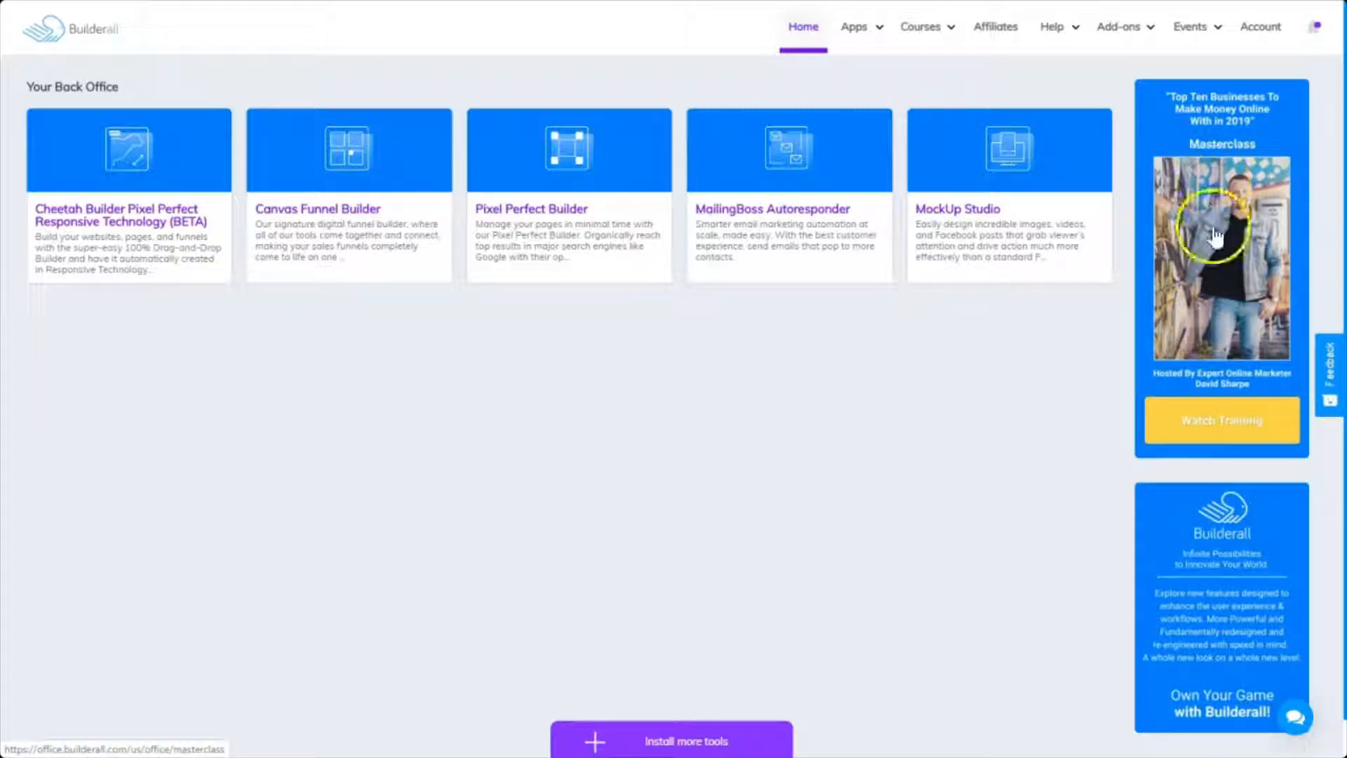
{"action": "mouse_move", "coordinate": [1007, 548]}
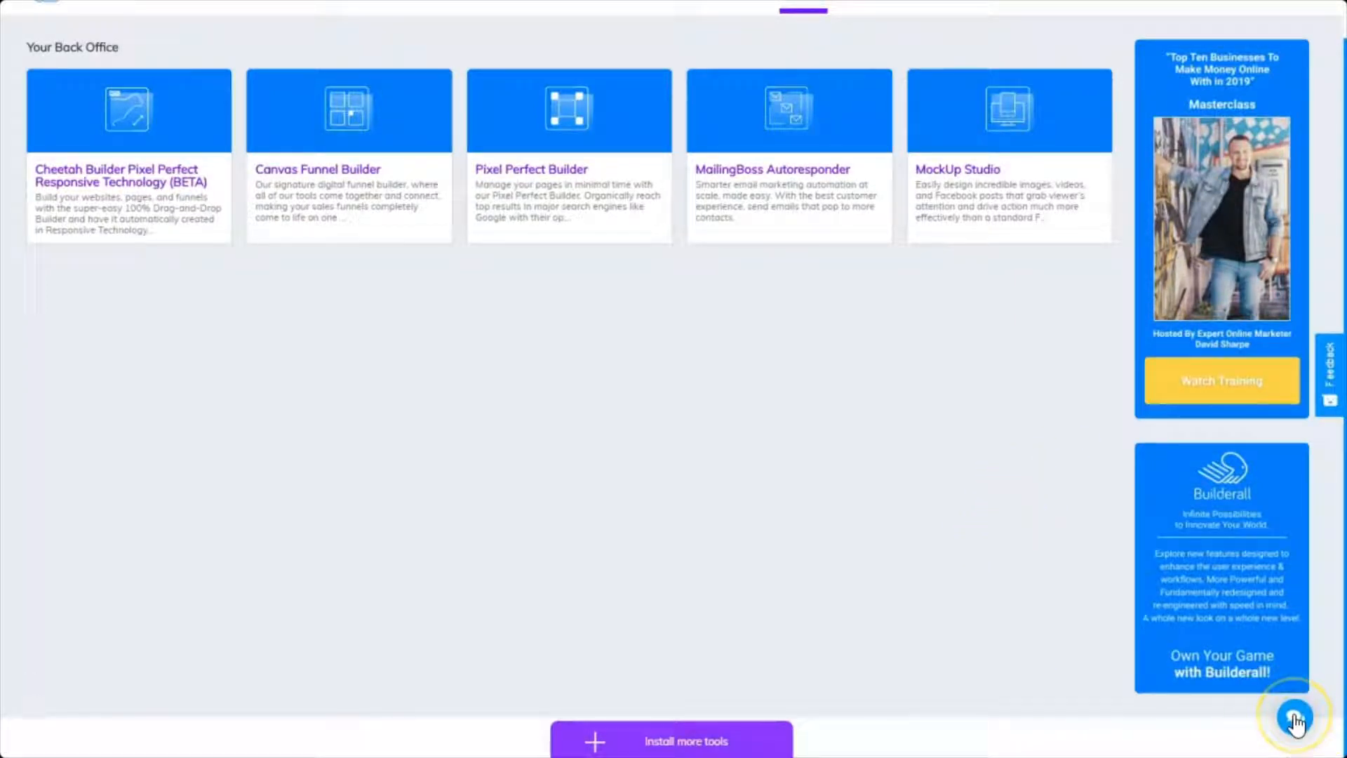
{"action": "left_click", "coordinate": [1297, 712]}
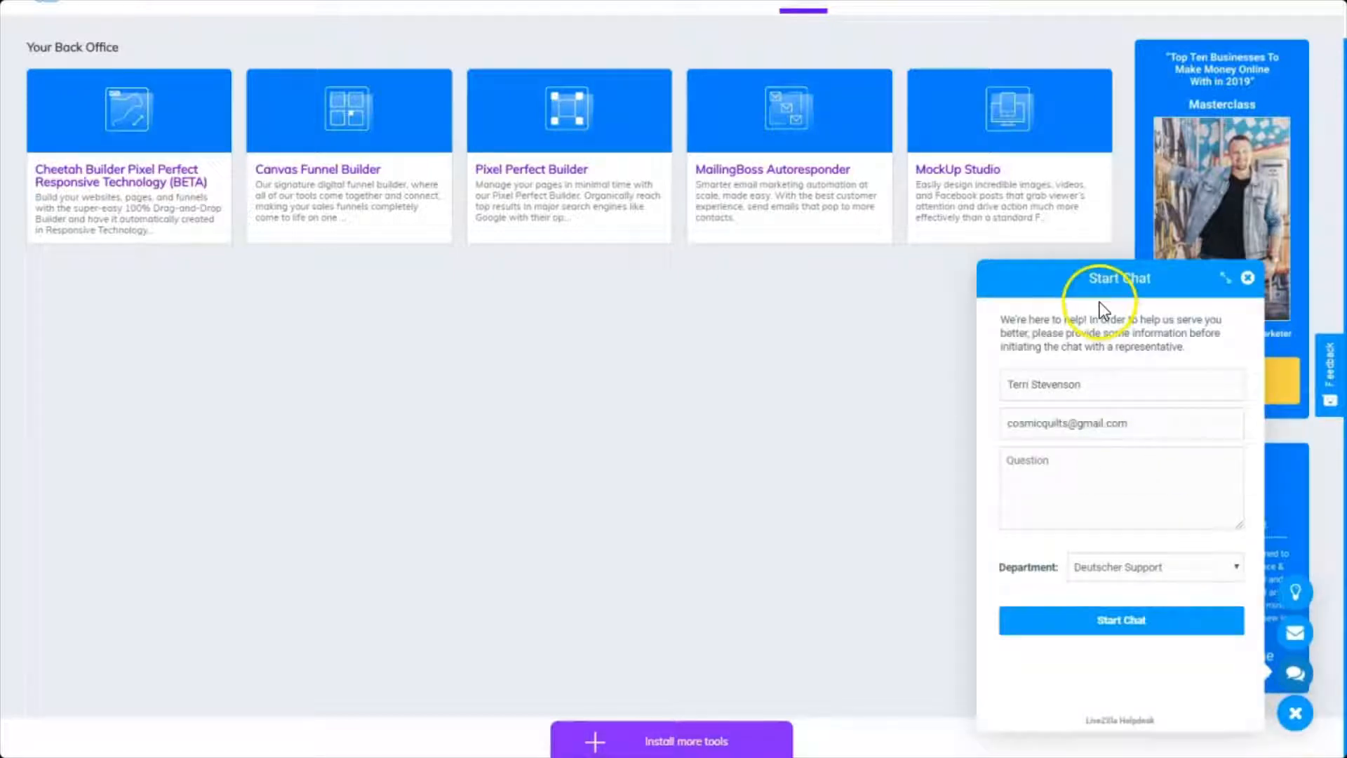
{"action": "mouse_move", "coordinate": [1248, 277]}
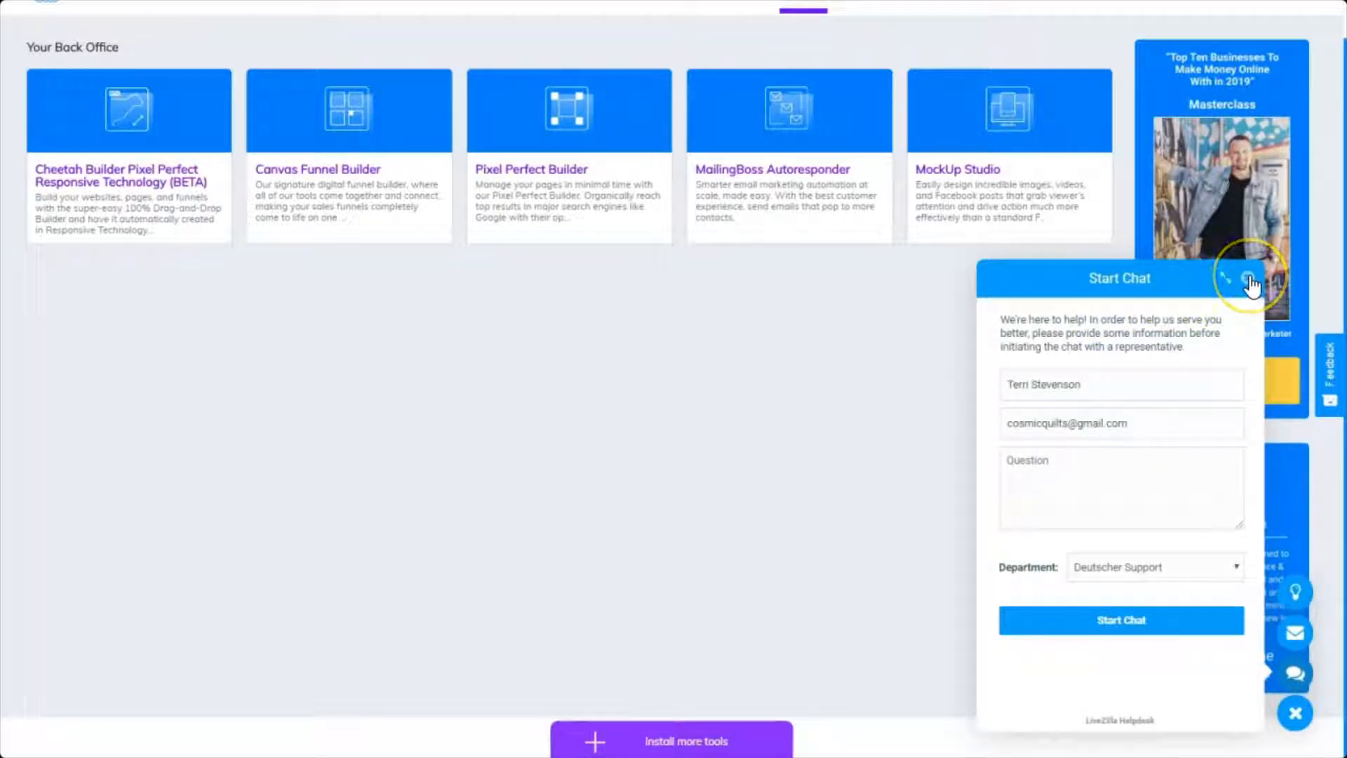
{"action": "left_click", "coordinate": [1252, 282]}
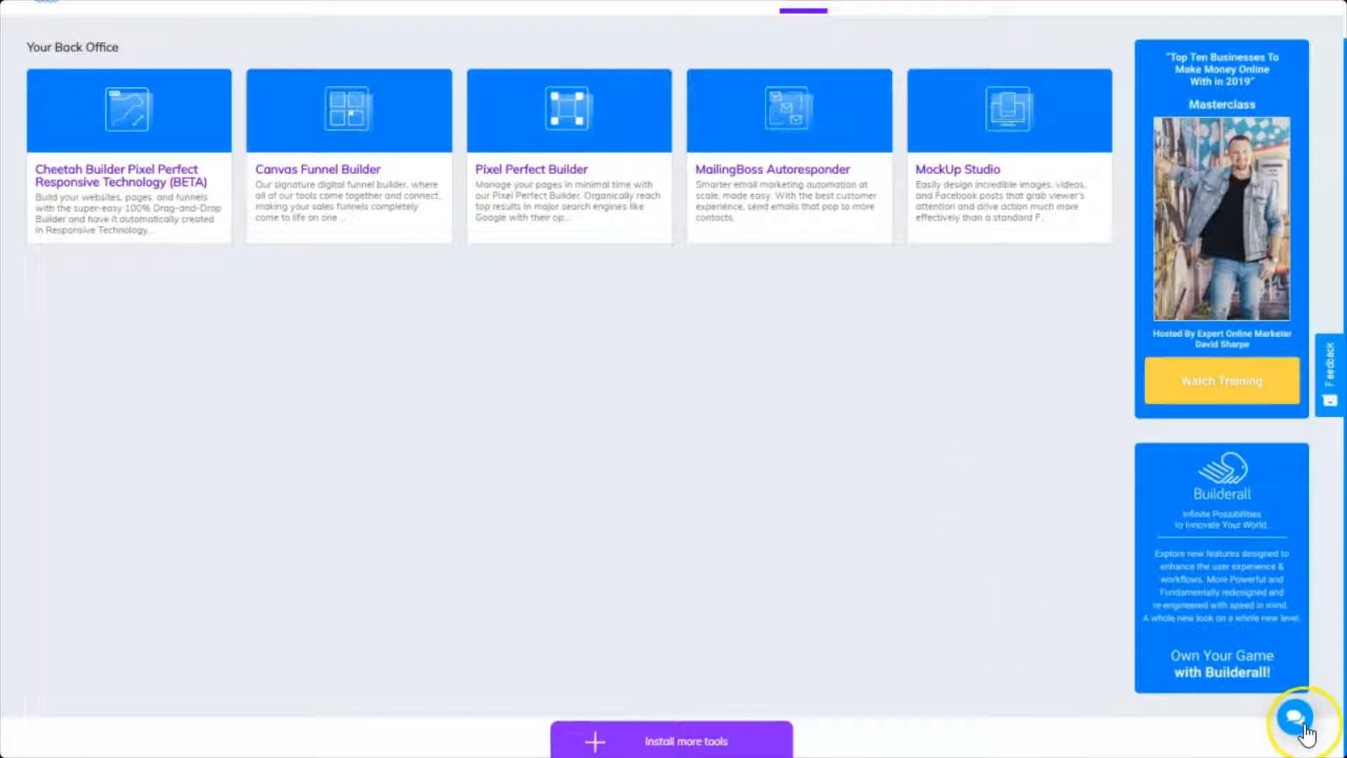
{"action": "mouse_move", "coordinate": [438, 172]}
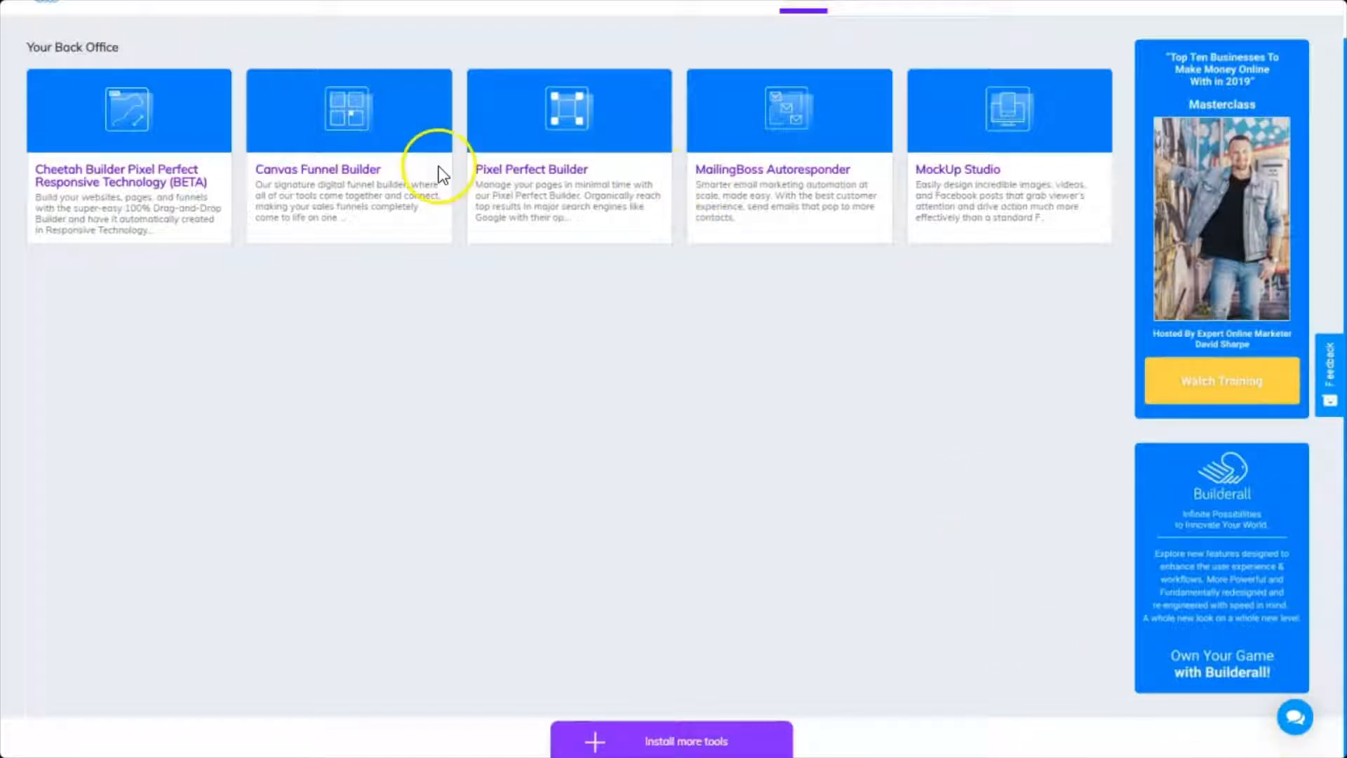
{"action": "mouse_move", "coordinate": [675, 456]}
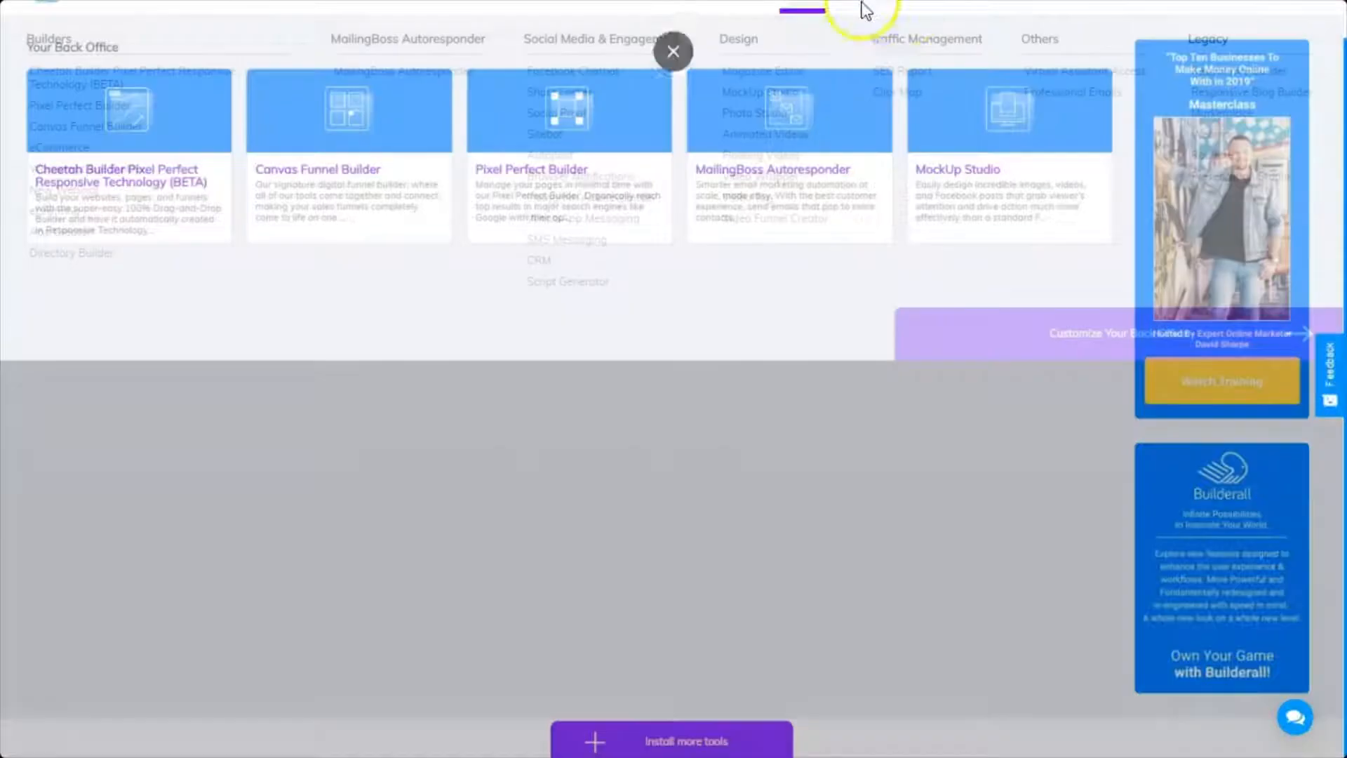
- Close the apps overview and reopen the Apps mega menu with Builders, Design and Legacy categories
{"action": "left_click", "coordinate": [673, 51]}
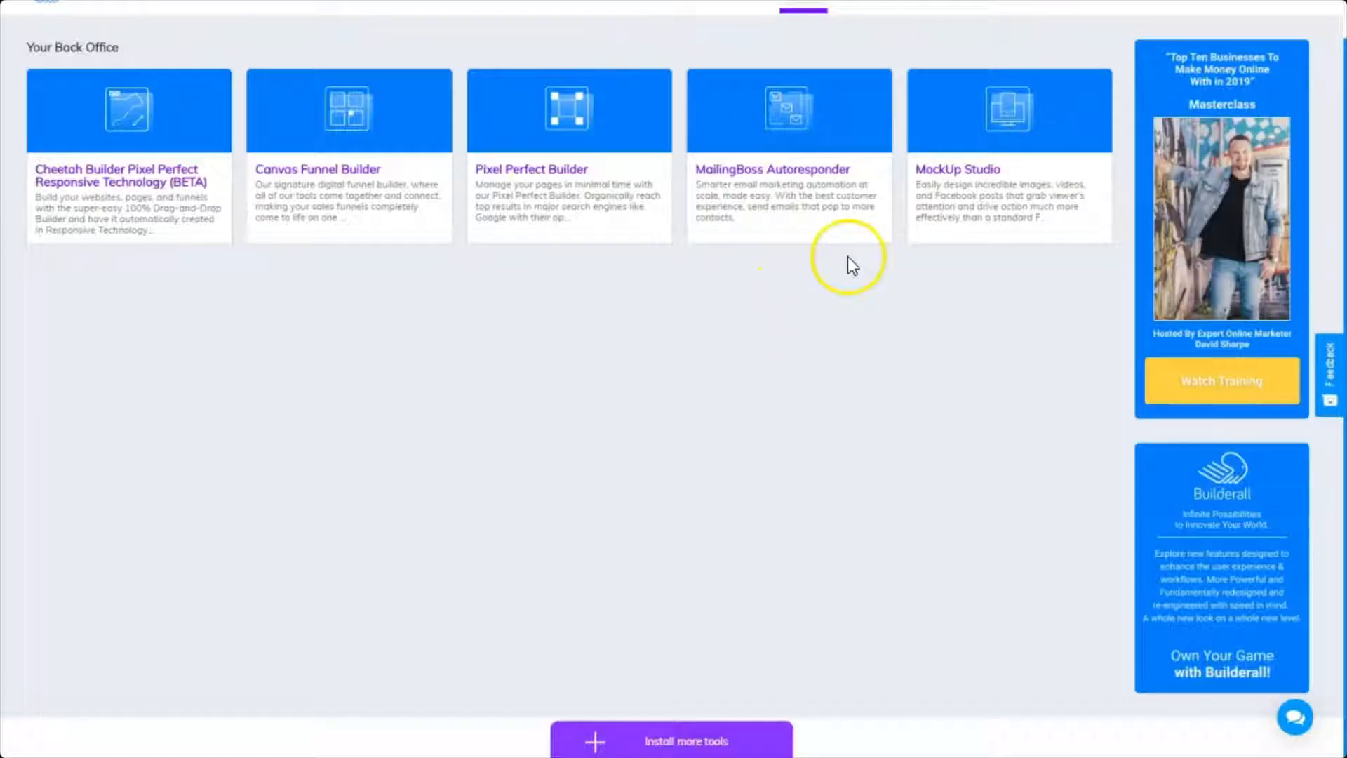
{"action": "left_click", "coordinate": [852, 26]}
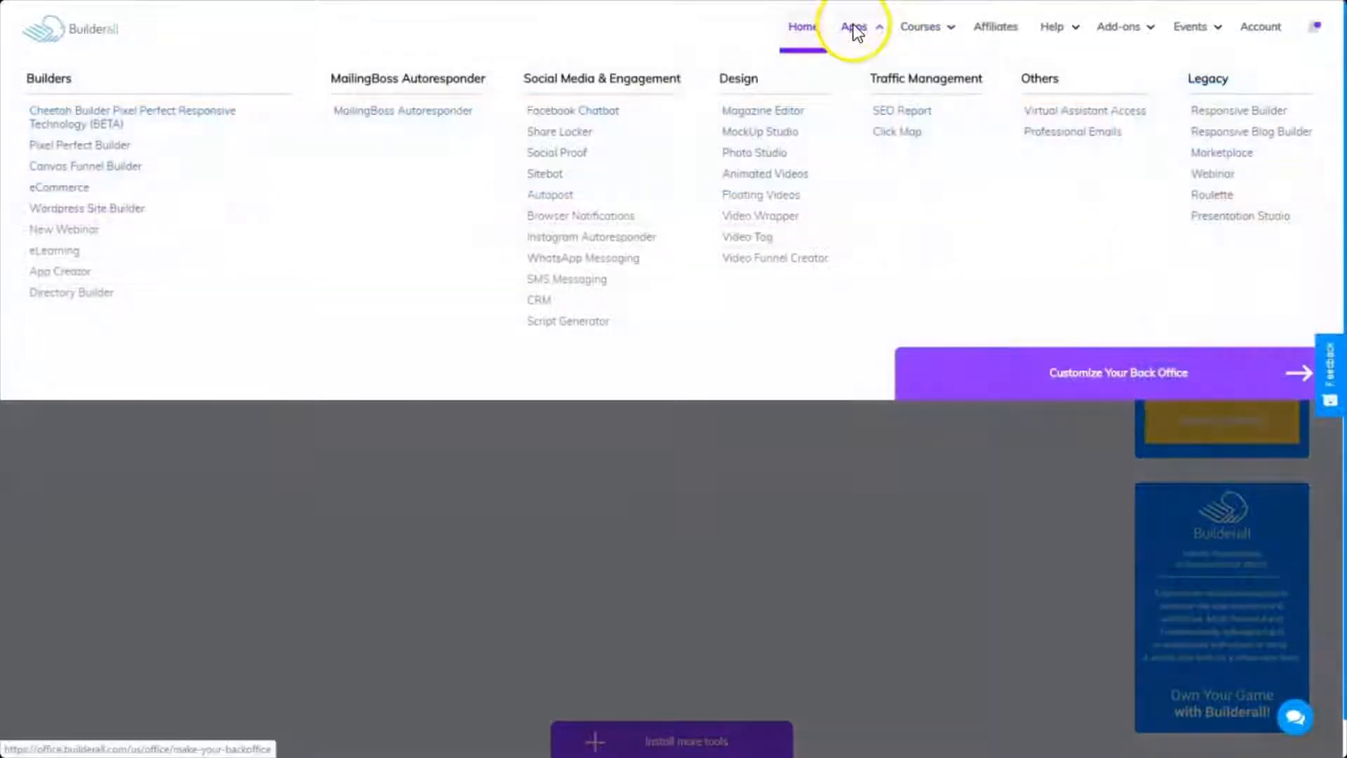
{"action": "mouse_move", "coordinate": [788, 233]}
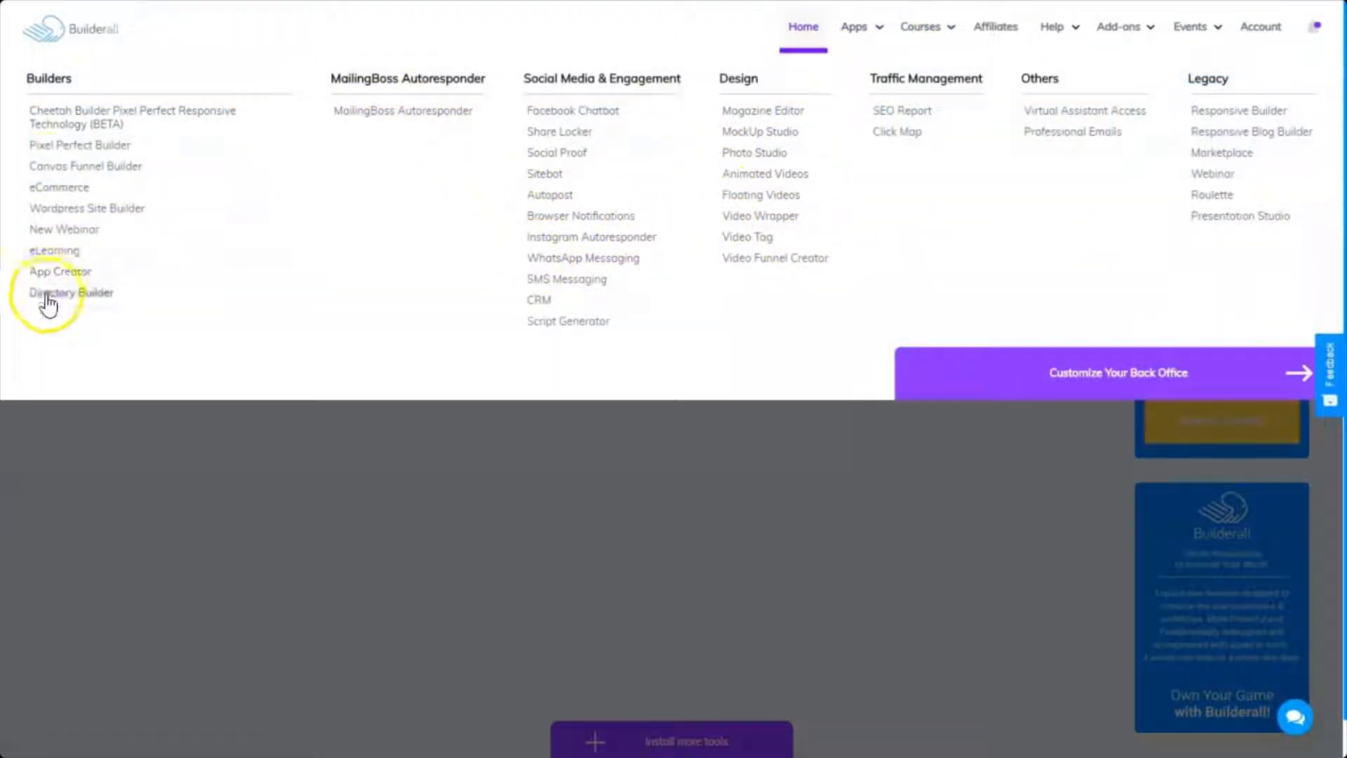
{"action": "mouse_move", "coordinate": [703, 118]}
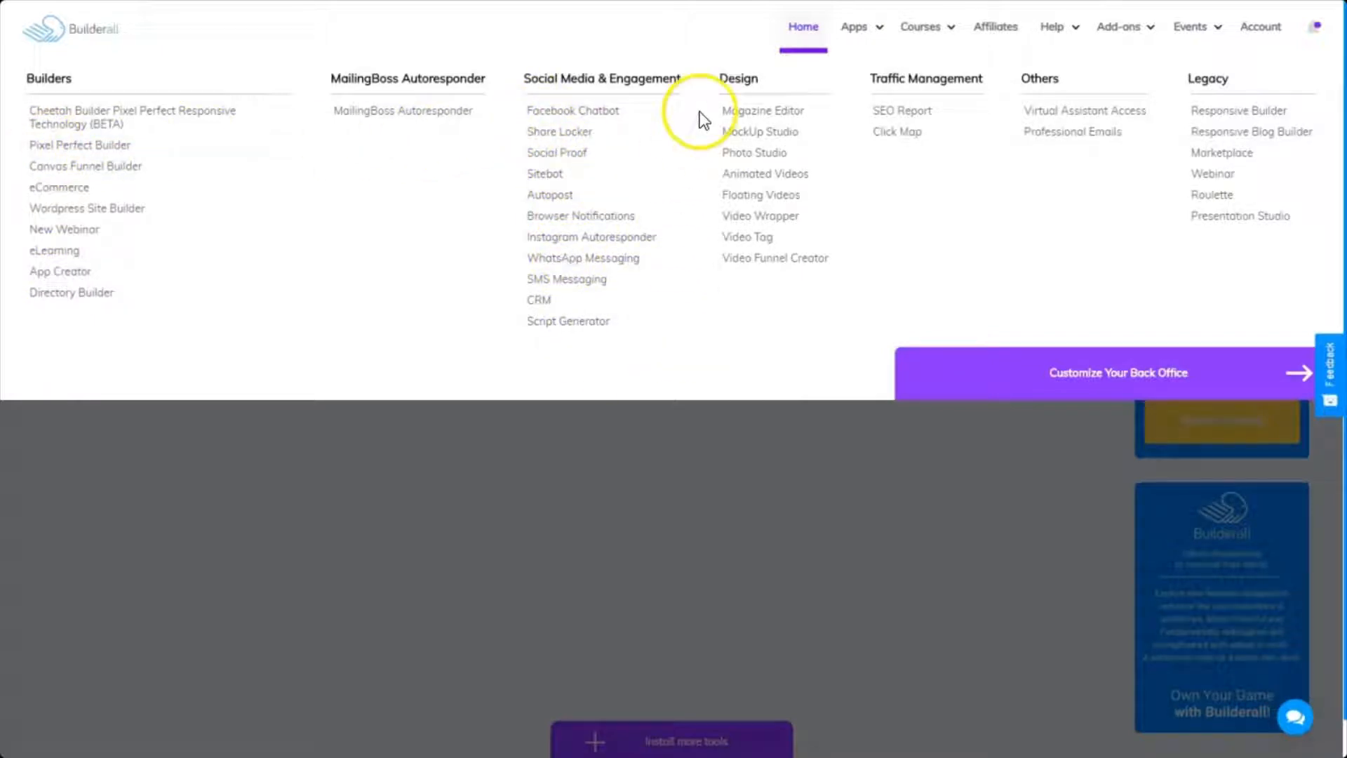
{"action": "mouse_move", "coordinate": [338, 264]}
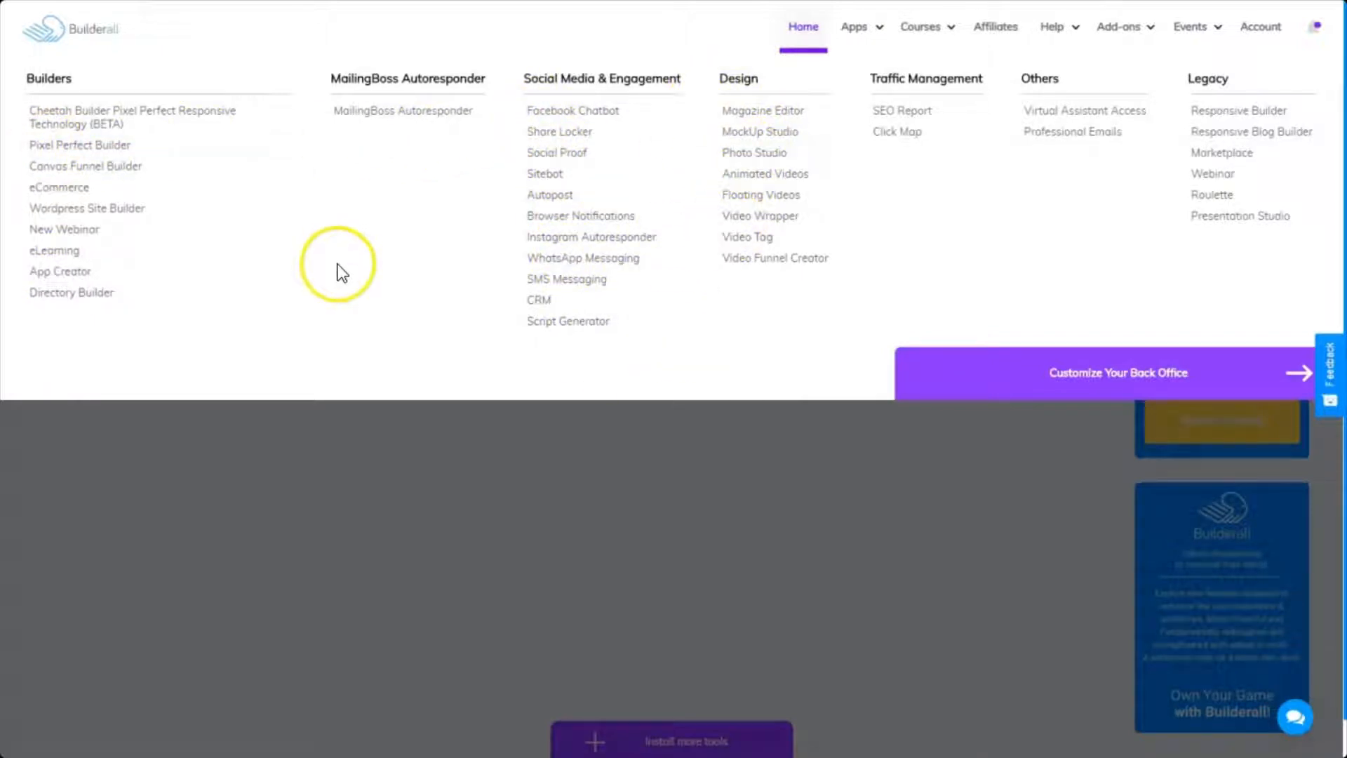
{"action": "mouse_move", "coordinate": [337, 271]}
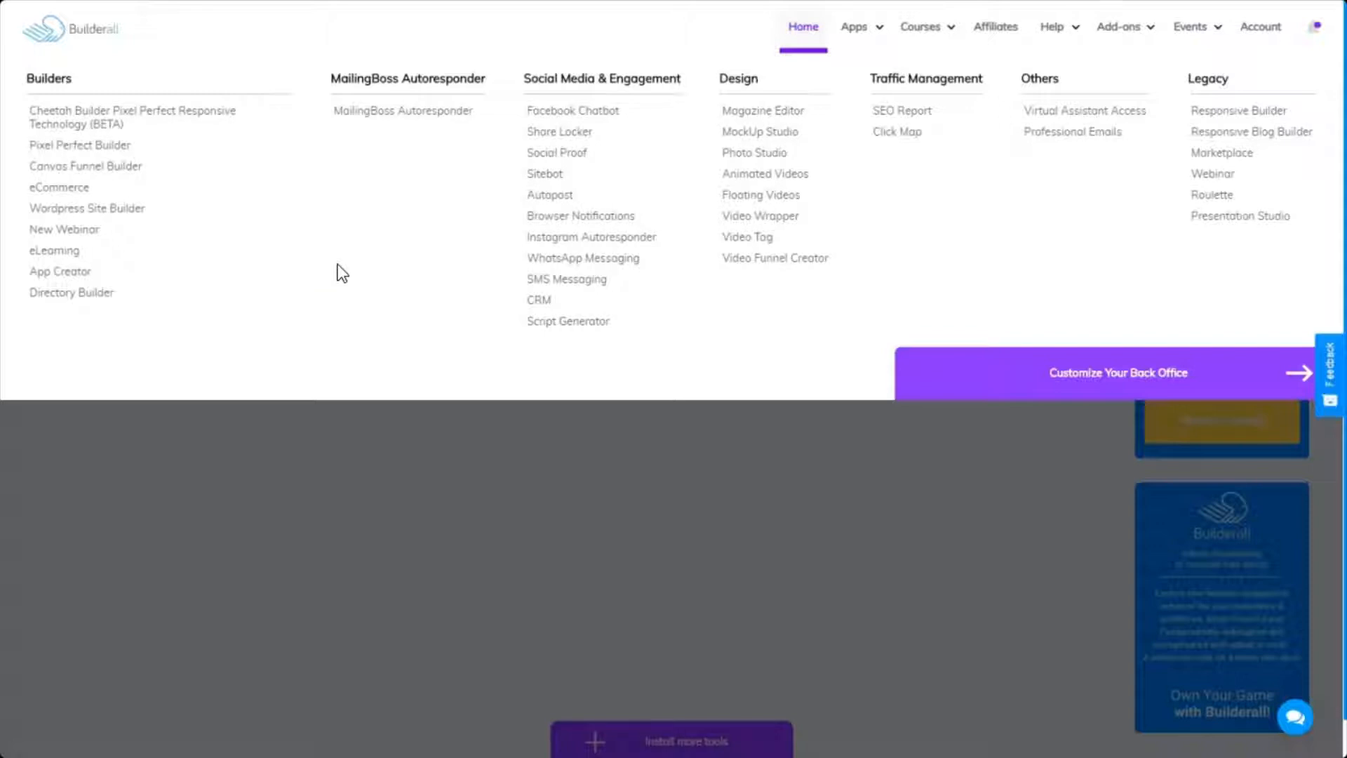